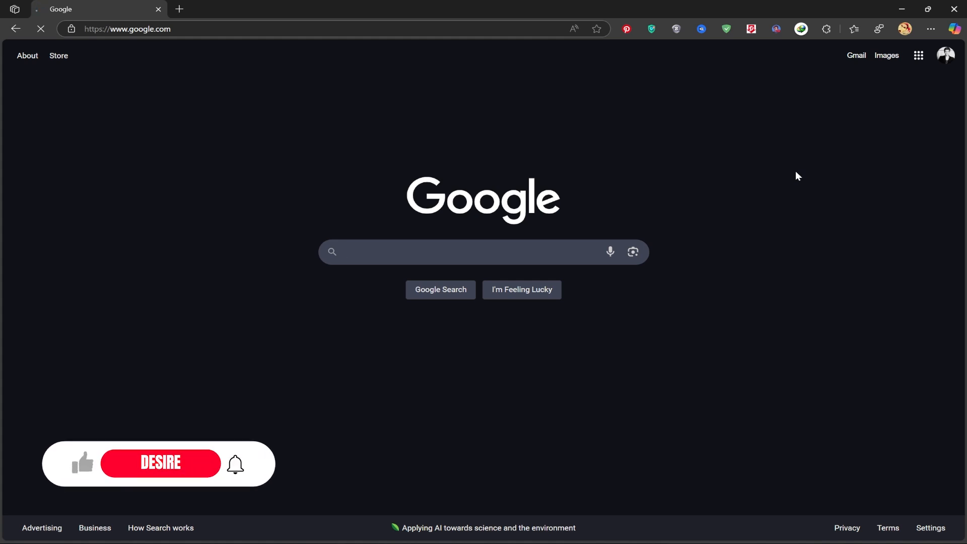
Search Google for "dreamina" and browse the results
click(482, 252)
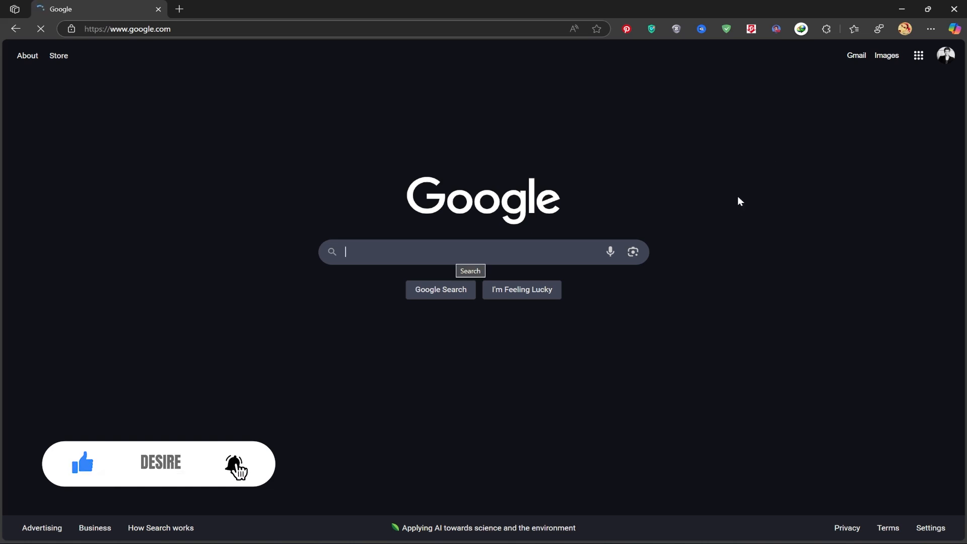
text(drea)
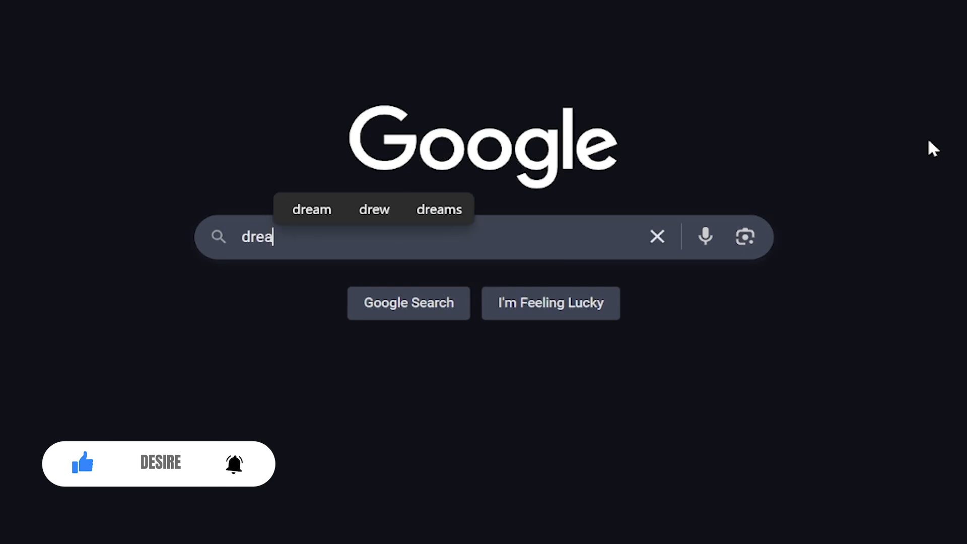
text(mina)
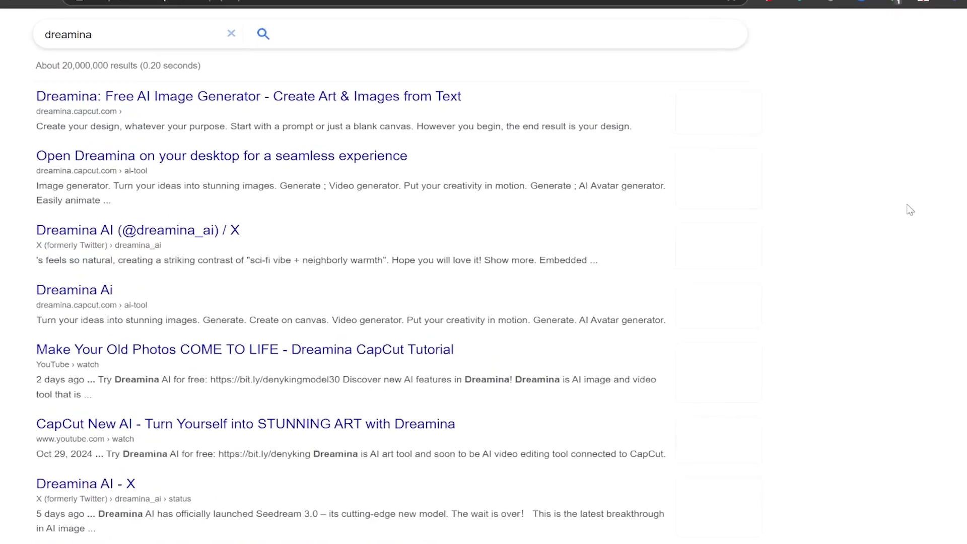
scroll(down, 3)
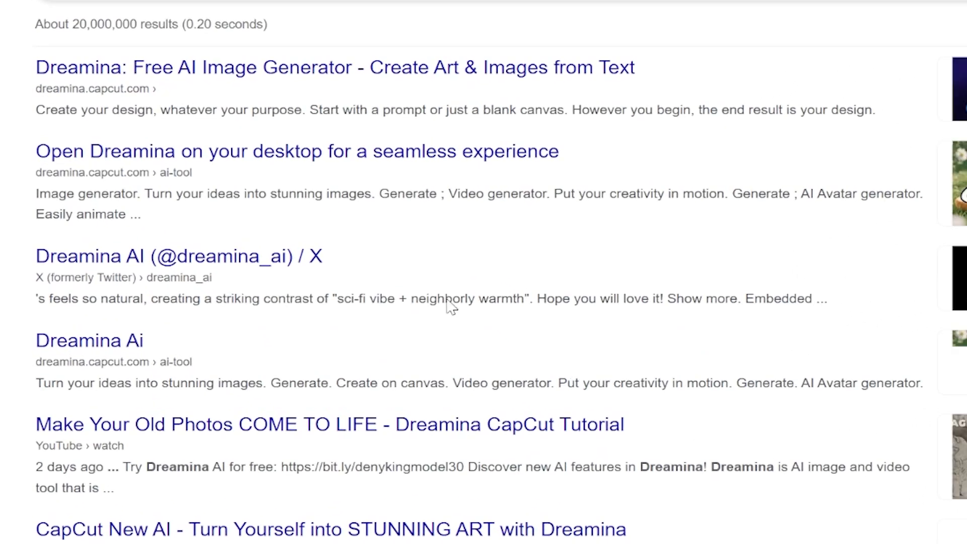
mouse_move(241, 74)
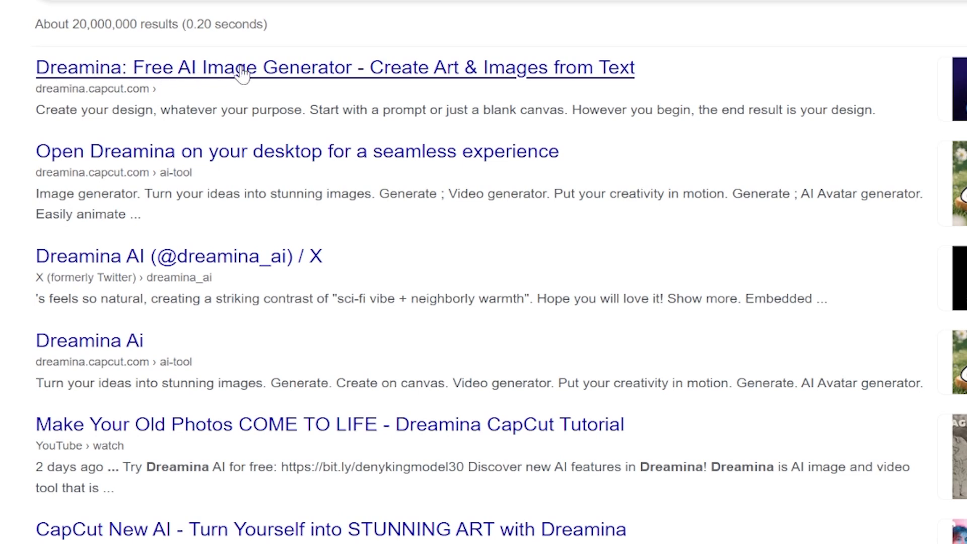
mouse_move(410, 82)
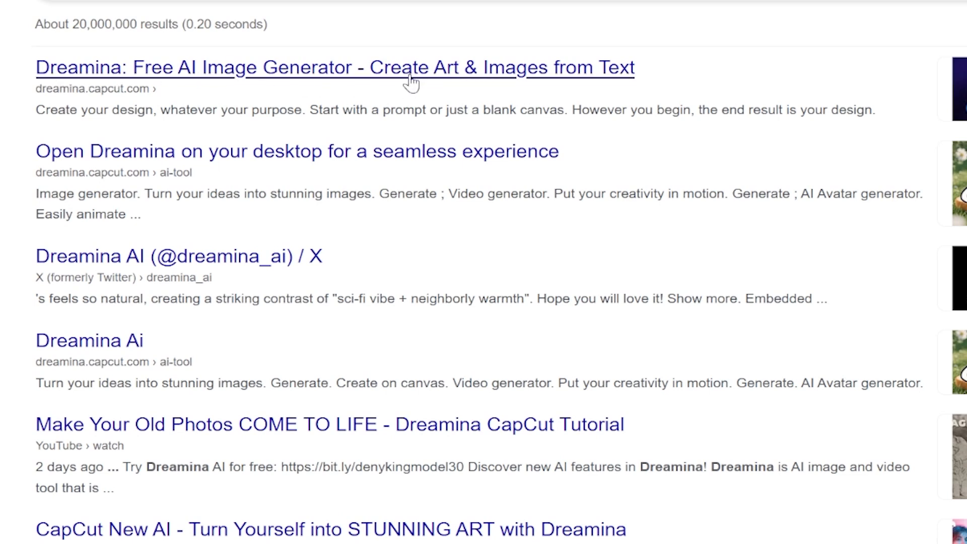
mouse_move(401, 74)
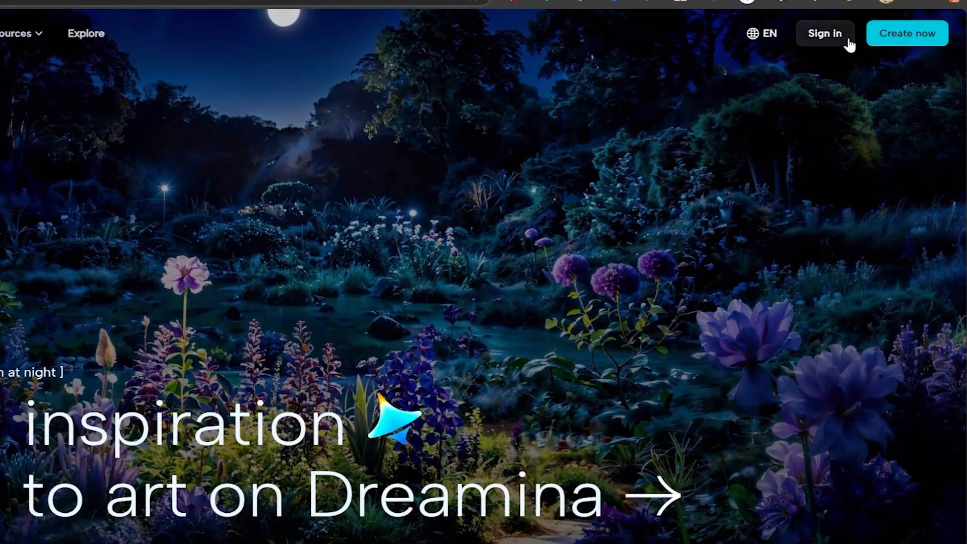
Accept the CapCut account terms on the login page and bring up the sign-in options
scroll(down, 3)
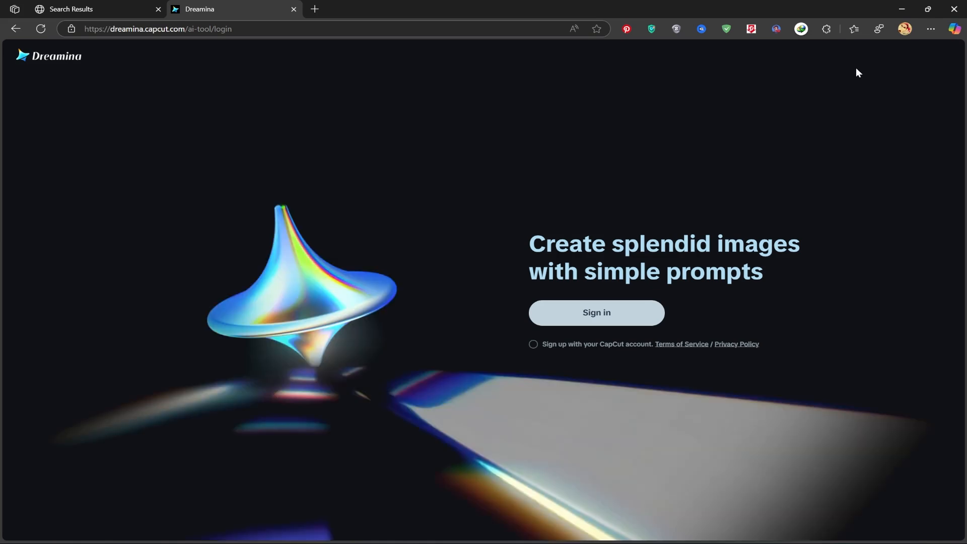
mouse_move(597, 316)
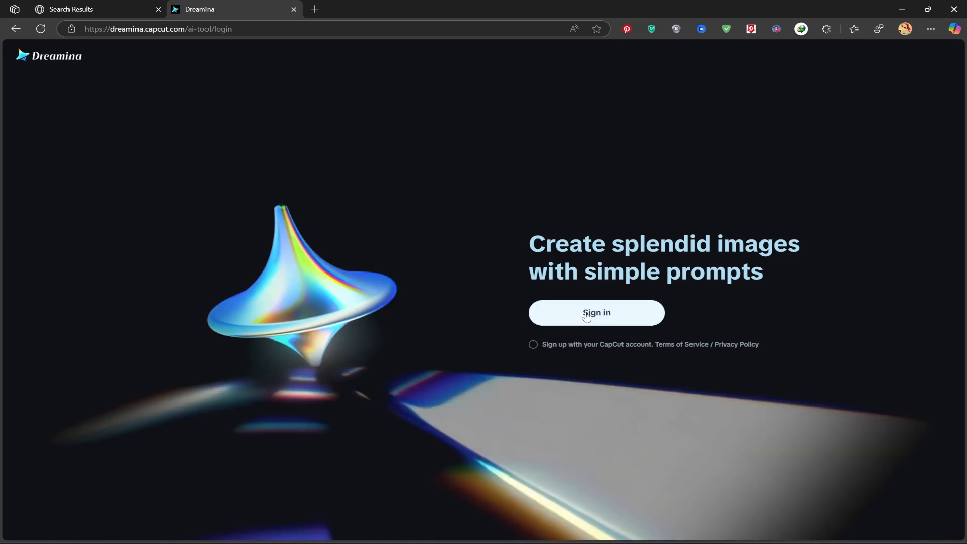
click(596, 313)
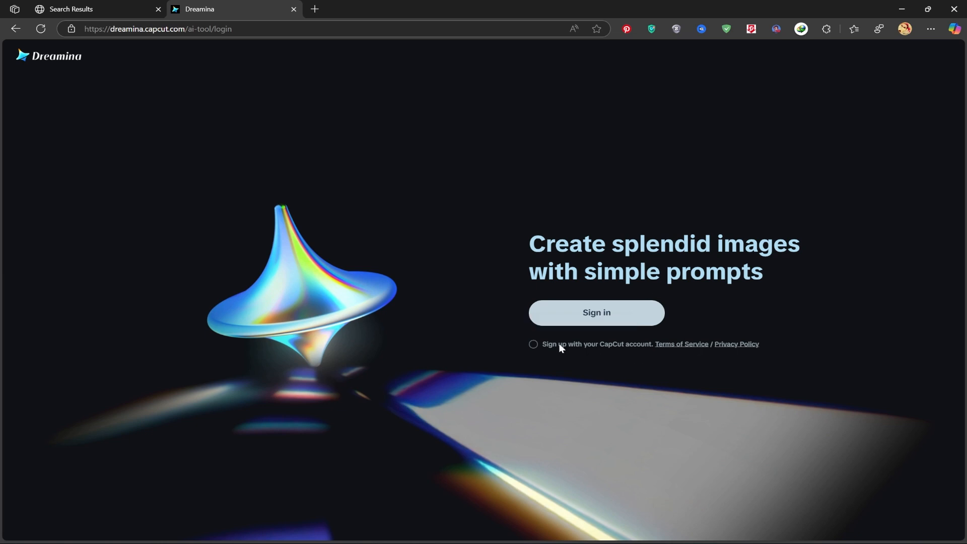
click(532, 345)
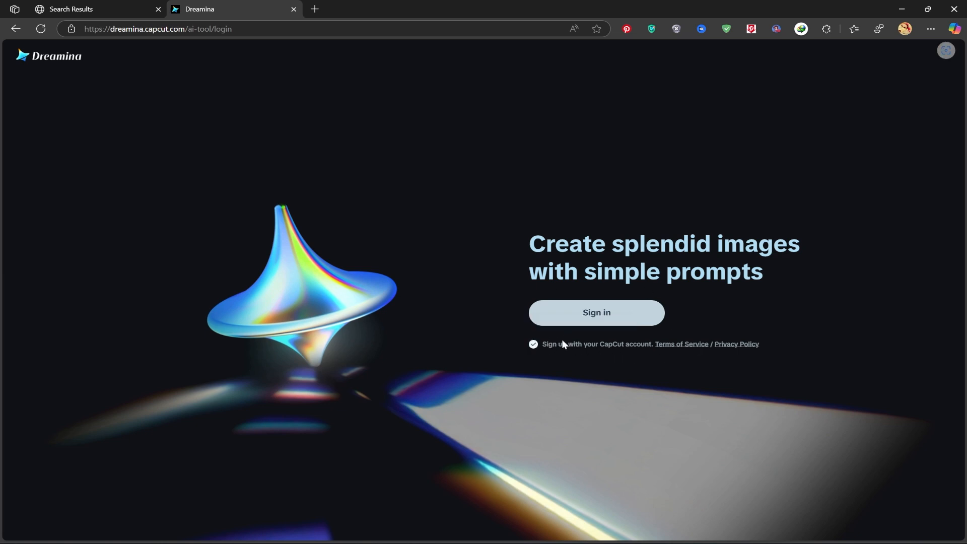
mouse_move(648, 316)
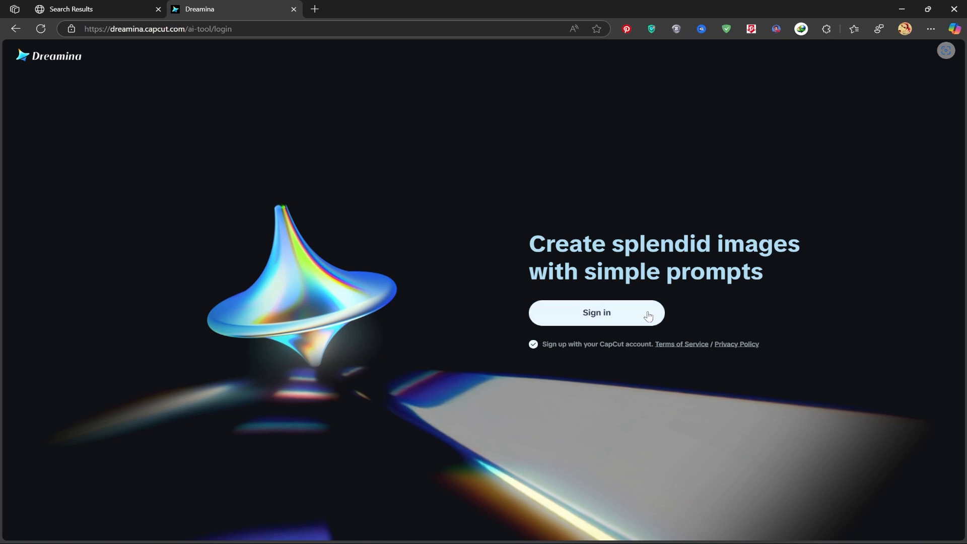
click(596, 312)
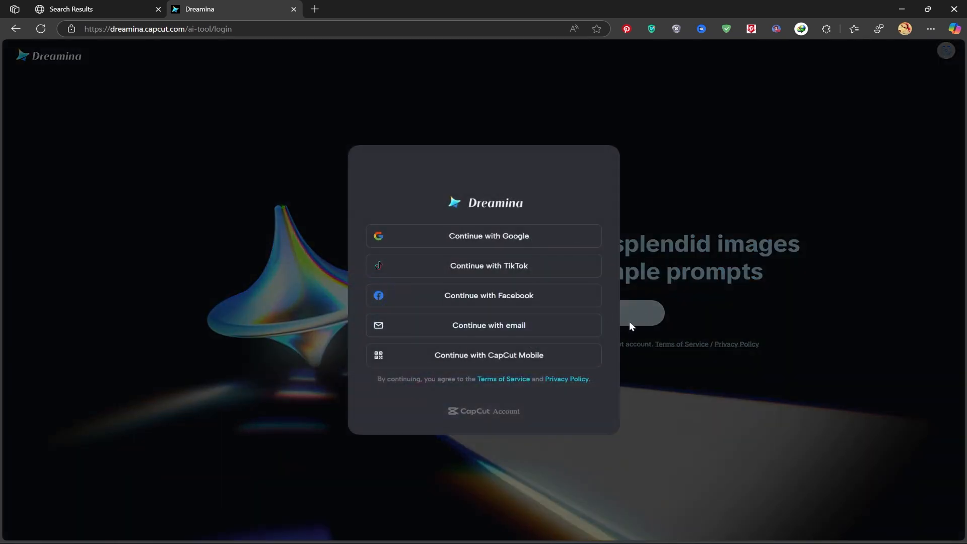
mouse_move(483, 236)
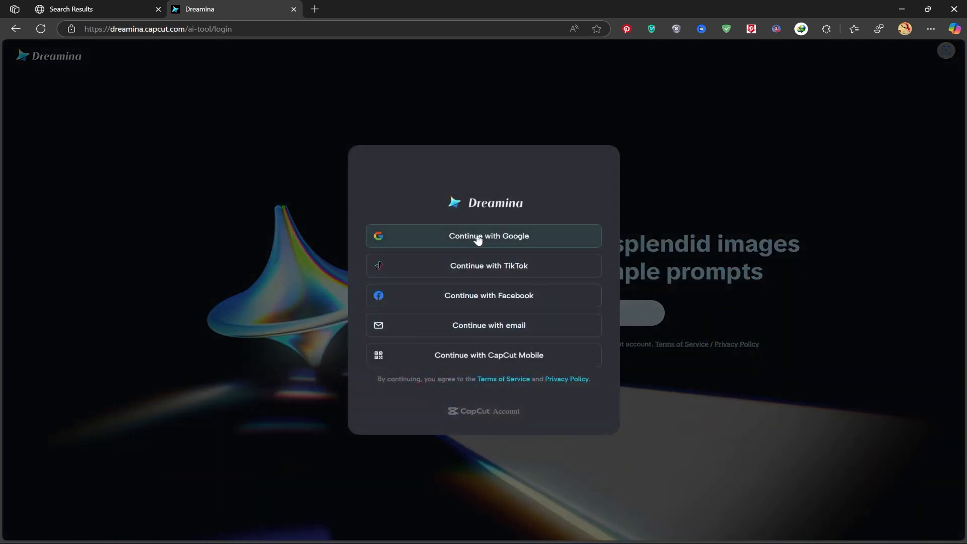
mouse_move(487, 265)
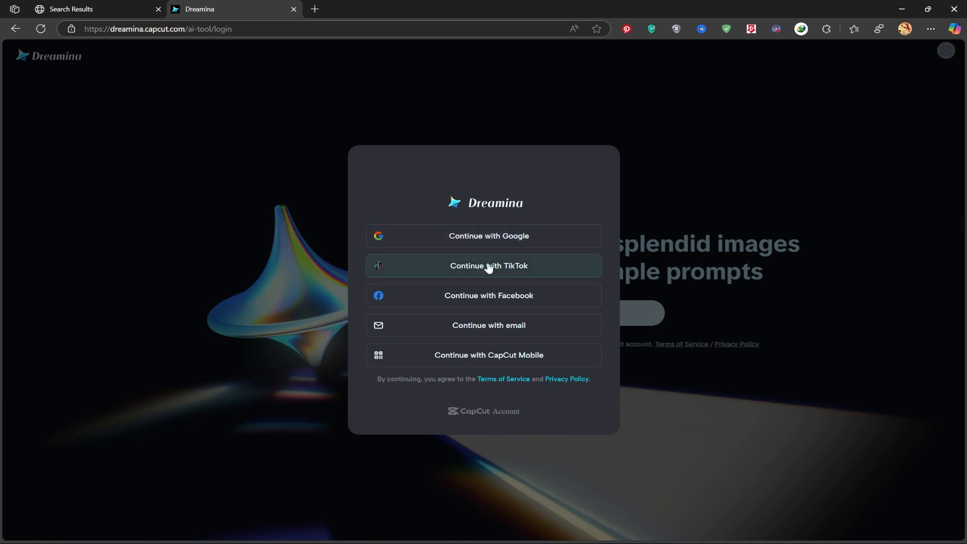
mouse_move(489, 359)
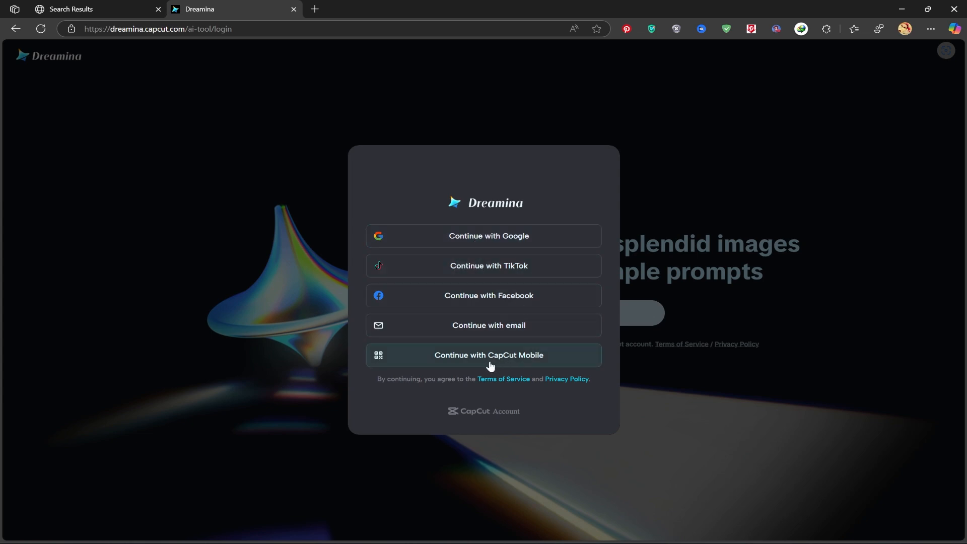
mouse_move(487, 236)
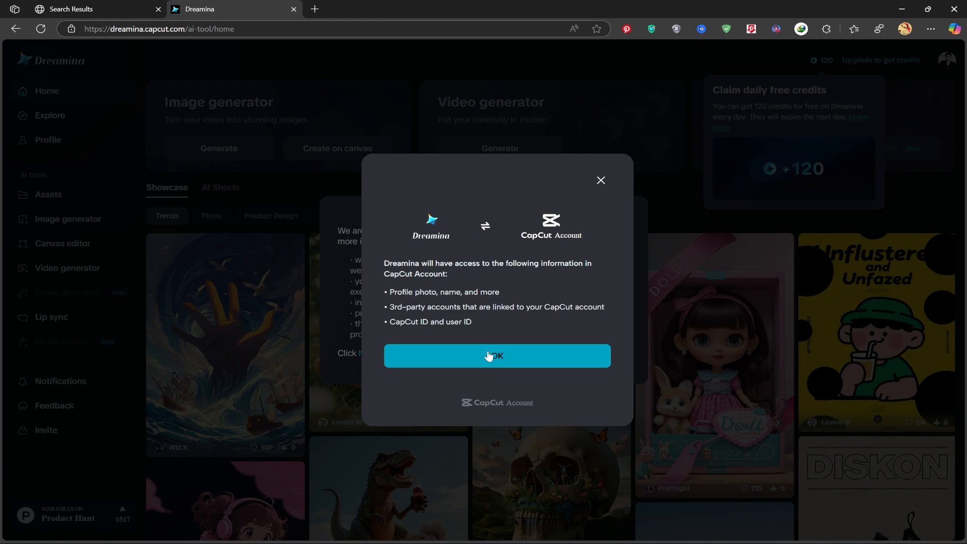
Authorize CapCut account access, then check the 120 daily free credits balance
click(497, 355)
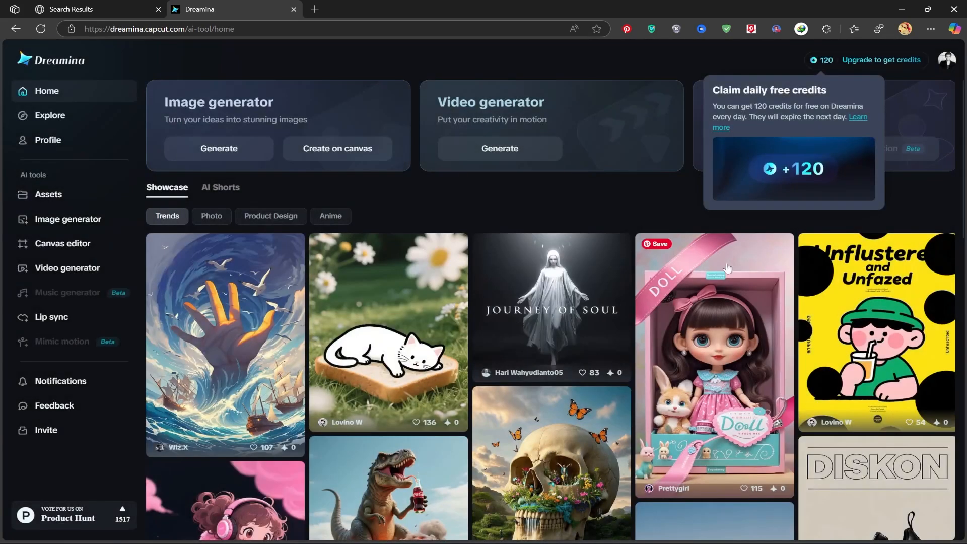
mouse_move(815, 61)
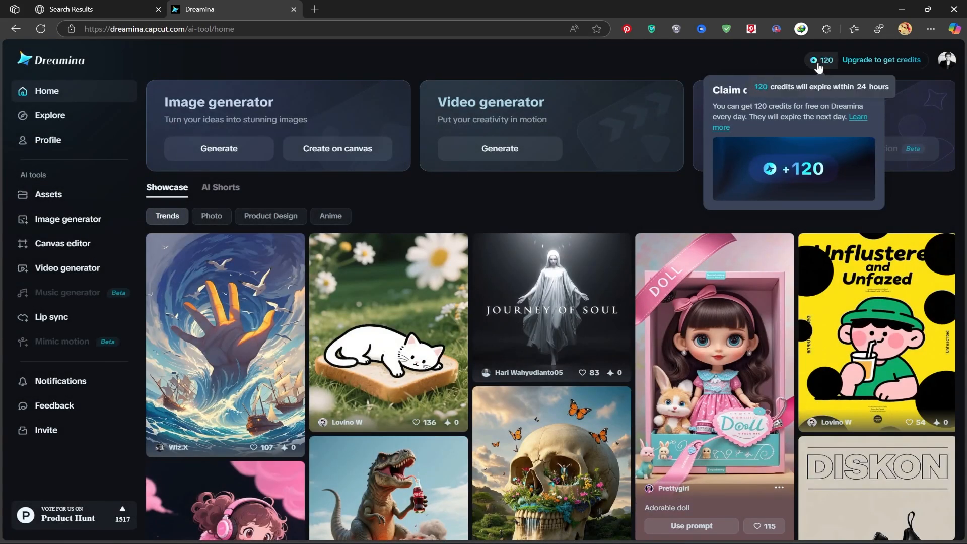
click(824, 59)
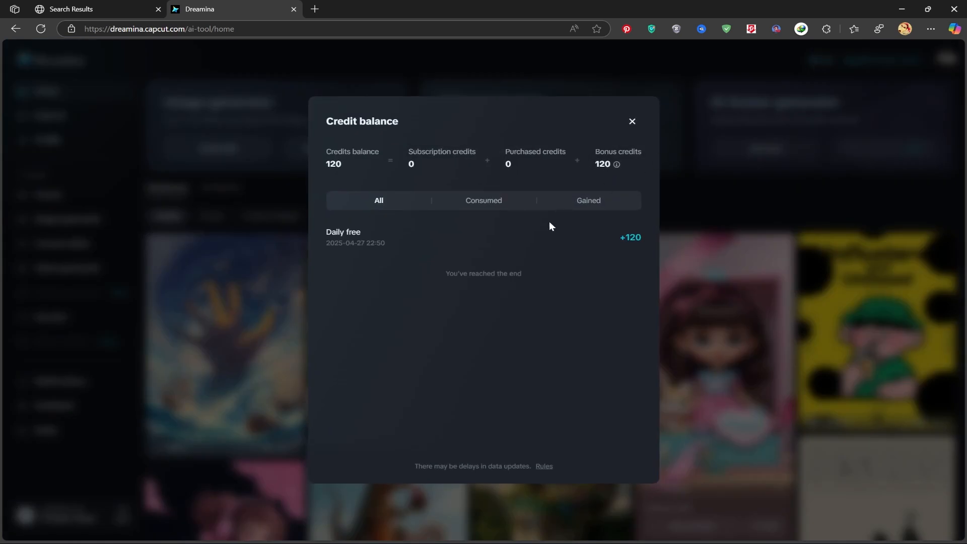
mouse_move(384, 235)
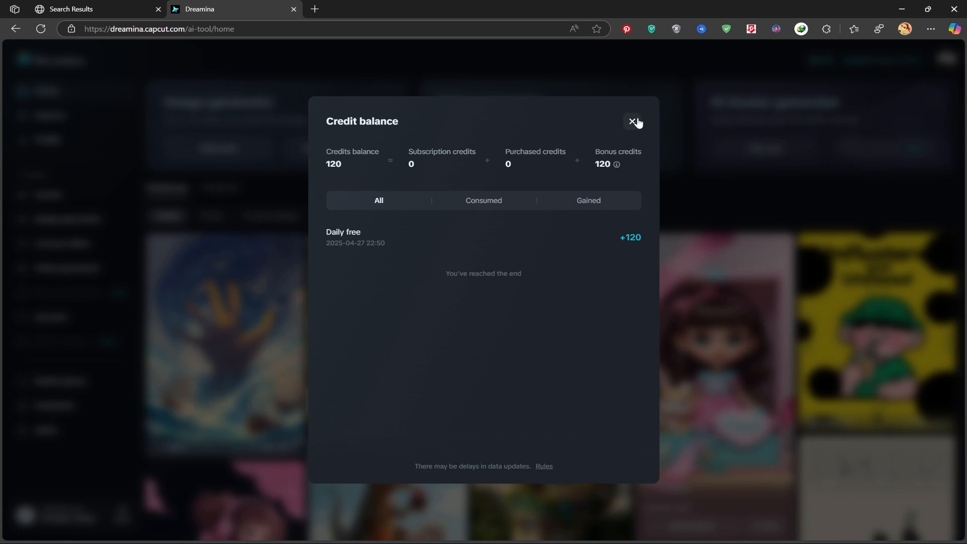
click(631, 122)
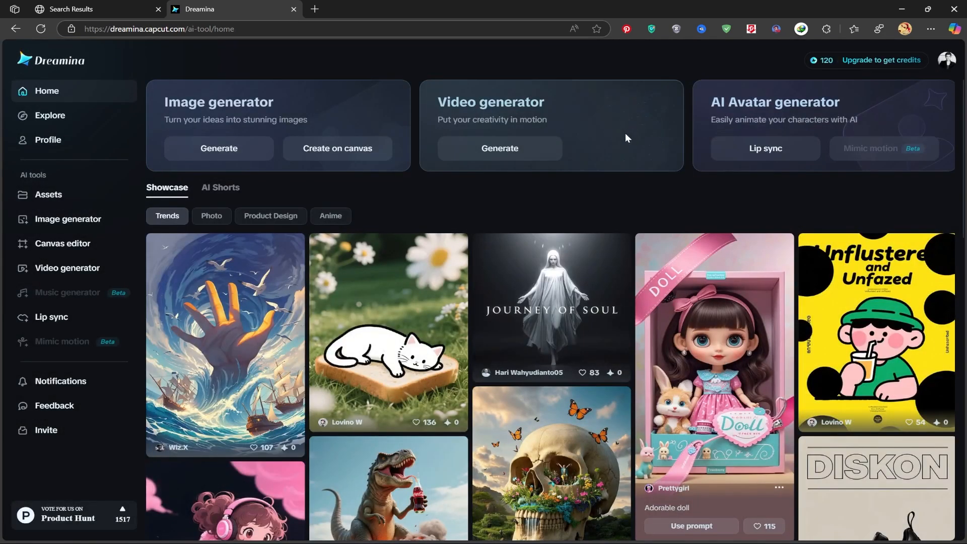
mouse_move(324, 134)
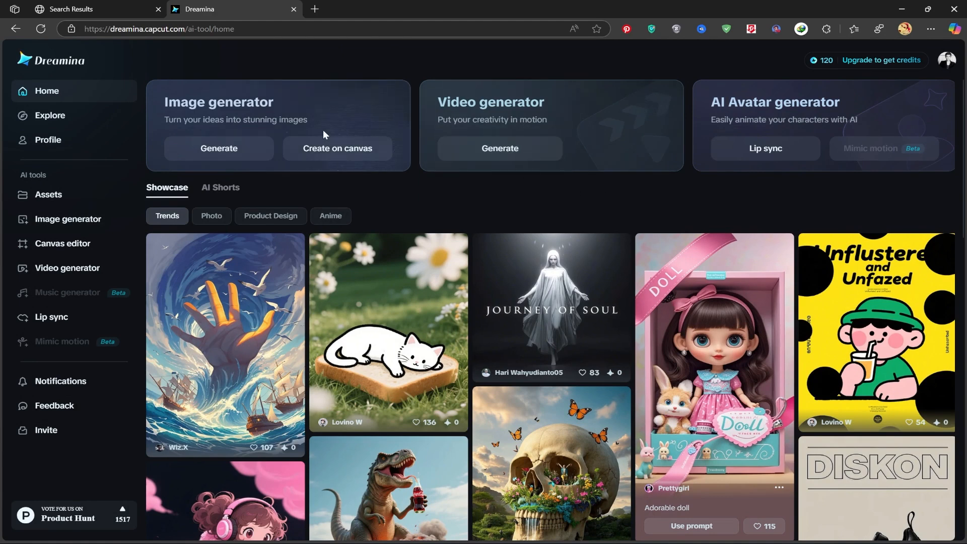
mouse_move(258, 109)
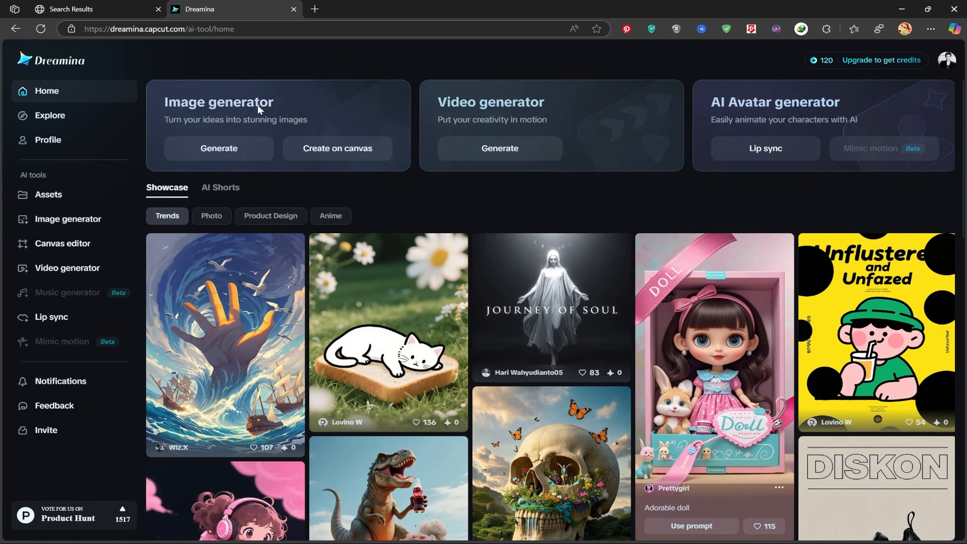
mouse_move(455, 113)
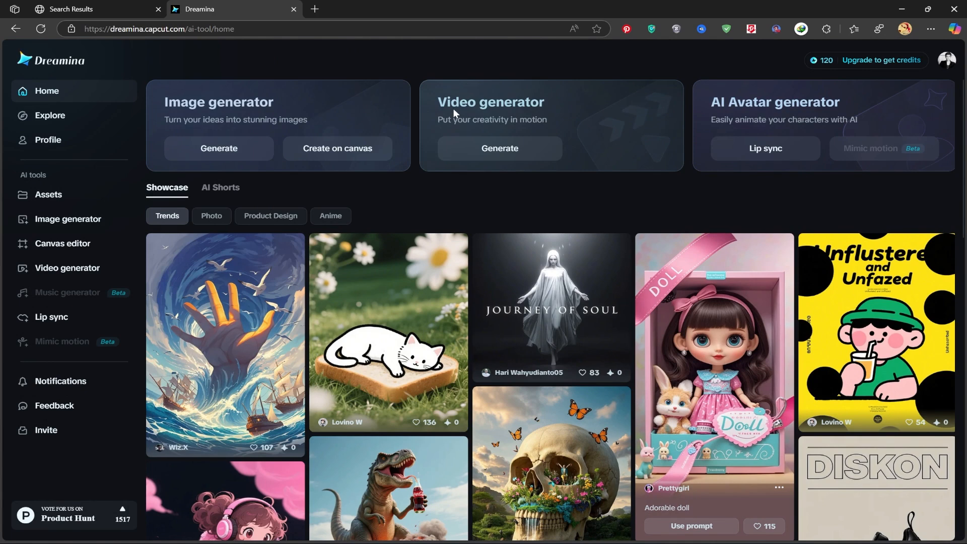
mouse_move(723, 112)
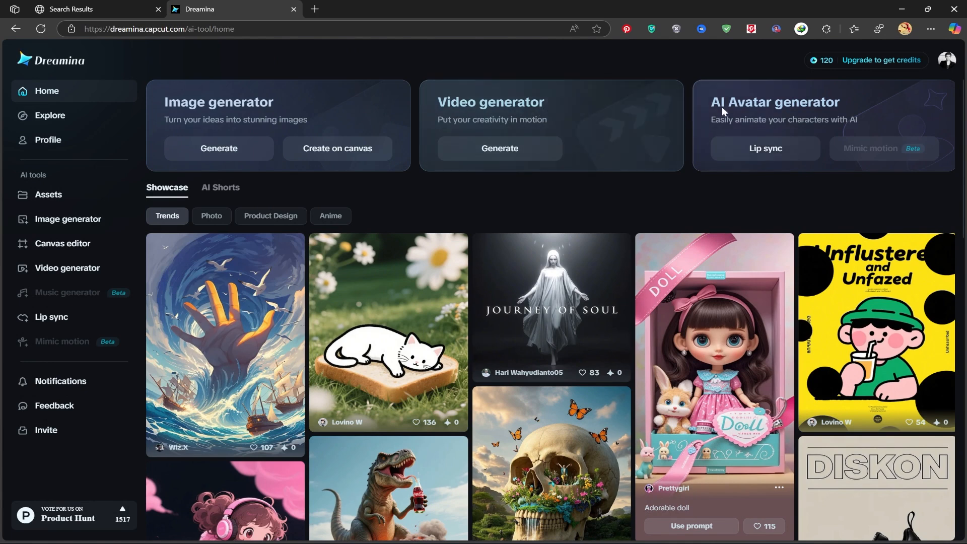
mouse_move(867, 107)
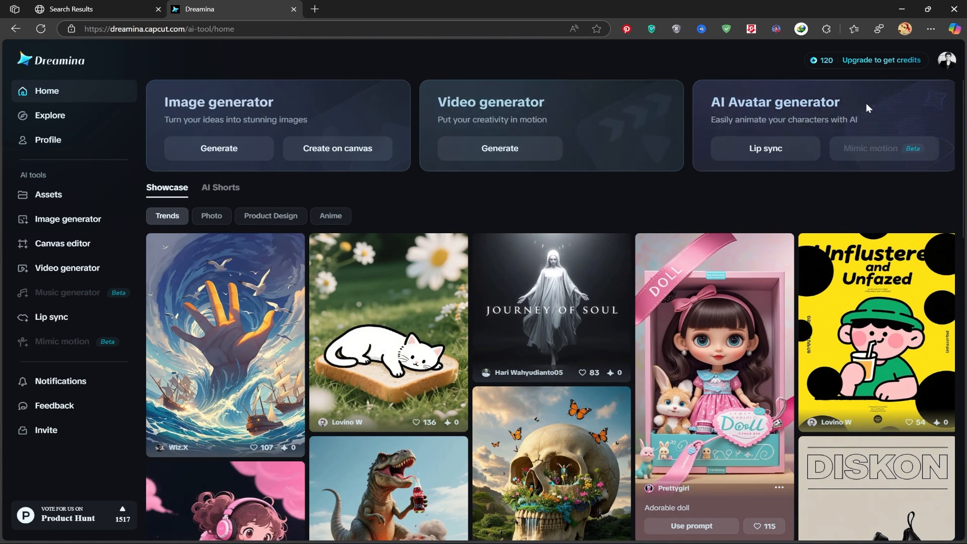
scroll(down, 3)
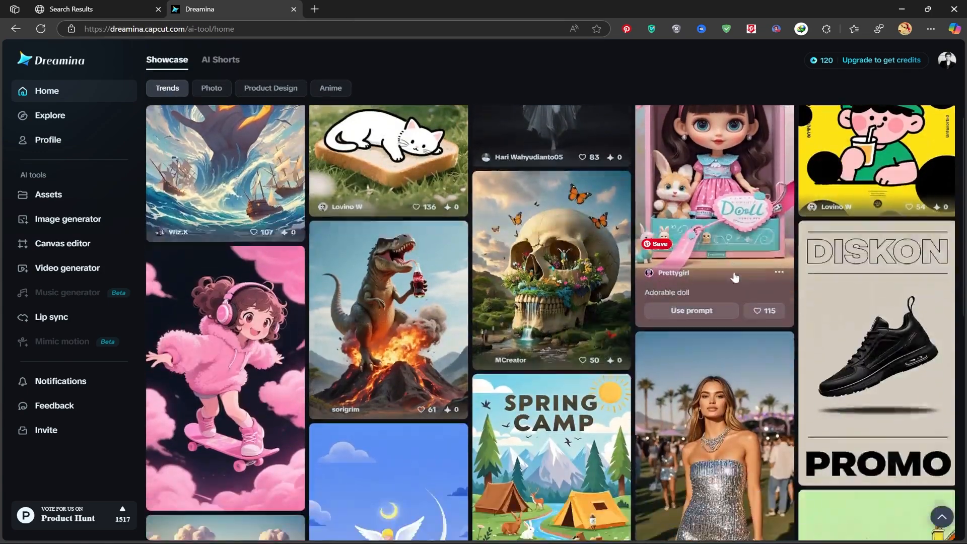
scroll(down, 3)
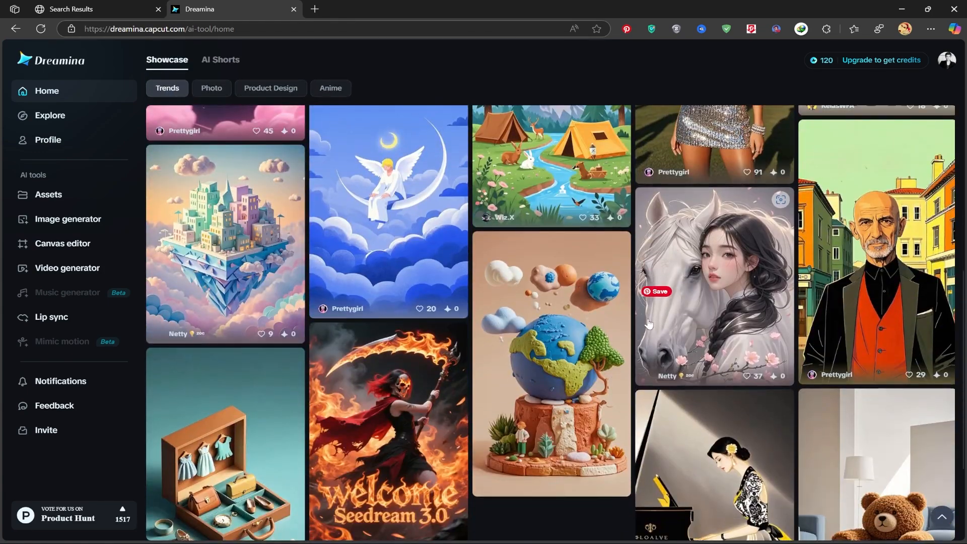
scroll(down, 3)
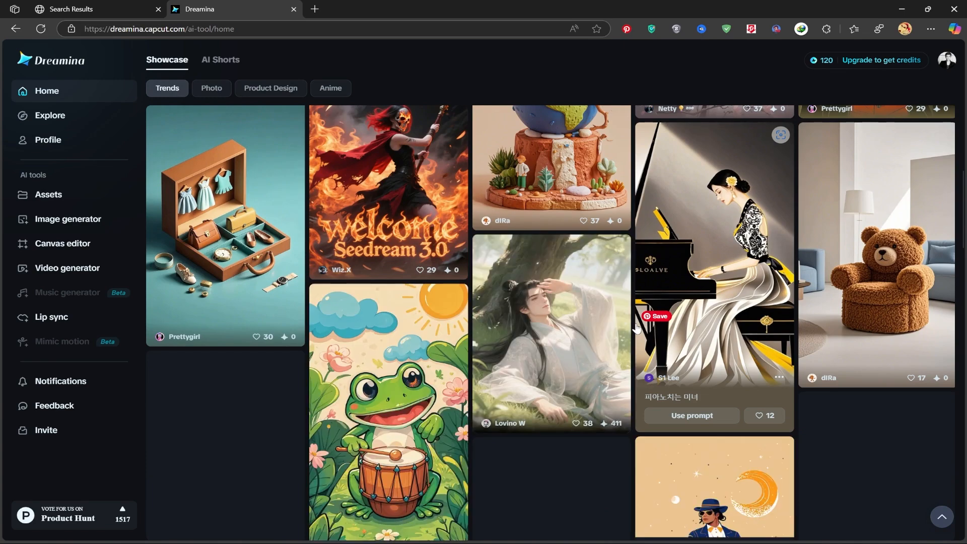
scroll(down, 3)
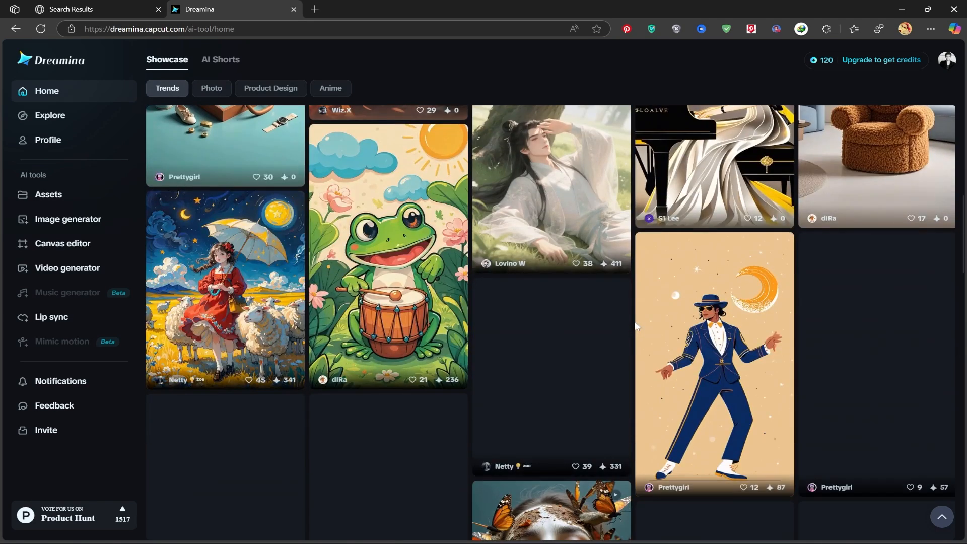
scroll(down, 3)
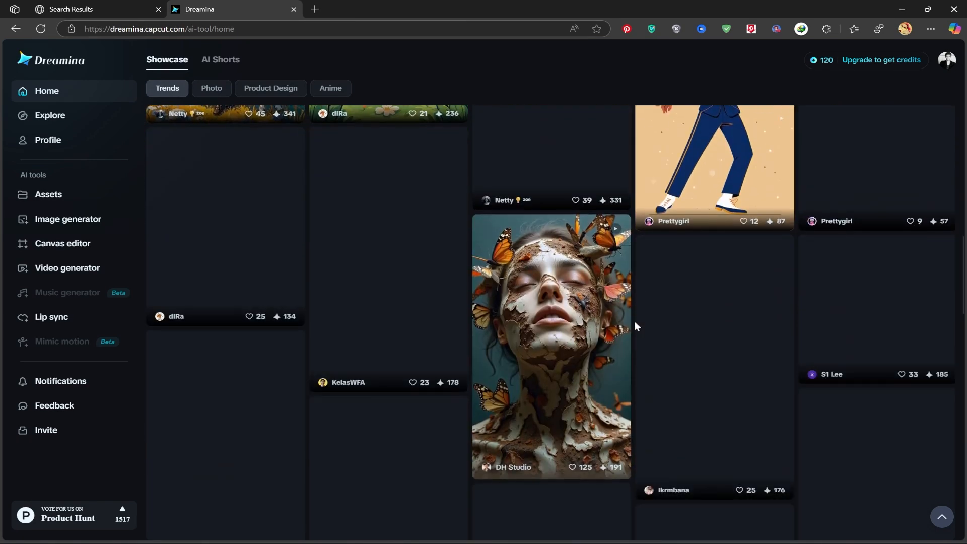
scroll(up, 3)
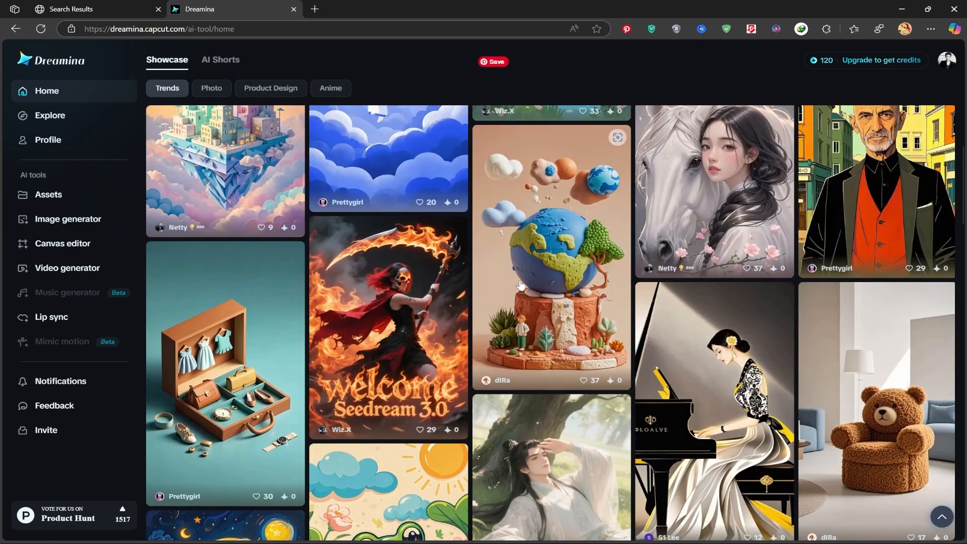
scroll(up, 3)
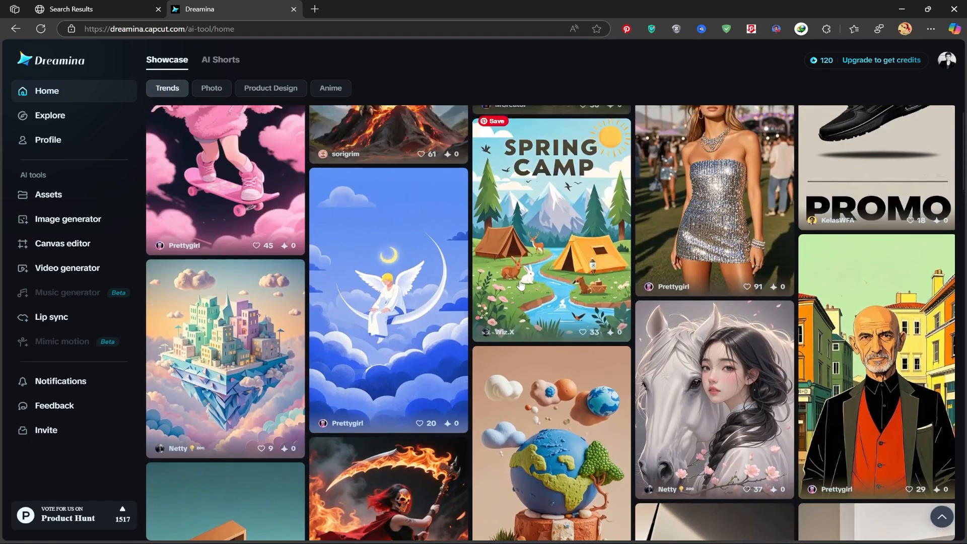
scroll(up, 3)
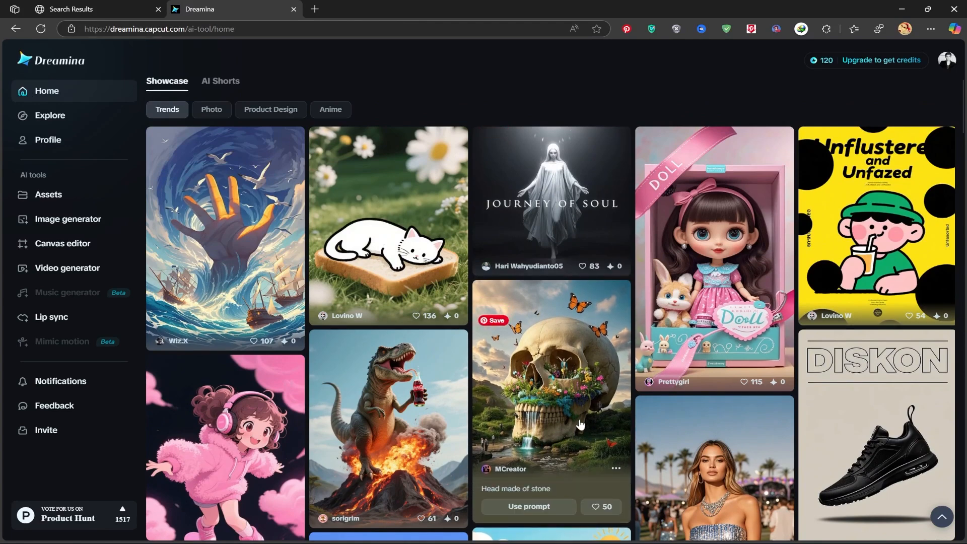
mouse_move(581, 394)
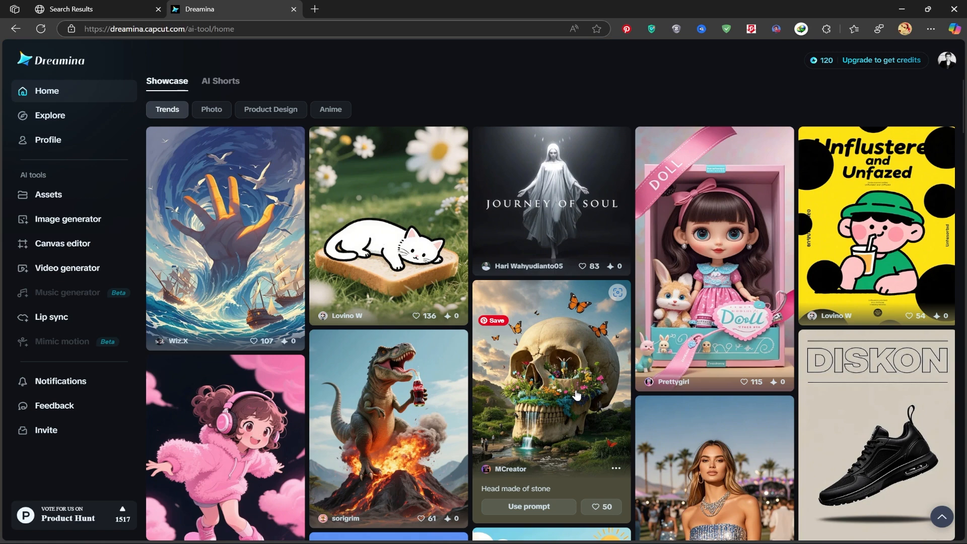
Download the Head made of stone showcase image, copy its prompt, and return home
click(552, 380)
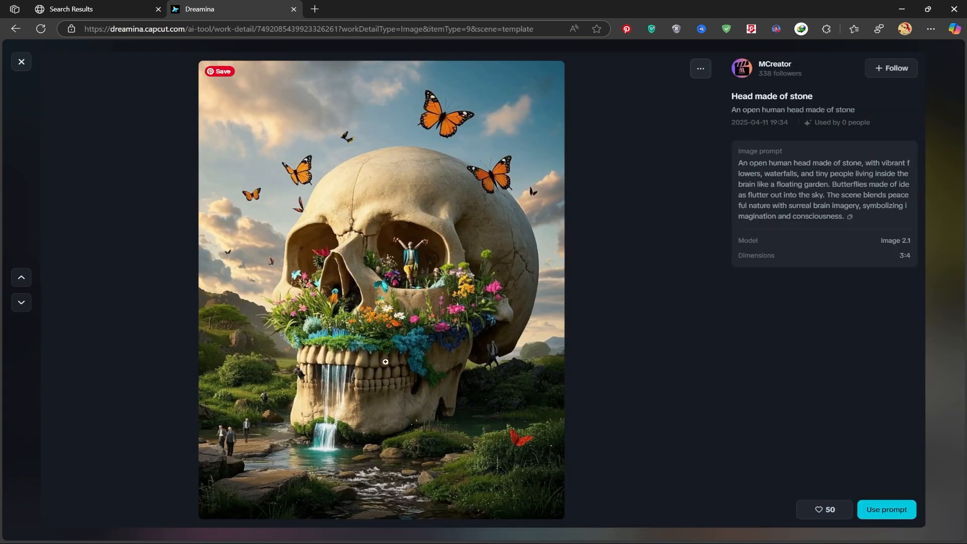
mouse_move(381, 340)
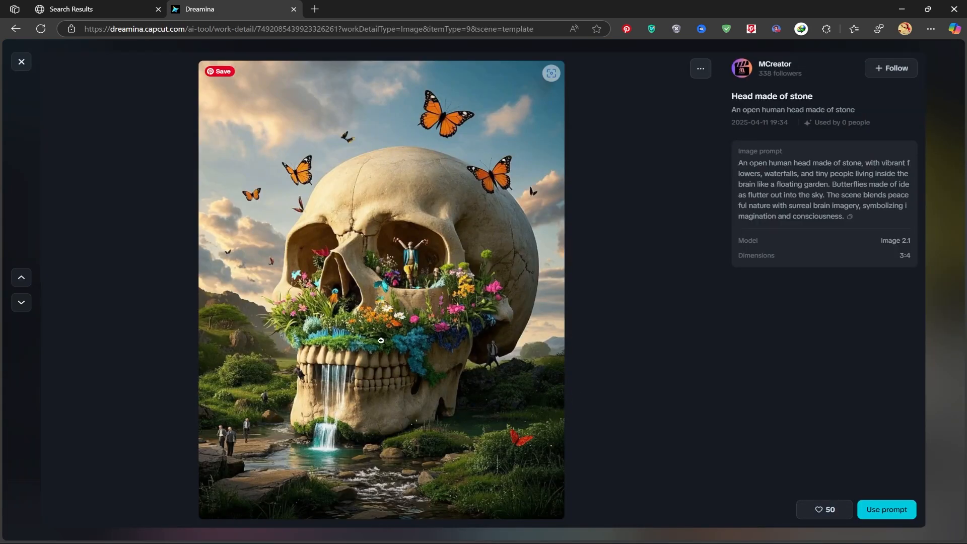
mouse_move(559, 331)
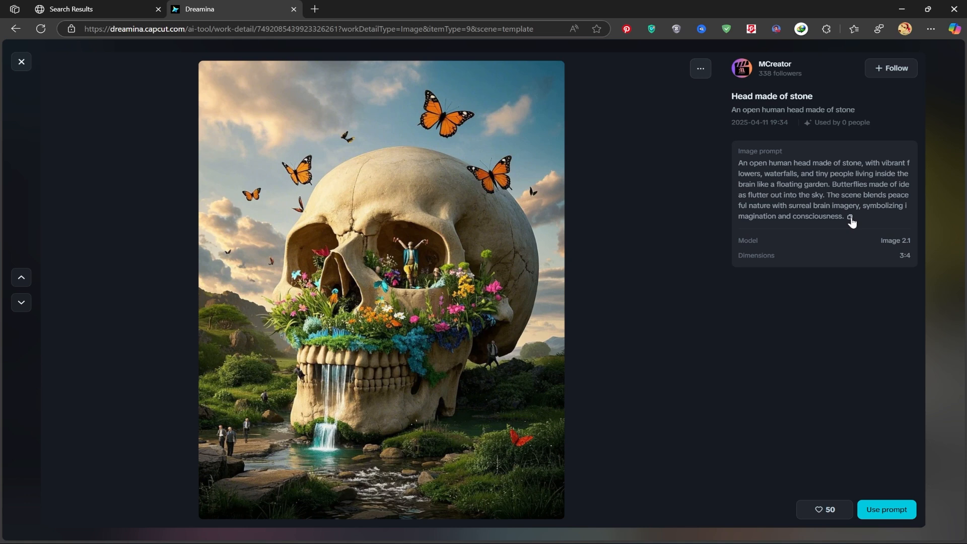
click(700, 69)
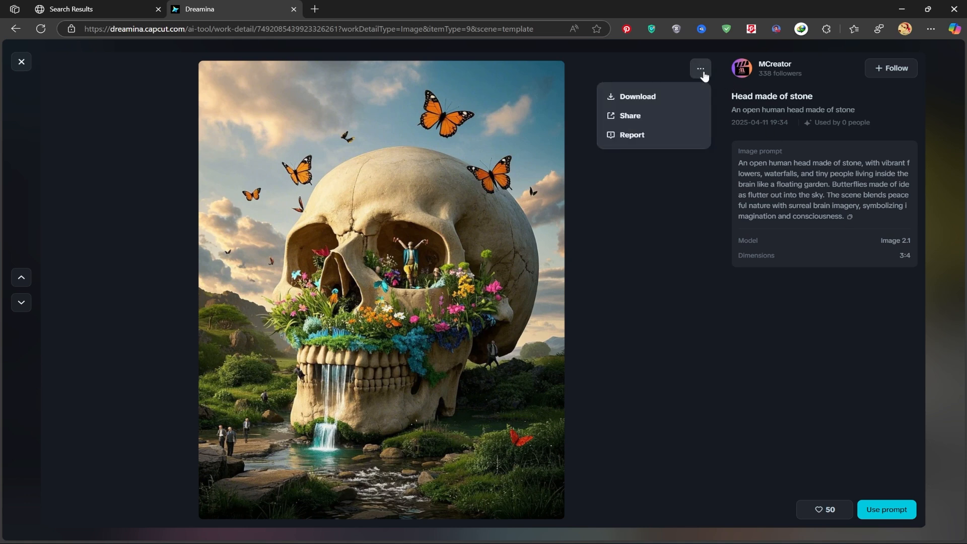
mouse_move(637, 97)
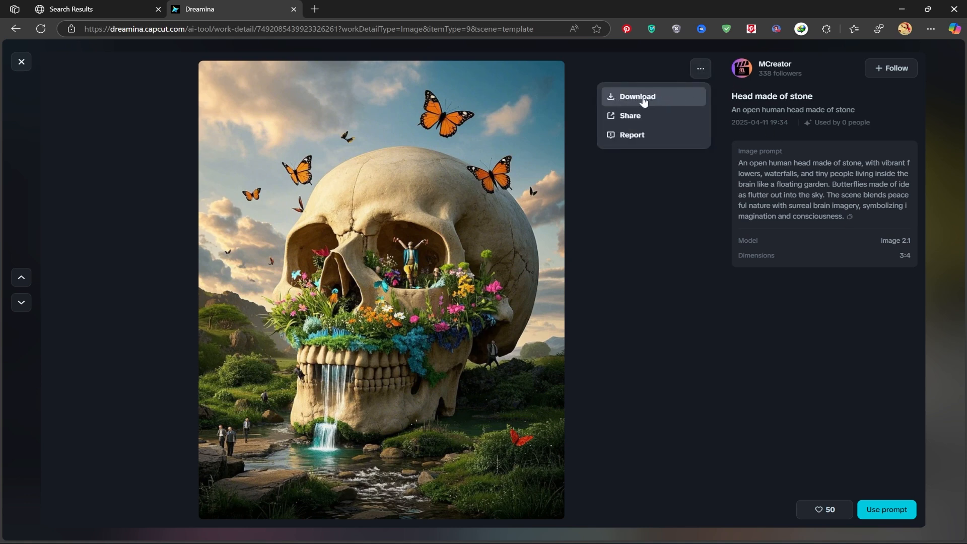
click(722, 229)
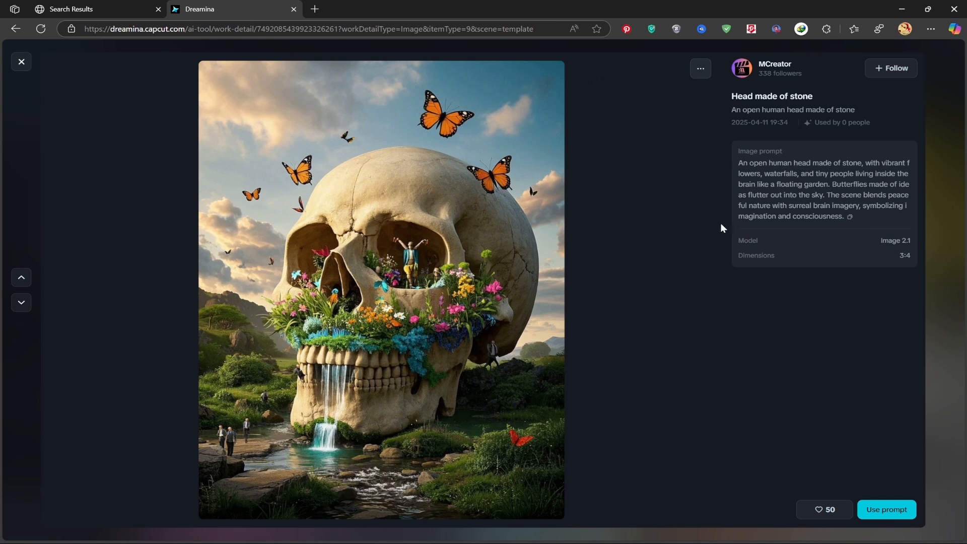
click(851, 216)
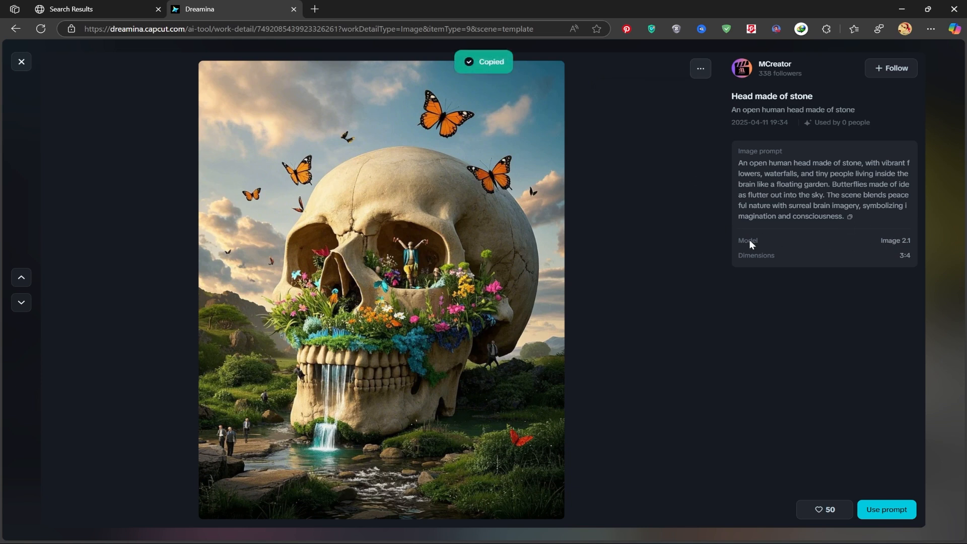
mouse_move(883, 182)
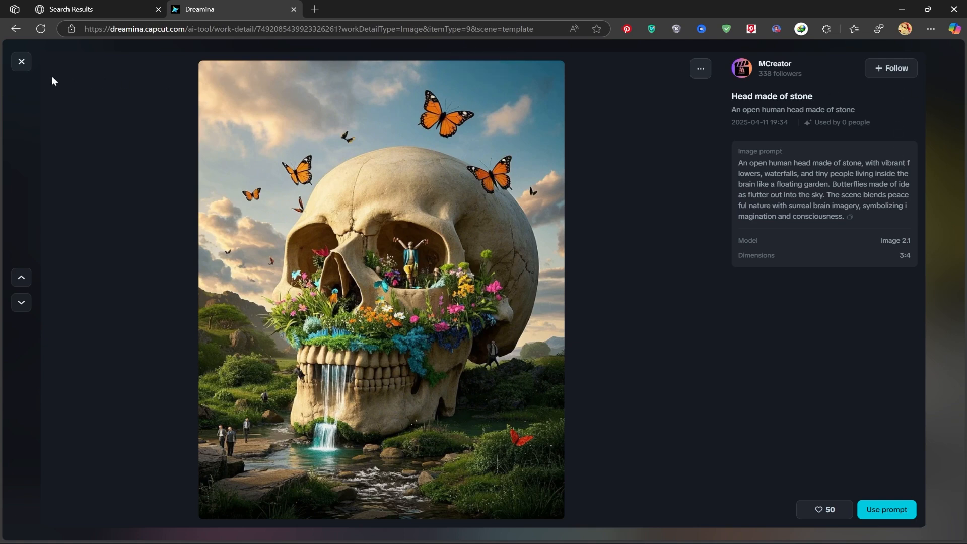
click(21, 61)
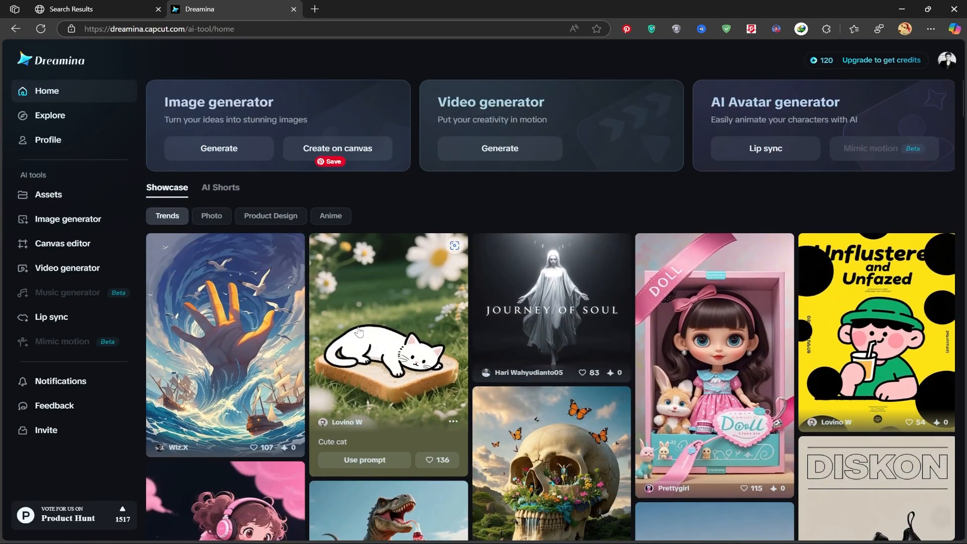
mouse_move(219, 148)
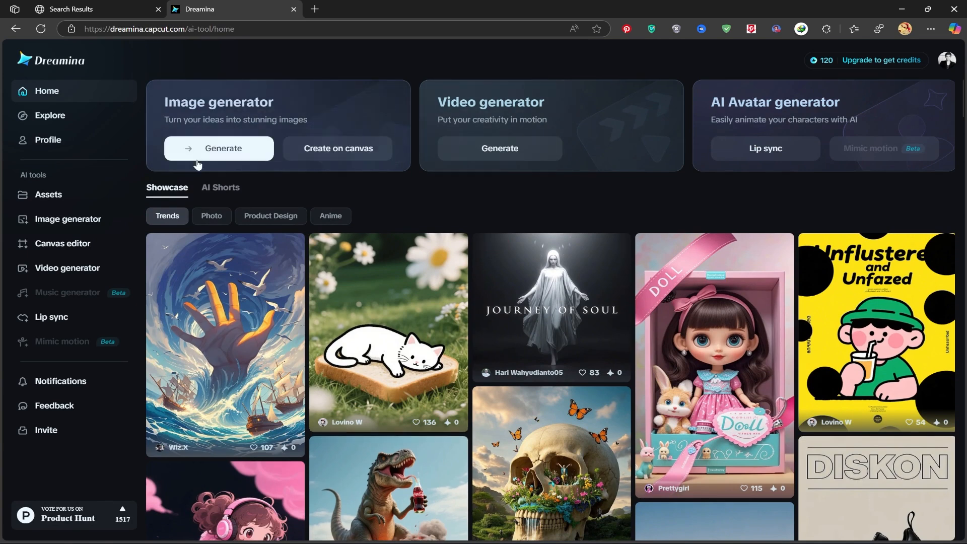
mouse_move(223, 113)
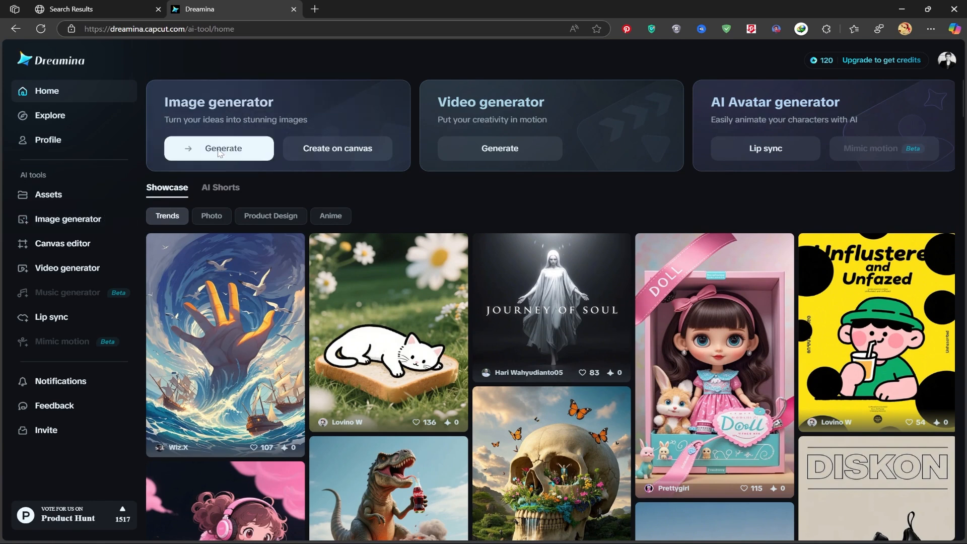
Start the Image generator from the home page
click(224, 148)
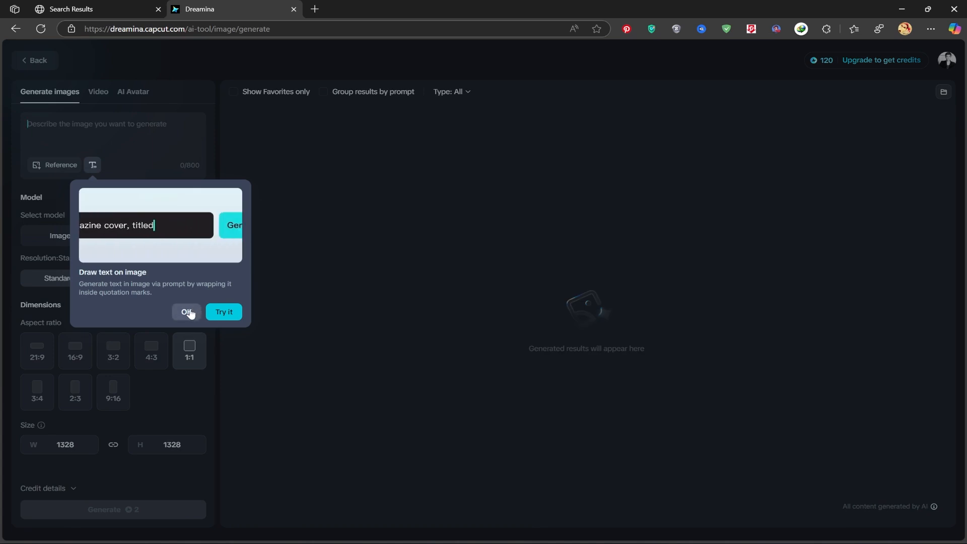
Dismiss the text tip and paste the stone-head prompt with flowers, waterfalls and tiny people
click(187, 312)
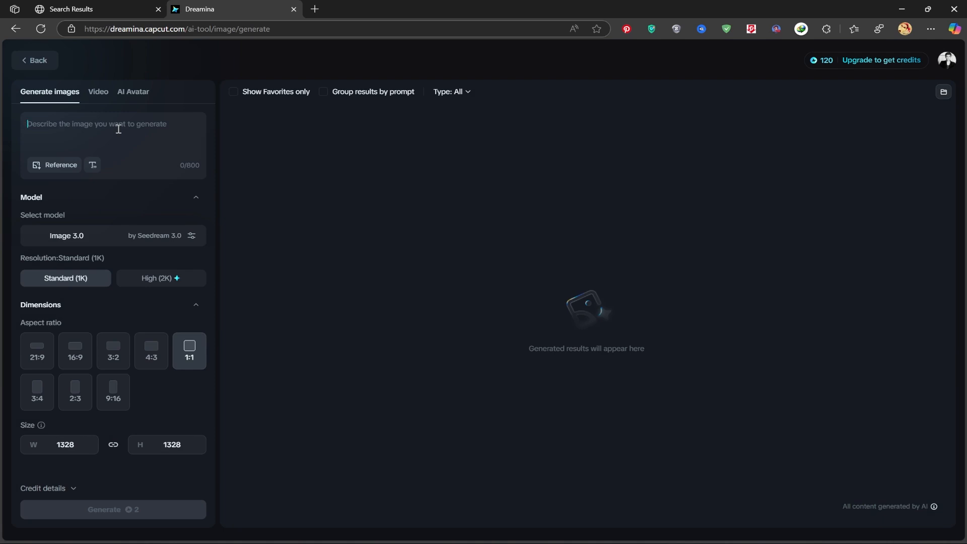
text(An open human head made of stone, with vibrant flowers, waterfalls, and tiny people living inside the brain like a floating garden. Butterflies made of ideas flutter out into the sky. The scene blends peaceful nature with surreal brain imagery, symbolizing imagination and consciousness.)
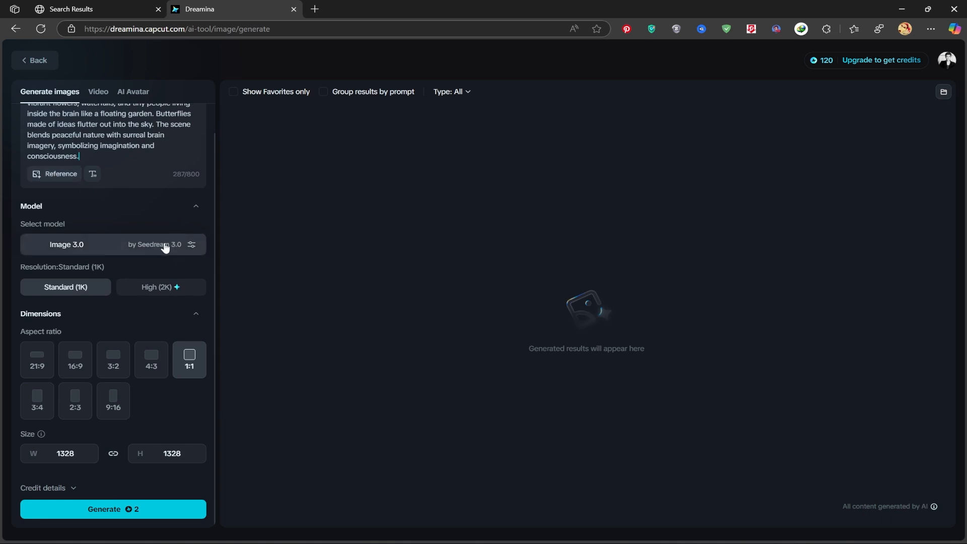
mouse_move(58, 256)
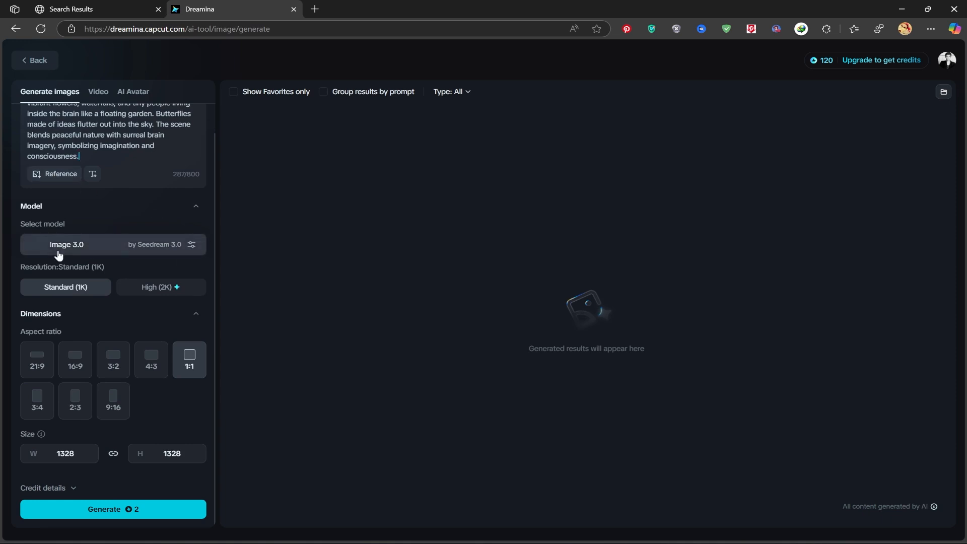
Bring up the model list showing Image 3.0, 2.1, 2.0 Pro and XL Pro
click(66, 244)
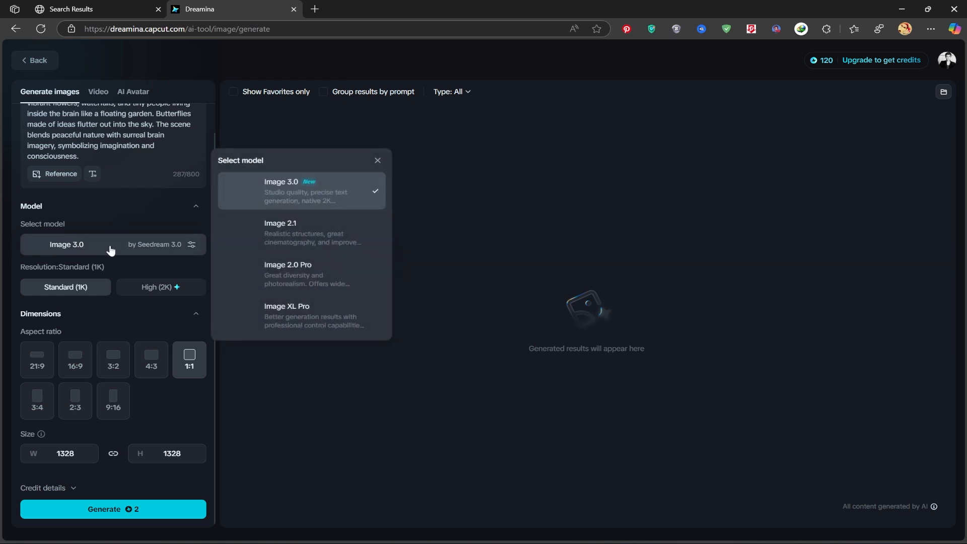
mouse_move(169, 258)
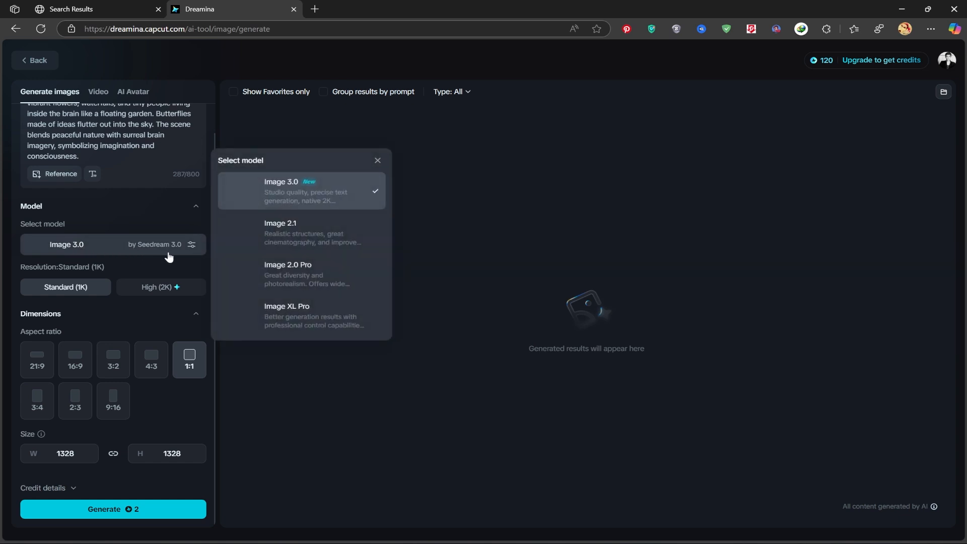
mouse_move(315, 188)
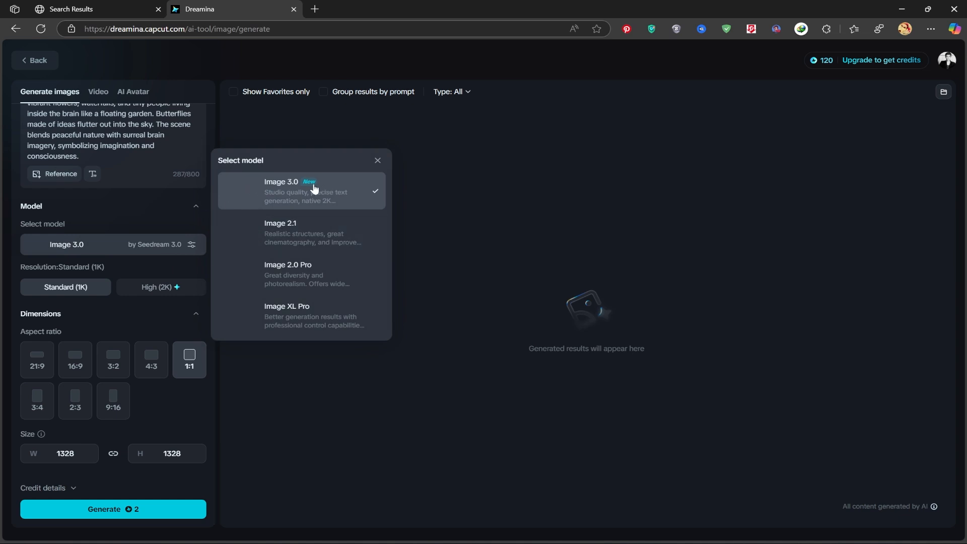
mouse_move(315, 282)
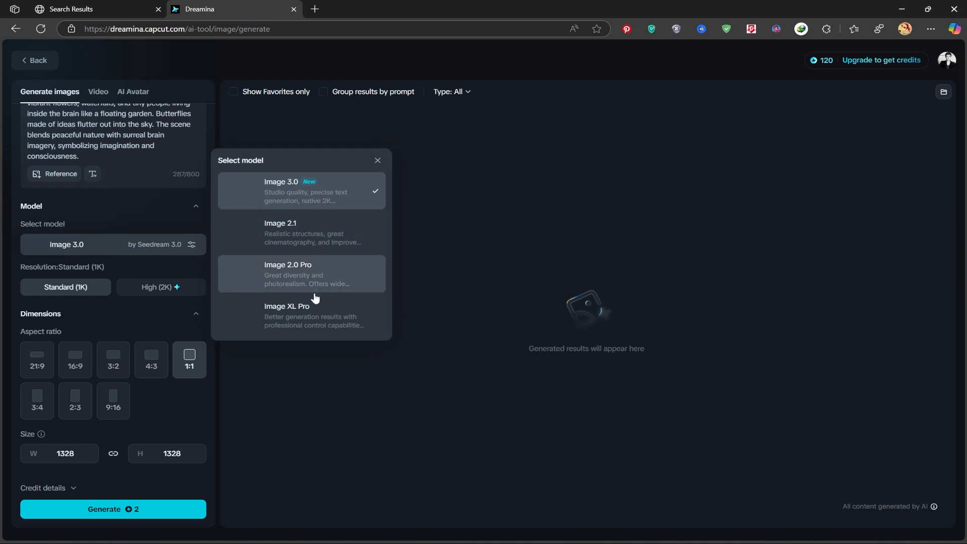
mouse_move(343, 315)
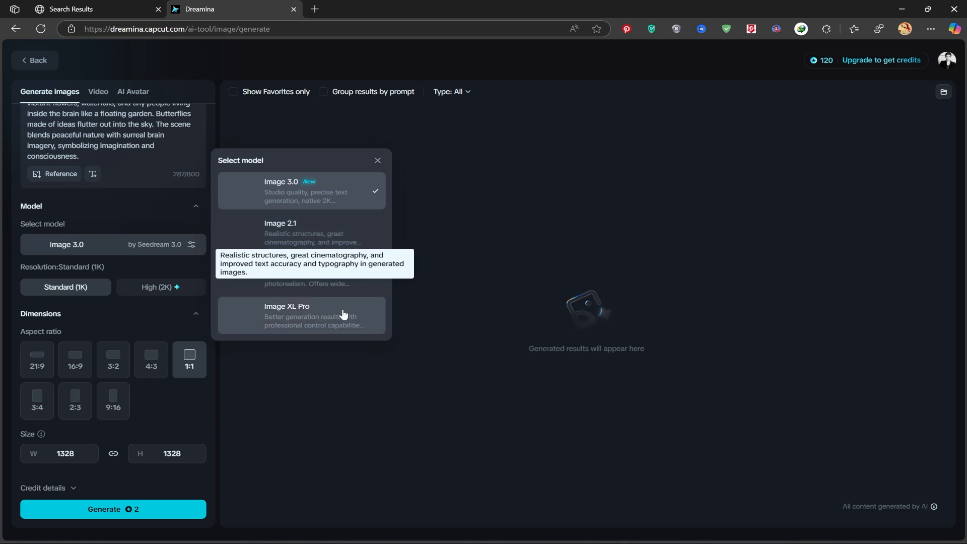
mouse_move(279, 325)
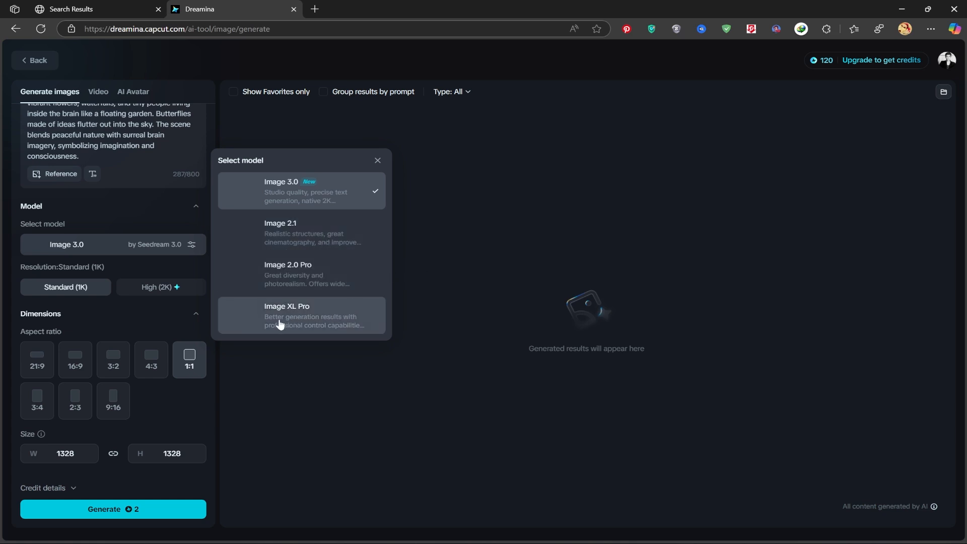
mouse_move(343, 188)
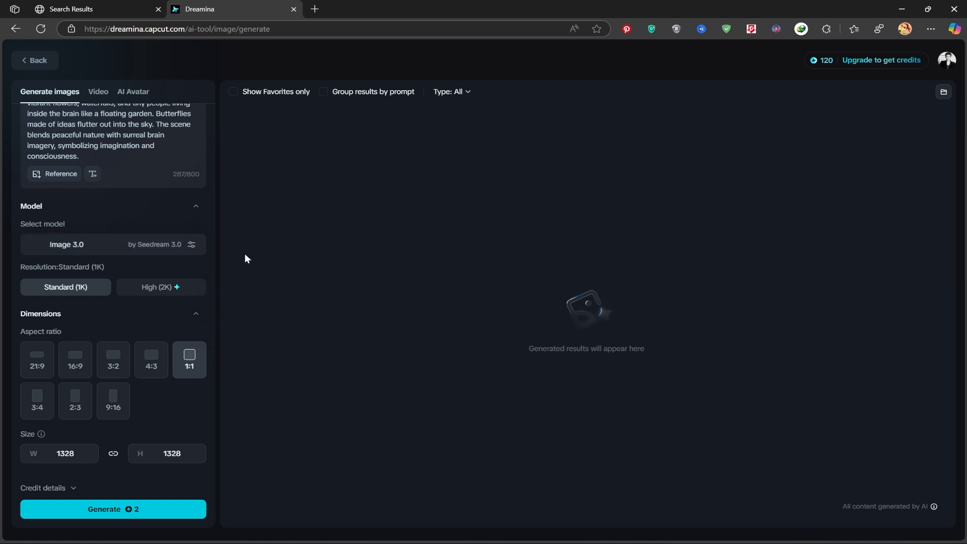
mouse_move(161, 287)
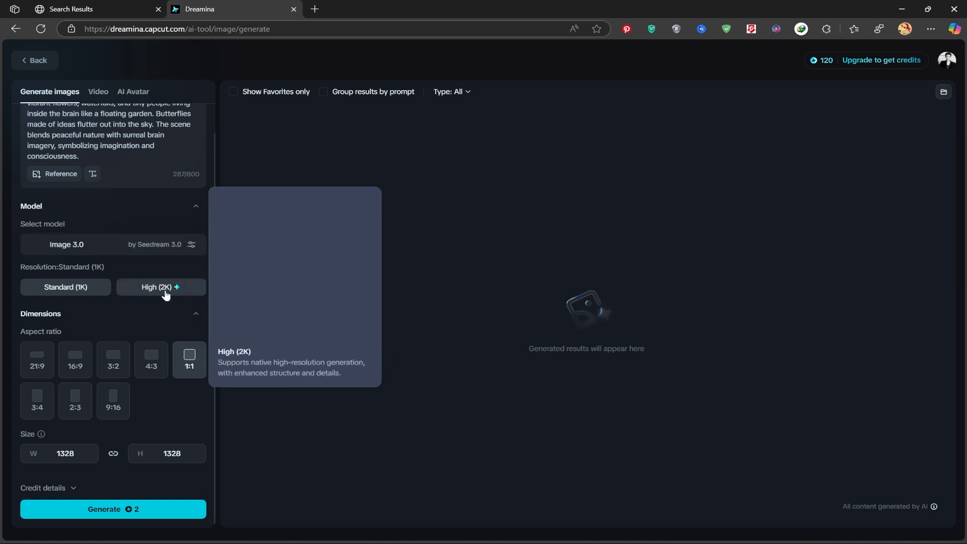
mouse_move(161, 287)
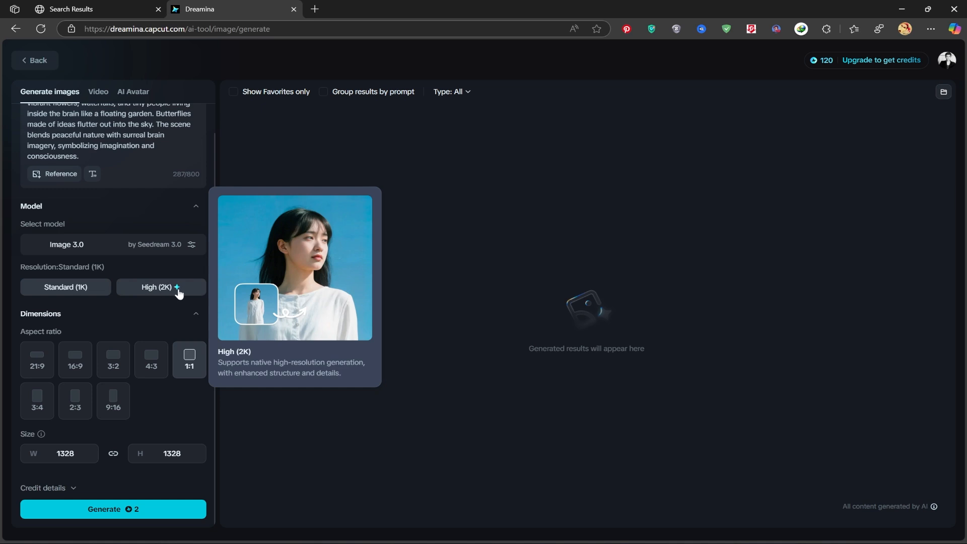
mouse_move(176, 294)
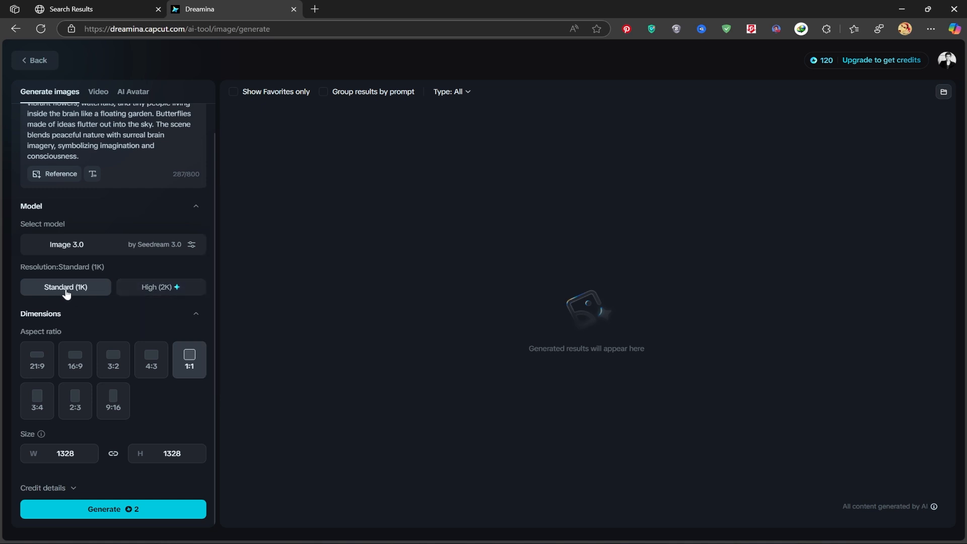
mouse_move(91, 327)
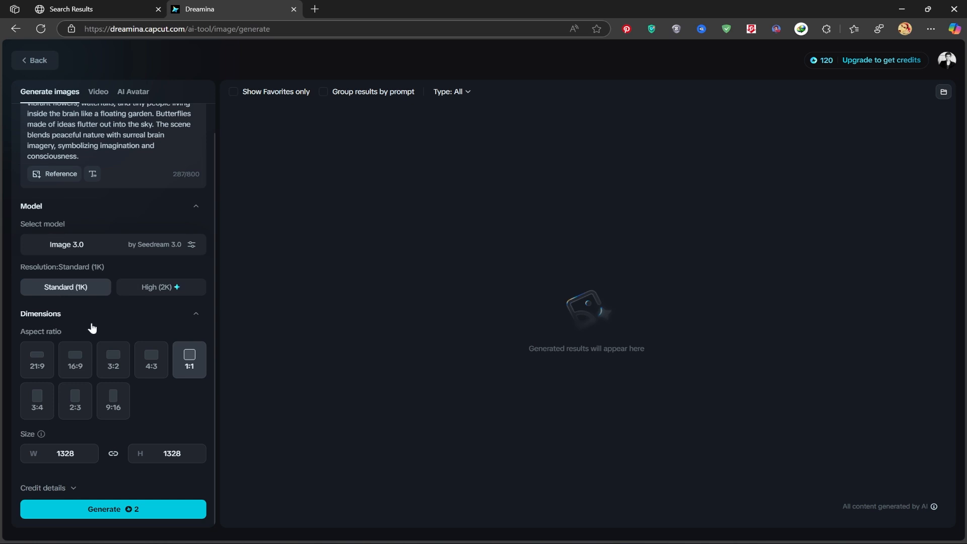
Set the aspect ratio to 16:9, giving 1664 × 936
click(112, 360)
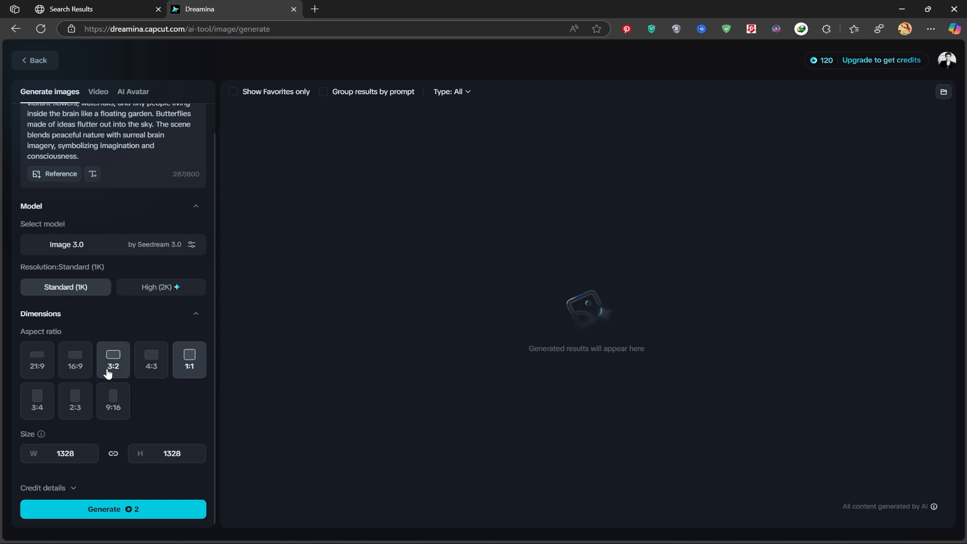
click(74, 360)
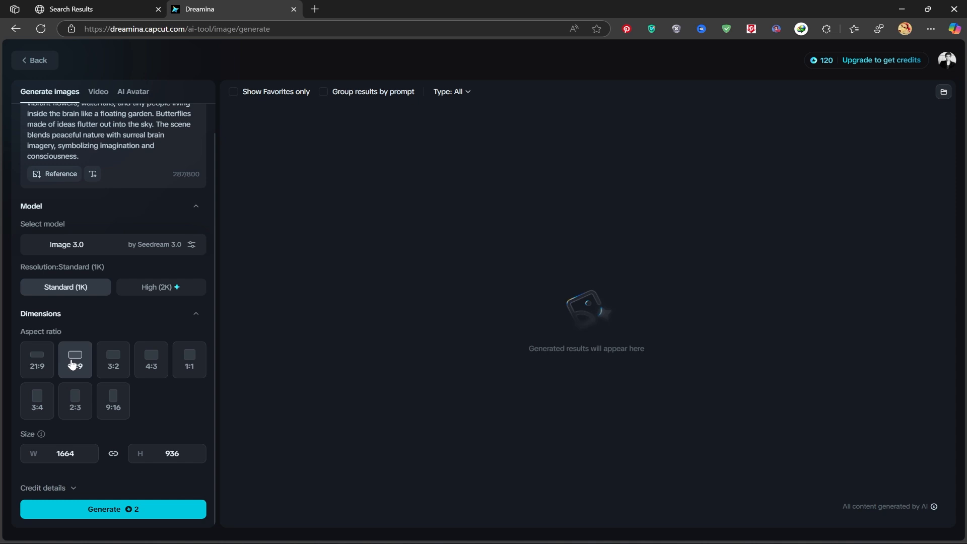
mouse_move(158, 345)
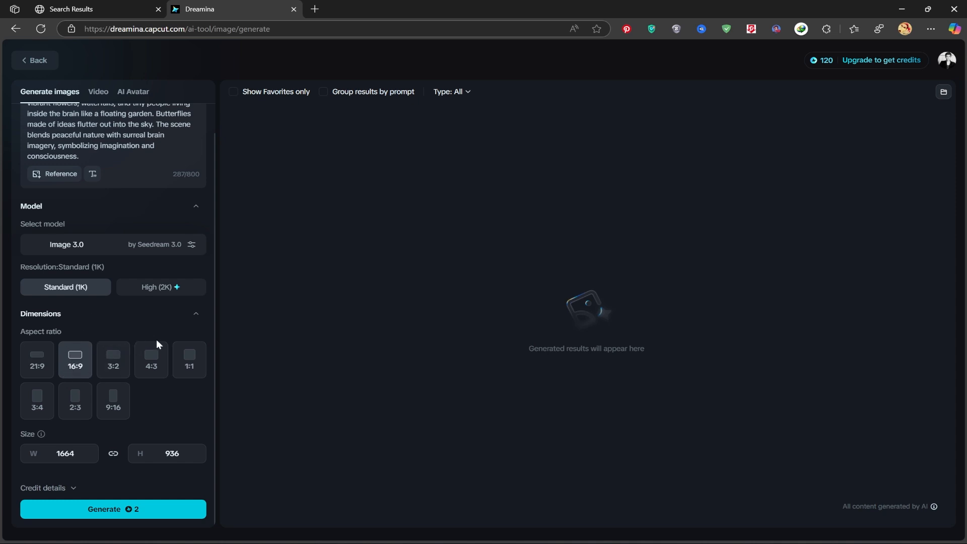
mouse_move(75, 493)
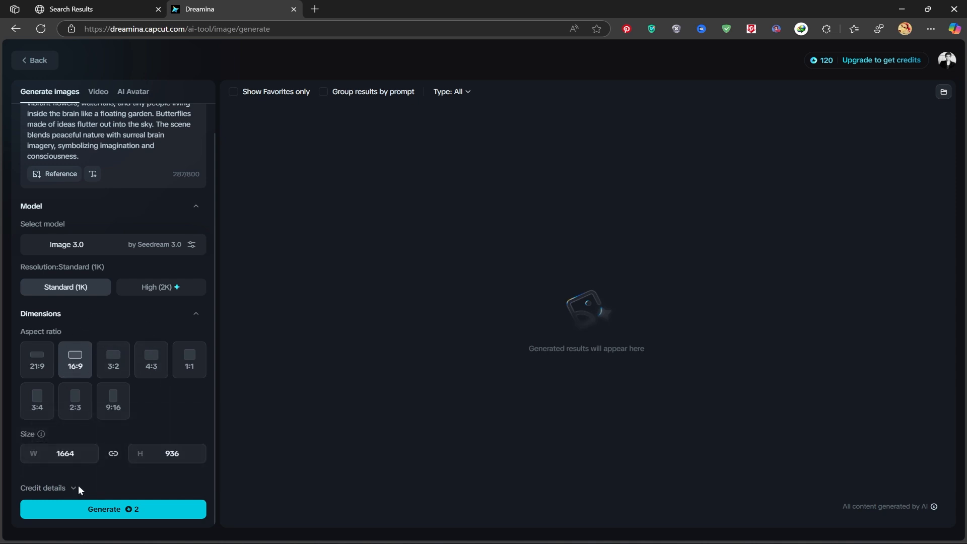
mouse_move(119, 483)
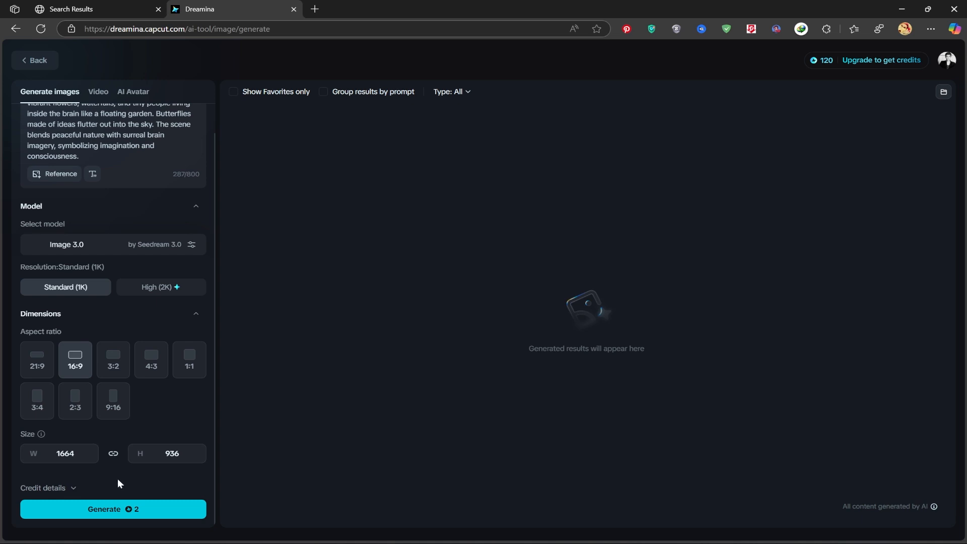
mouse_move(134, 499)
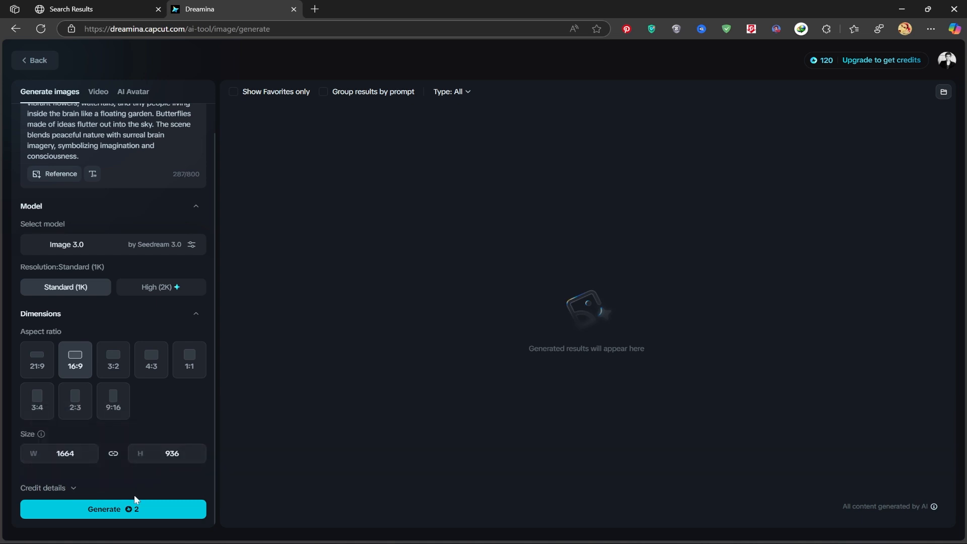
mouse_move(157, 510)
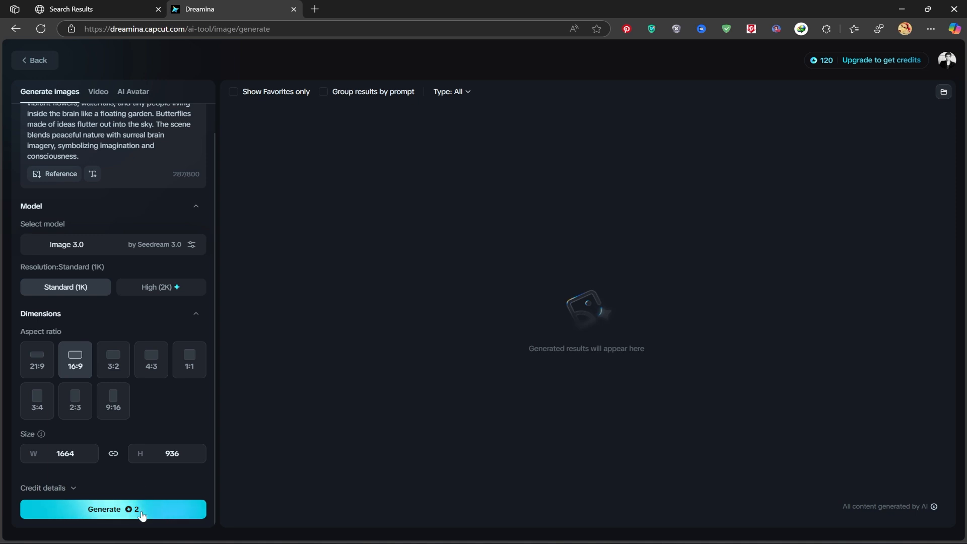
Generate four 16:9 stone-head images, spending 2 credits
click(113, 509)
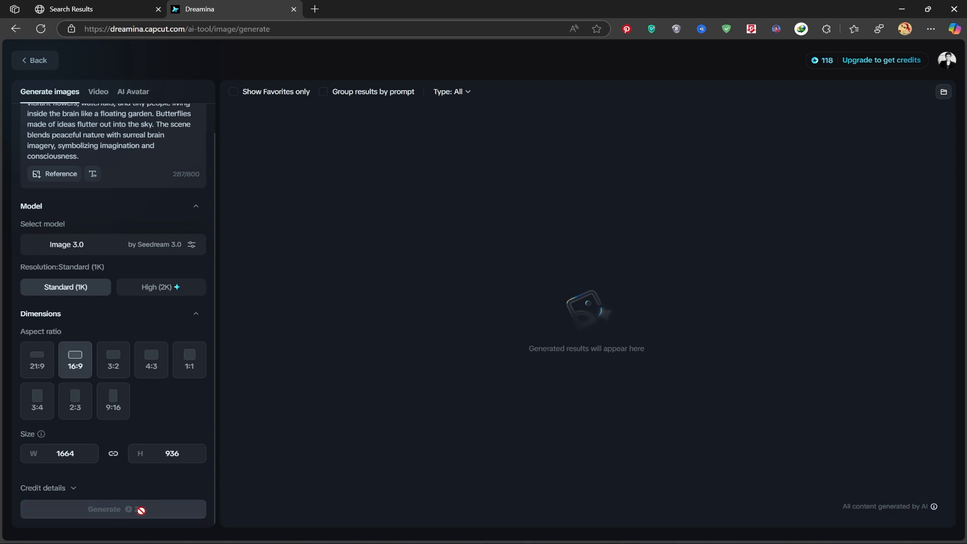
click(113, 509)
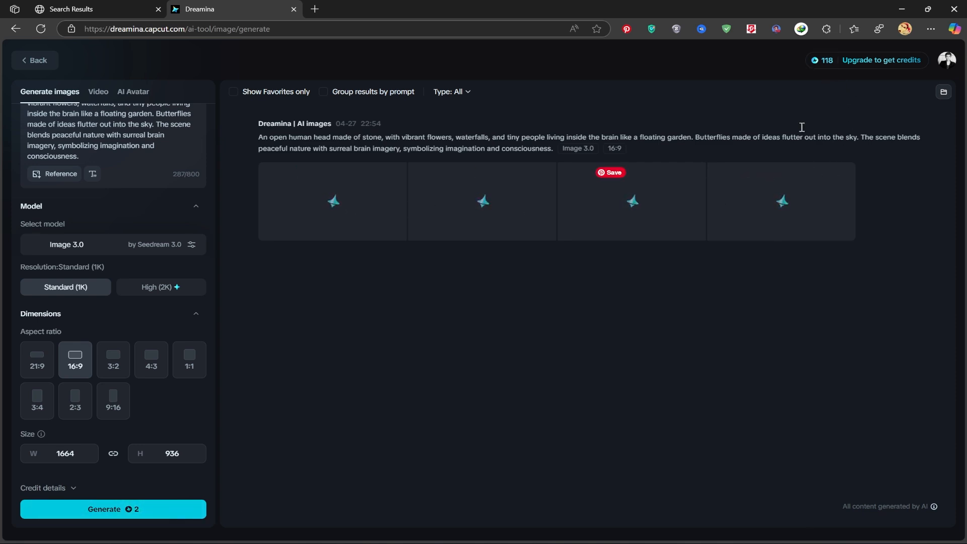
mouse_move(825, 60)
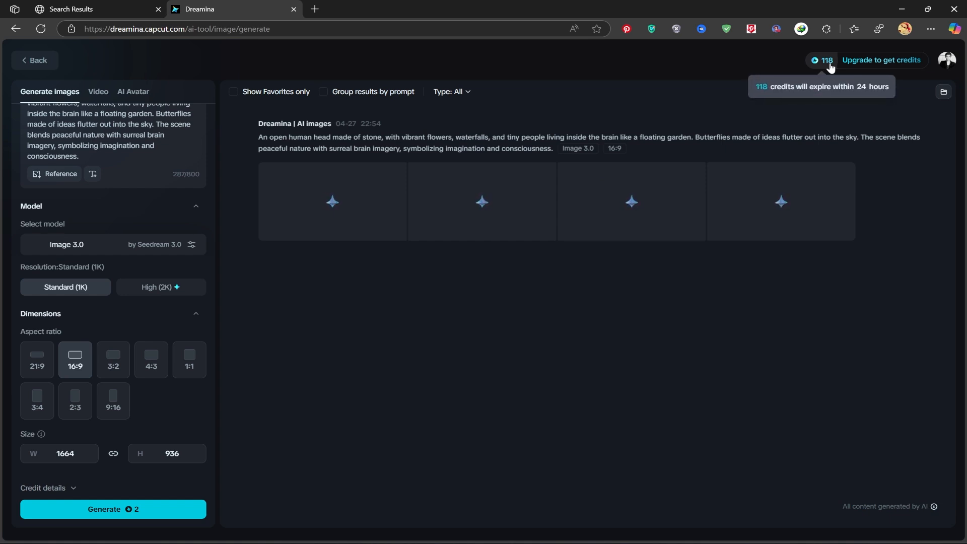
mouse_move(368, 261)
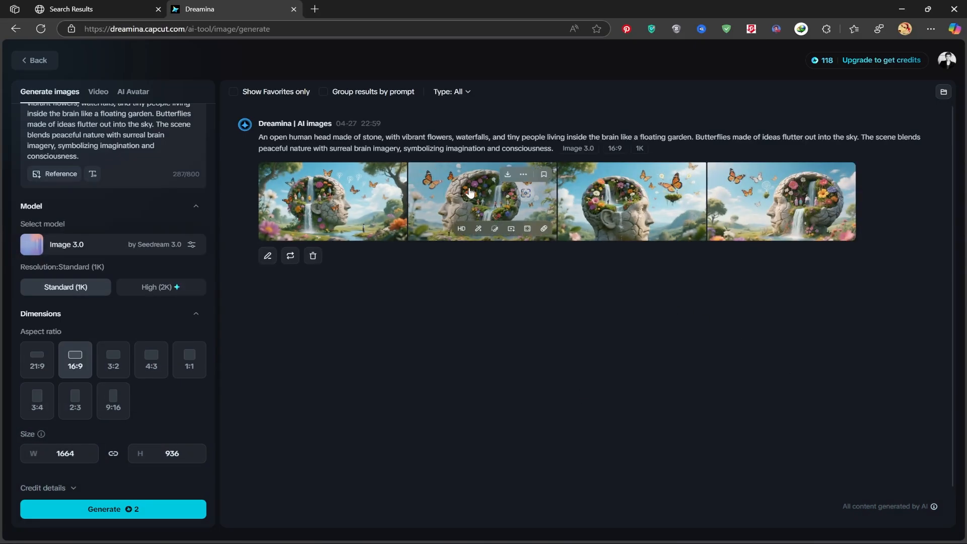
View the first stone-head image full size and page through all four results
click(481, 201)
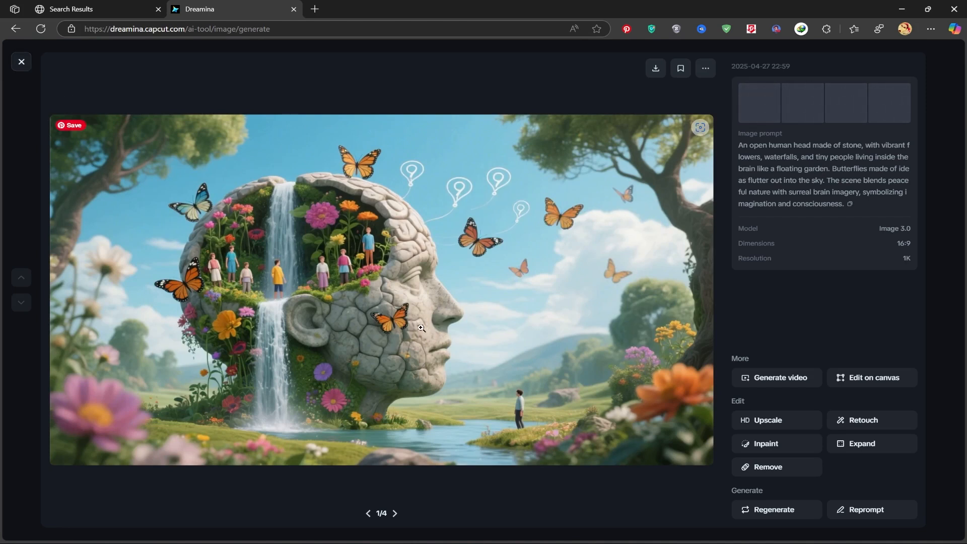
mouse_move(21, 277)
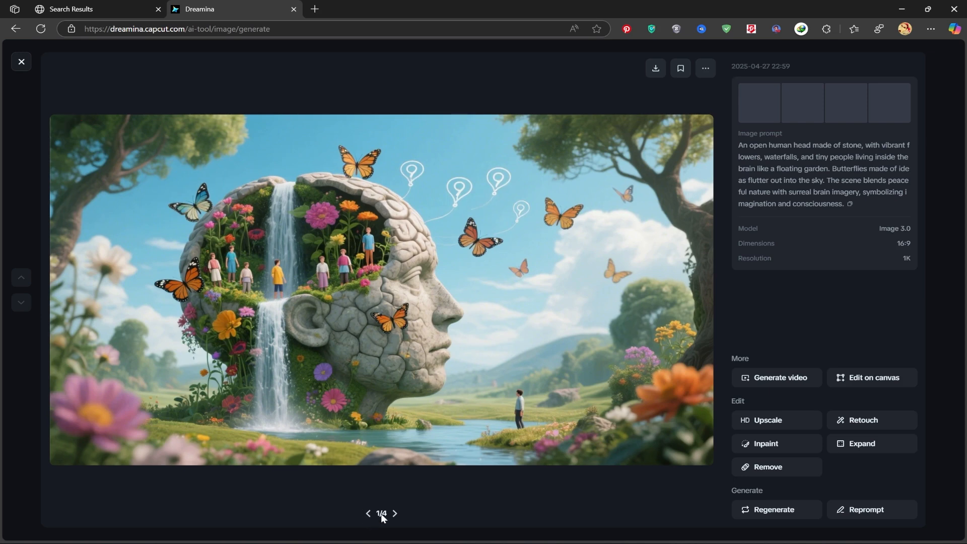
click(394, 513)
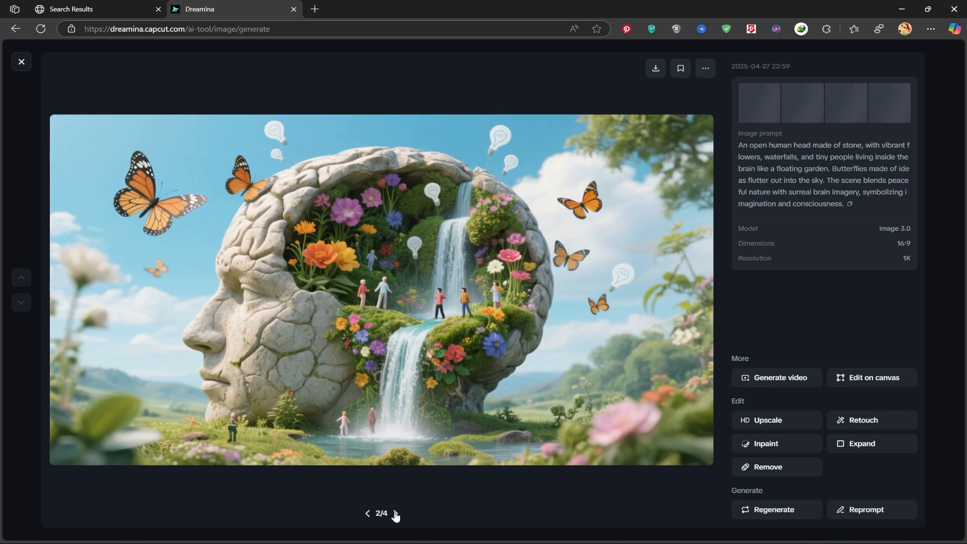
click(394, 512)
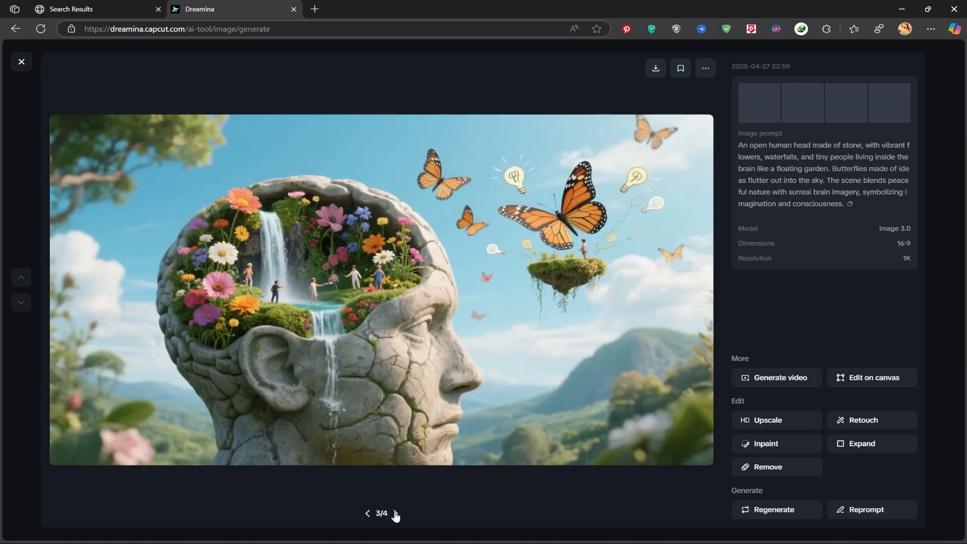
click(395, 514)
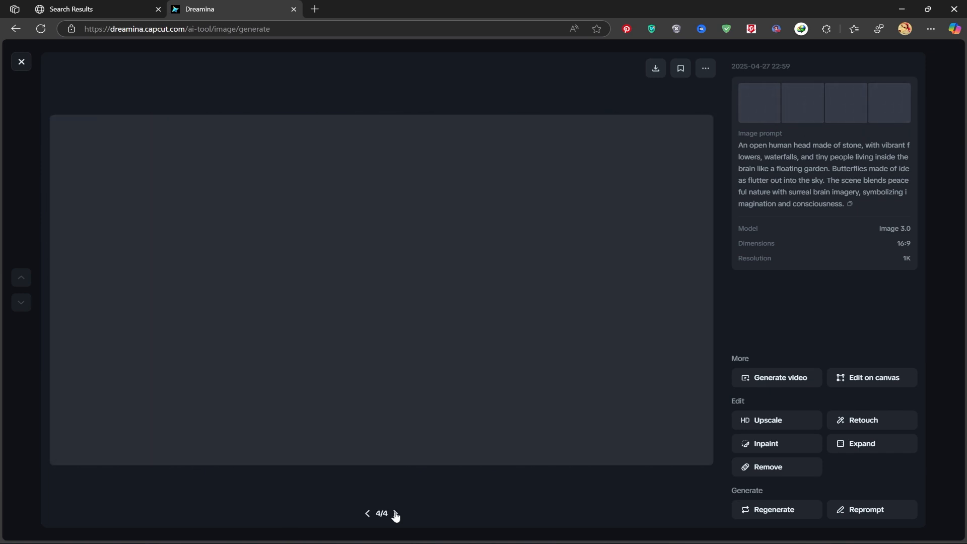
click(366, 513)
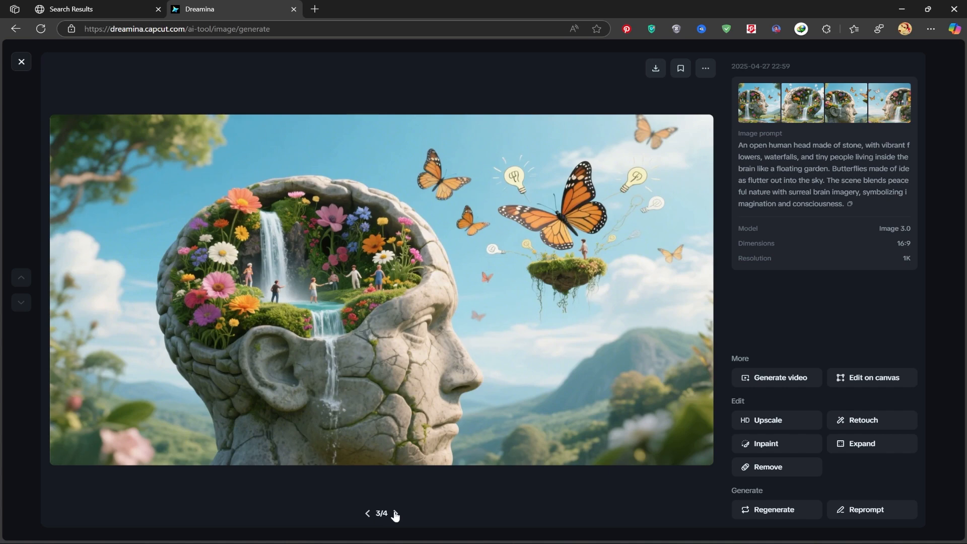
click(395, 514)
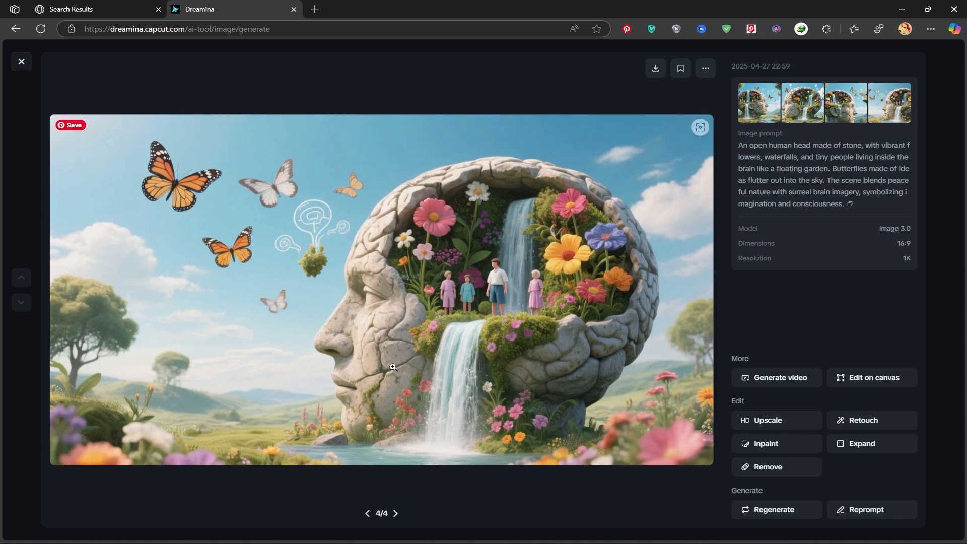
mouse_move(535, 238)
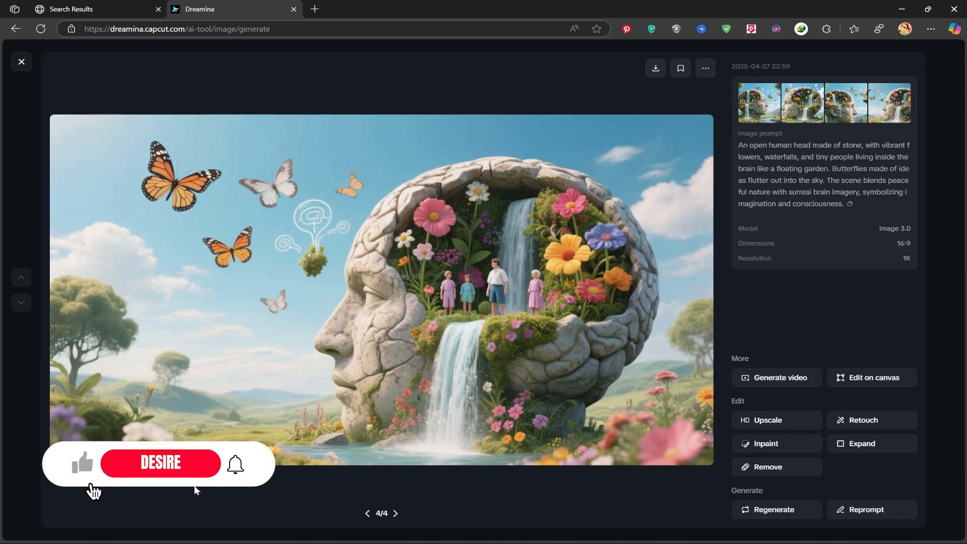
click(367, 513)
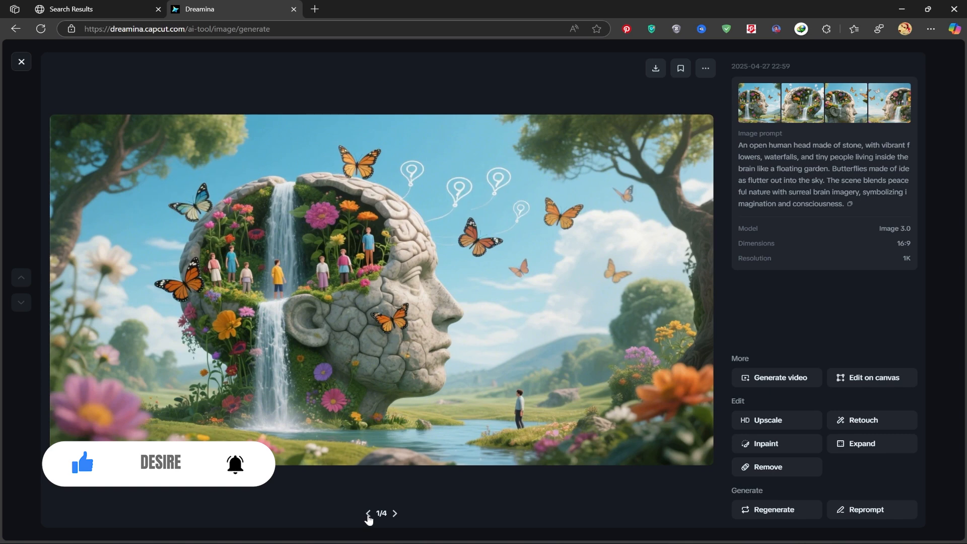
click(395, 513)
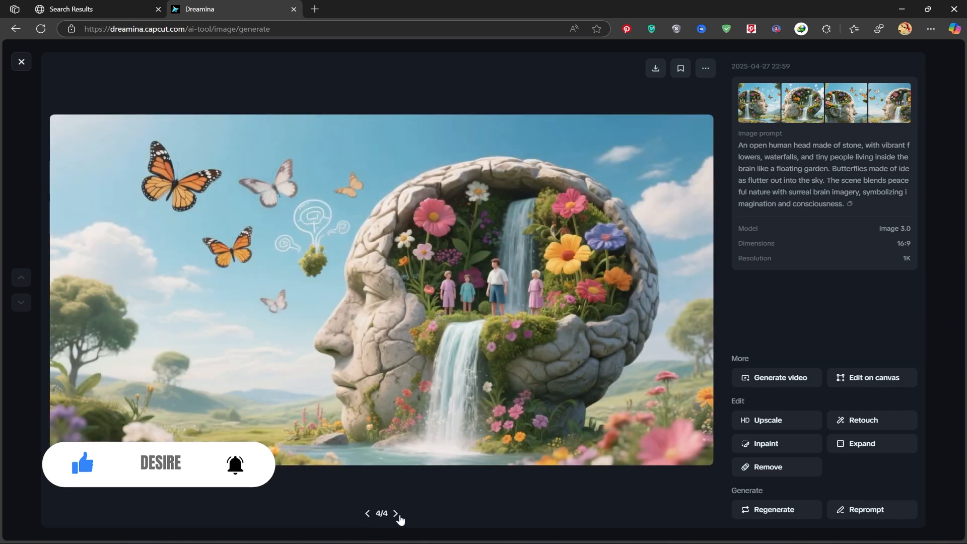
click(395, 513)
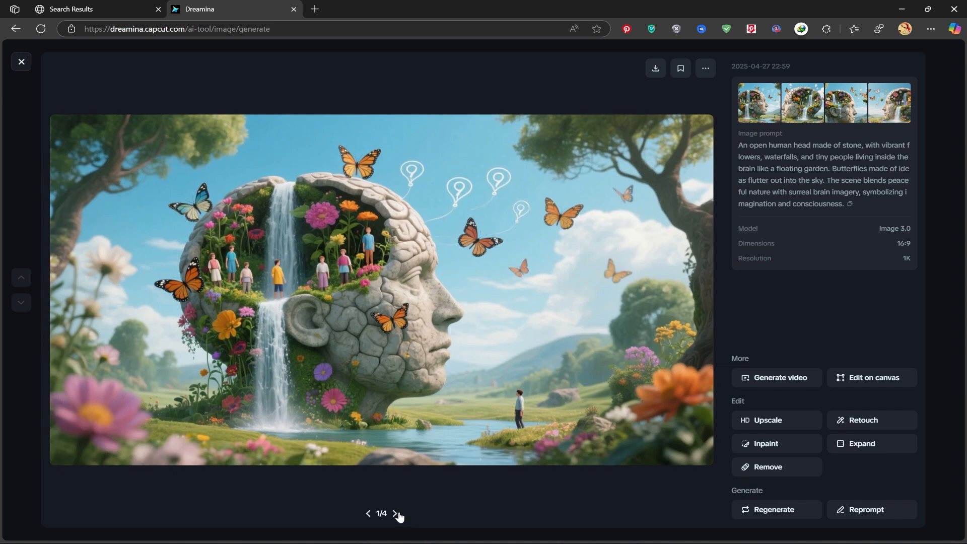
mouse_move(655, 68)
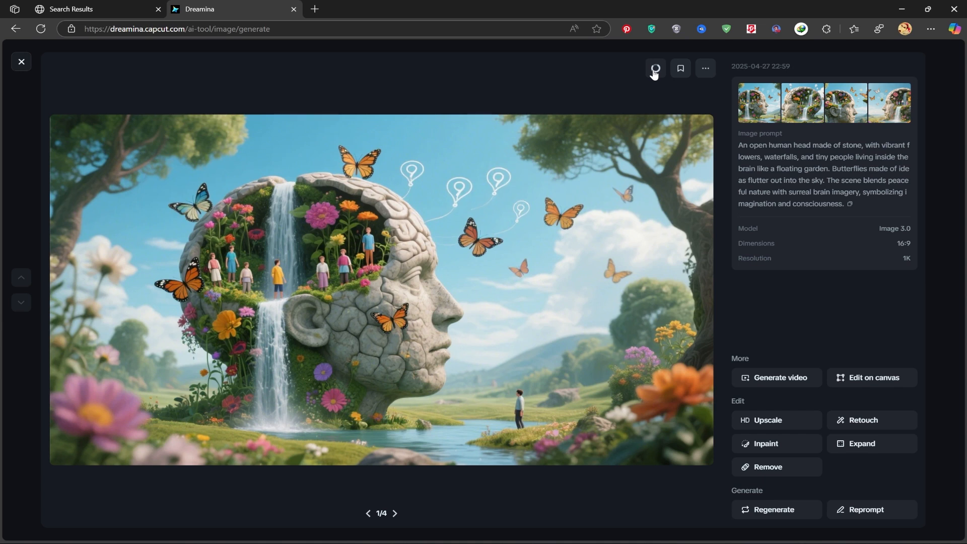
Download the viewed stone-head image and keep the saved JPEG file
click(655, 68)
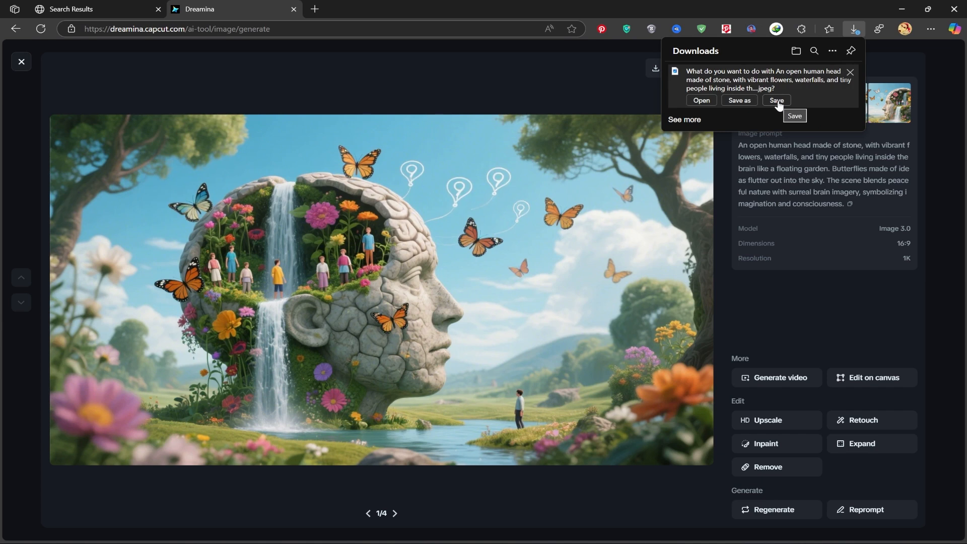
click(776, 100)
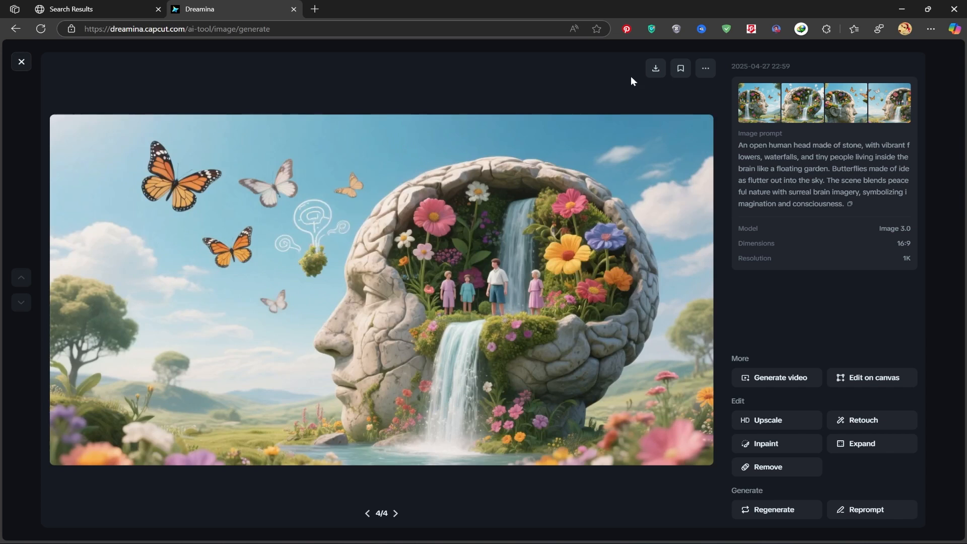
mouse_move(777, 378)
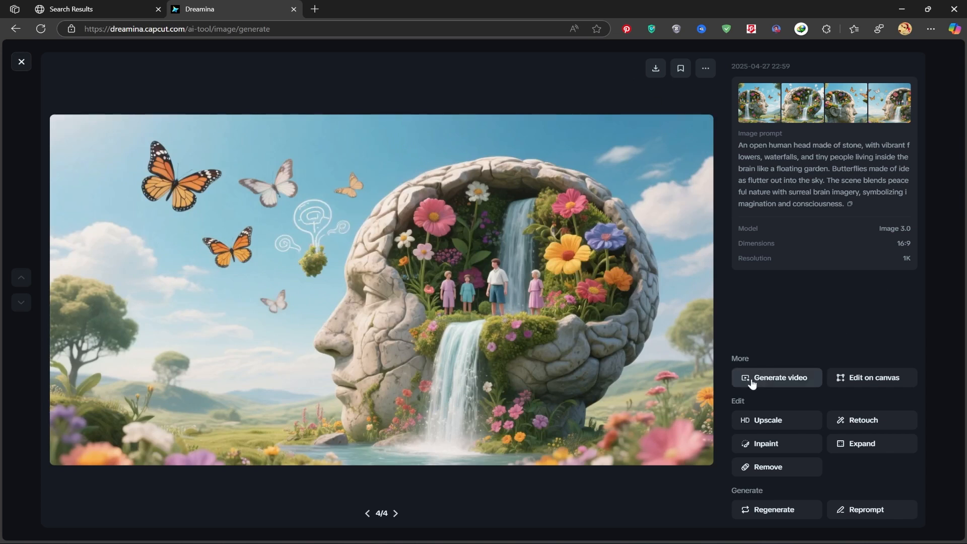
mouse_move(798, 387)
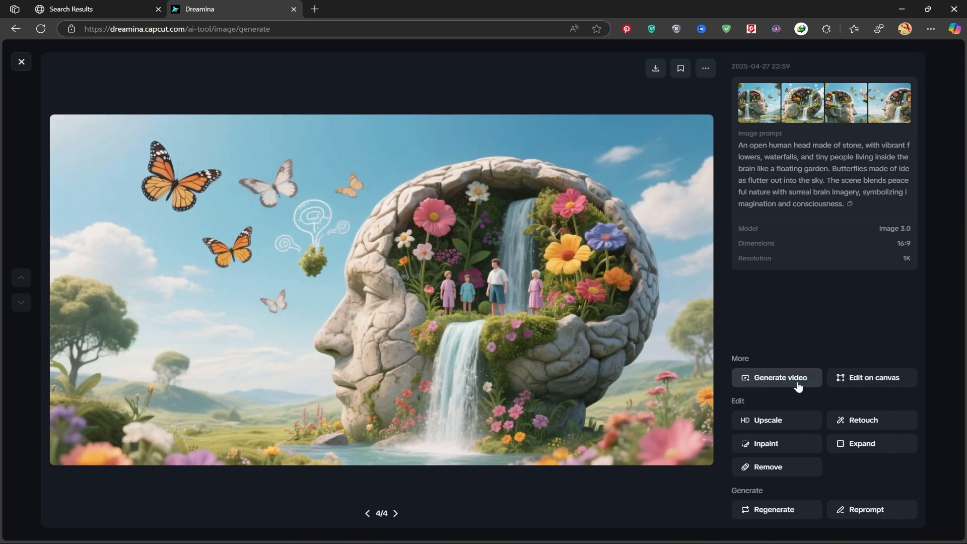
mouse_move(863, 420)
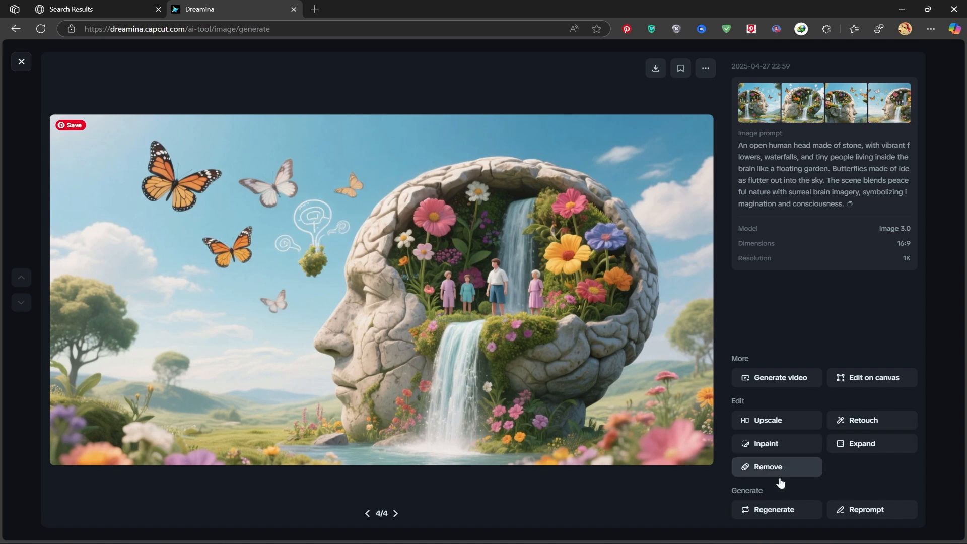
mouse_move(777, 450)
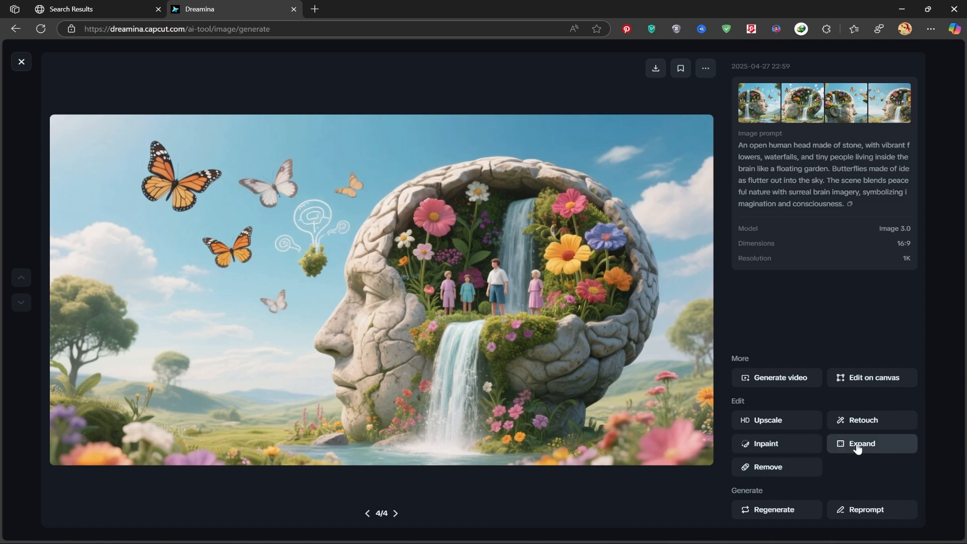
mouse_move(781, 467)
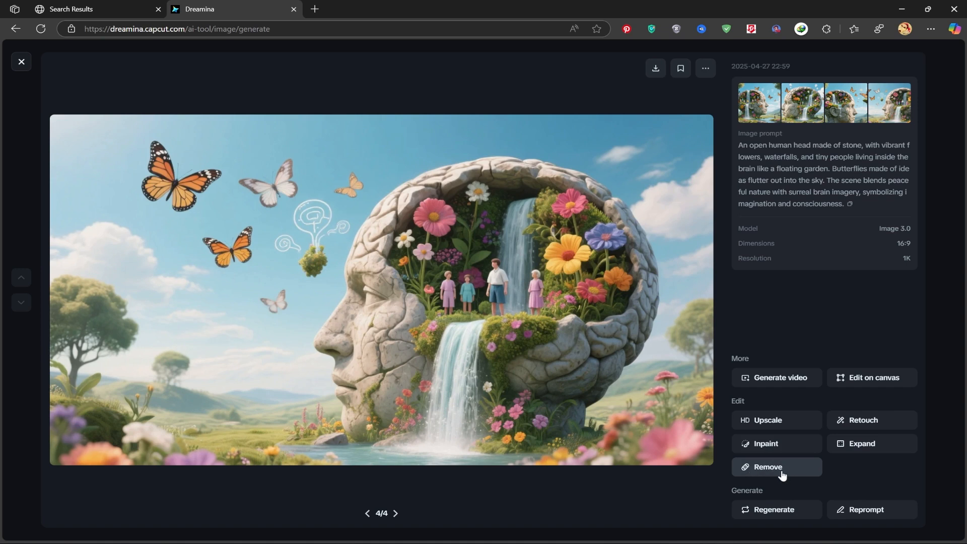
mouse_move(767, 420)
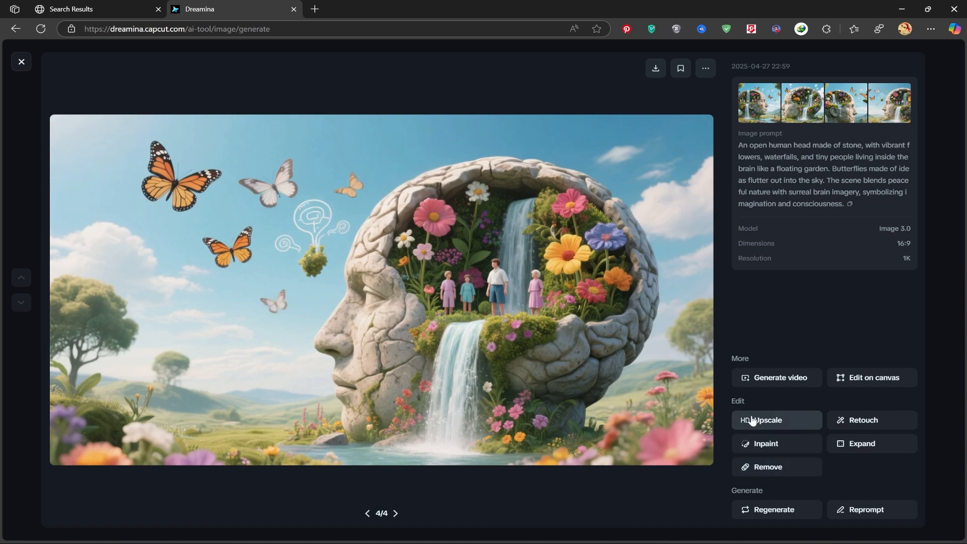
Run HD Upscale on the fourth stone-head image, inspect the result full size, then return to the feed
click(765, 421)
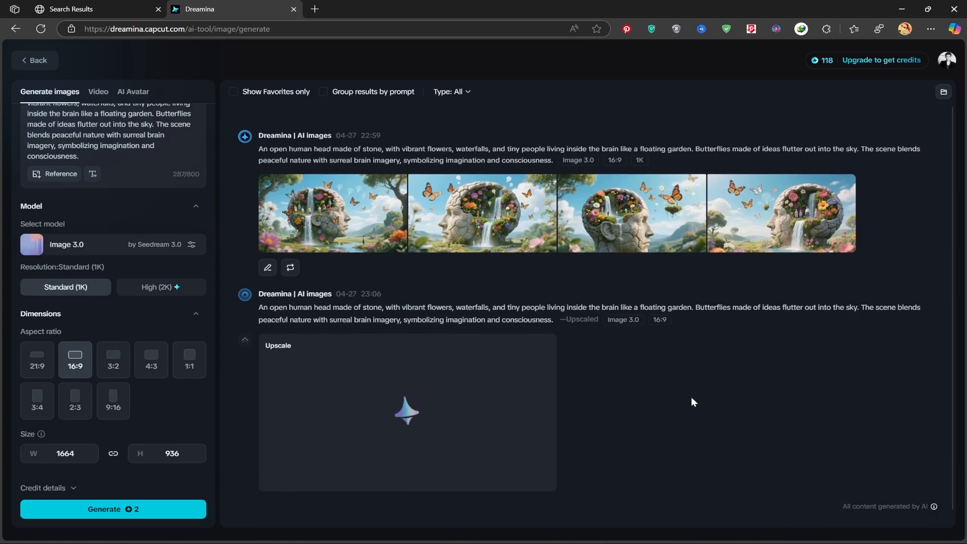
click(407, 412)
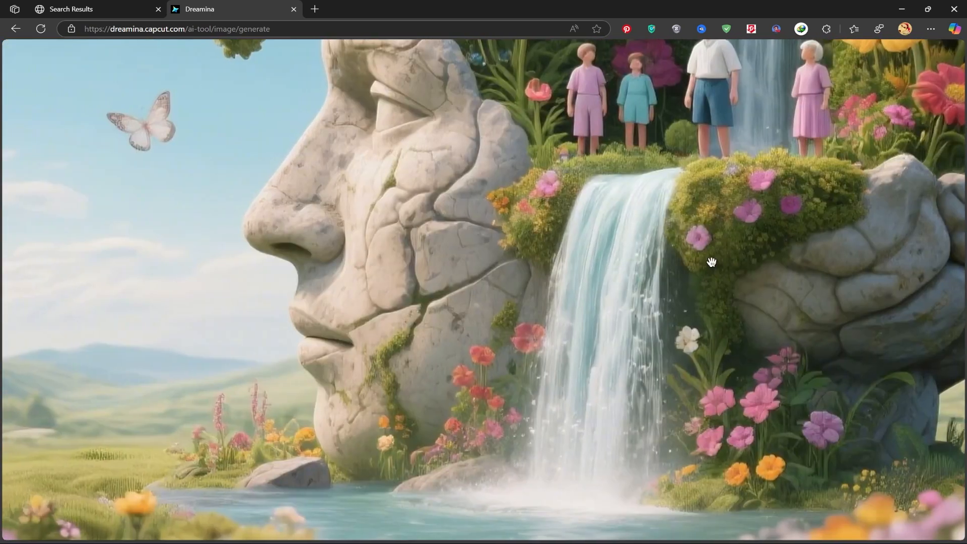
mouse_move(644, 331)
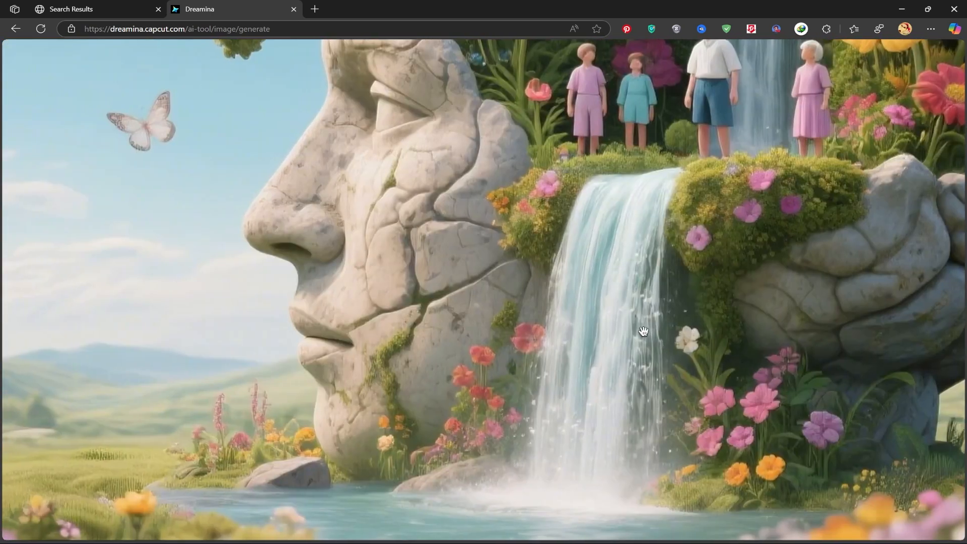
click(642, 330)
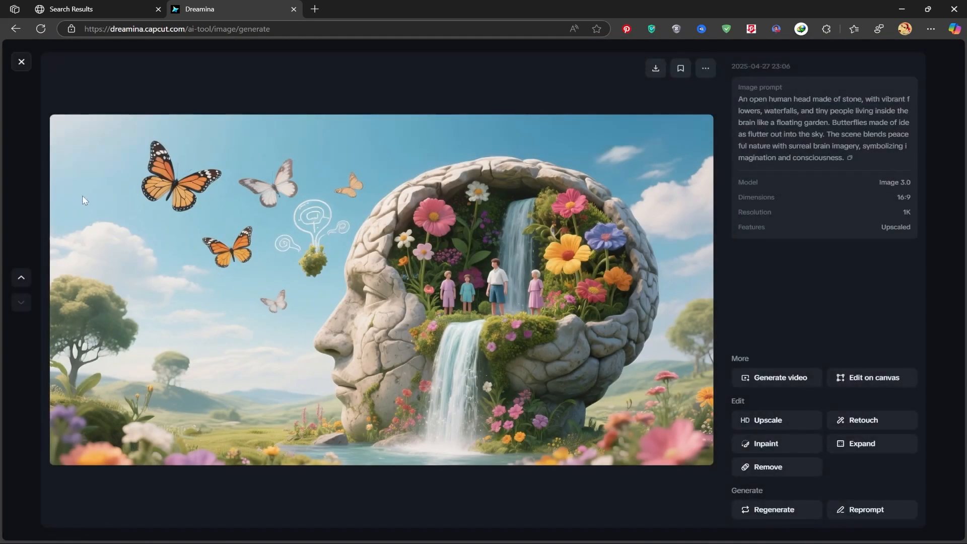
click(21, 62)
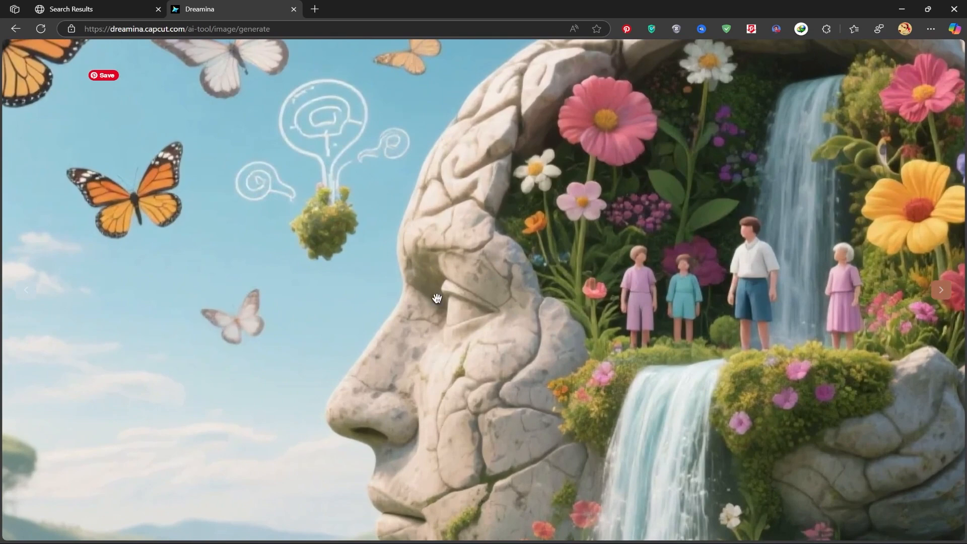
mouse_move(241, 204)
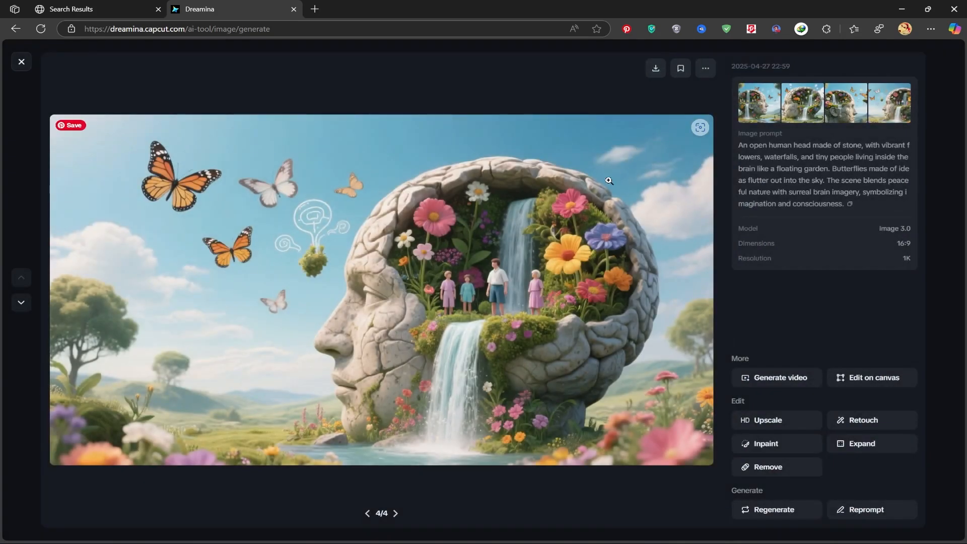
click(21, 61)
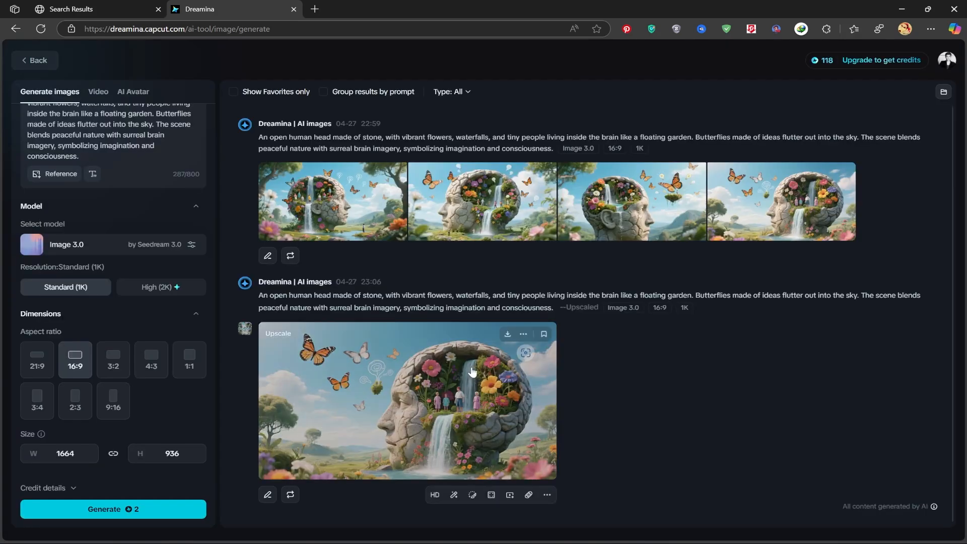
mouse_move(507, 333)
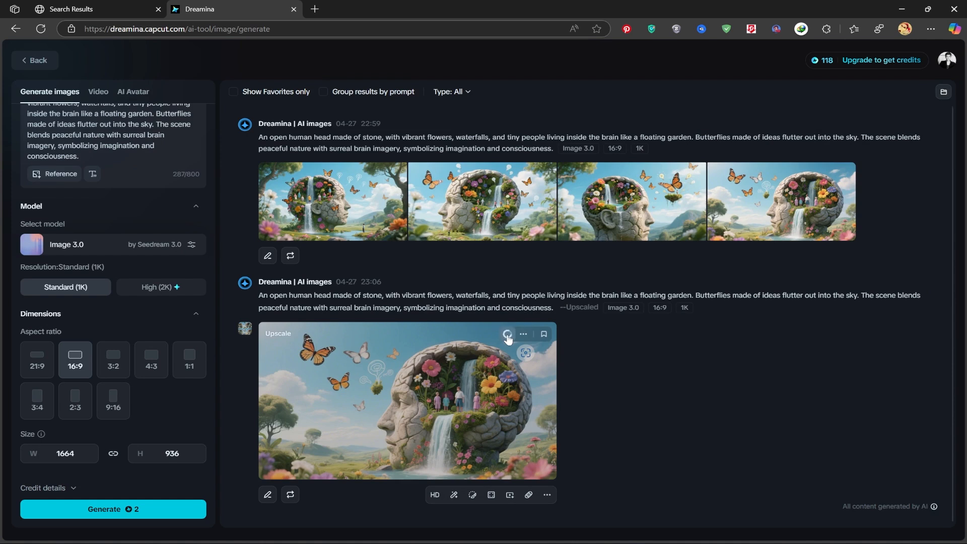
mouse_move(573, 220)
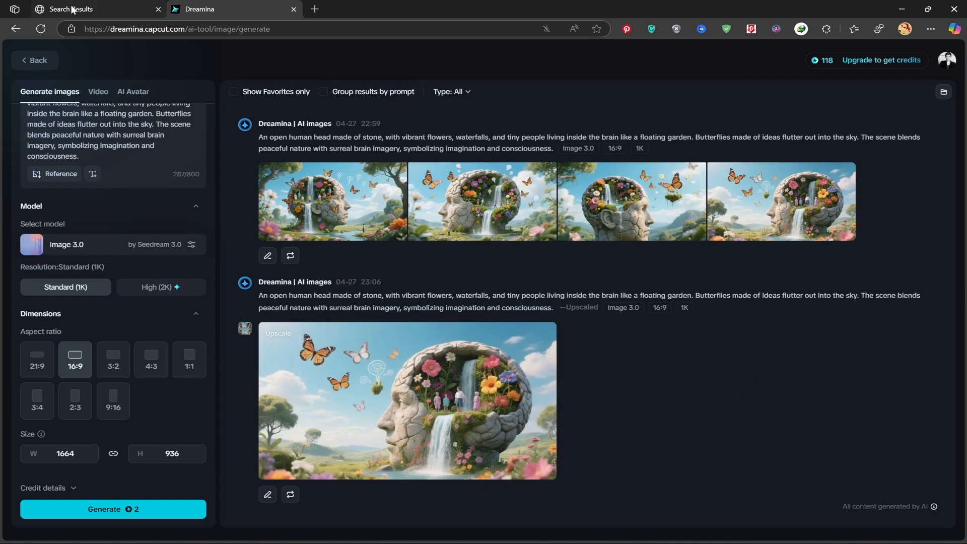
Switch from the Dreamina tab to the 'deep seek' search results tab
click(95, 9)
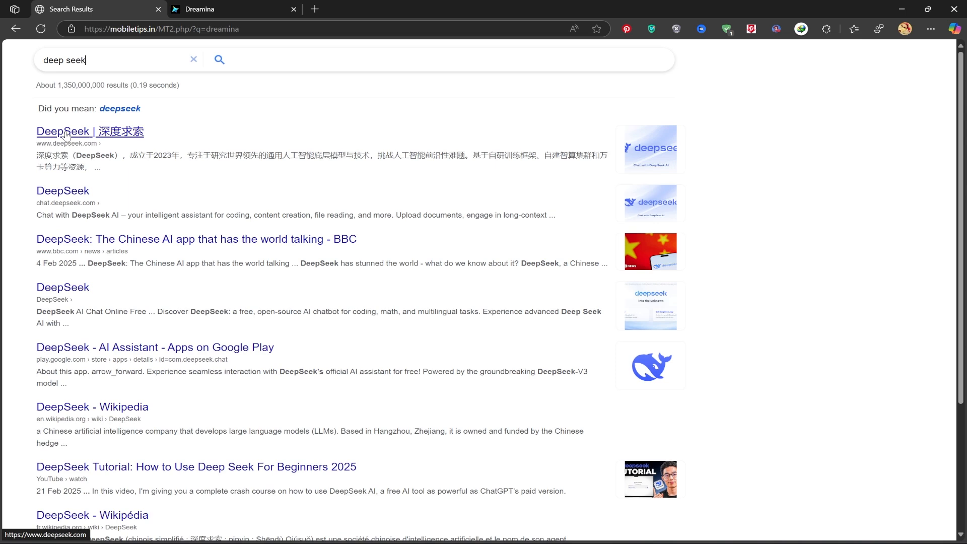
Go to deepseek.com from the results and start the free DeepSeek chat
click(90, 131)
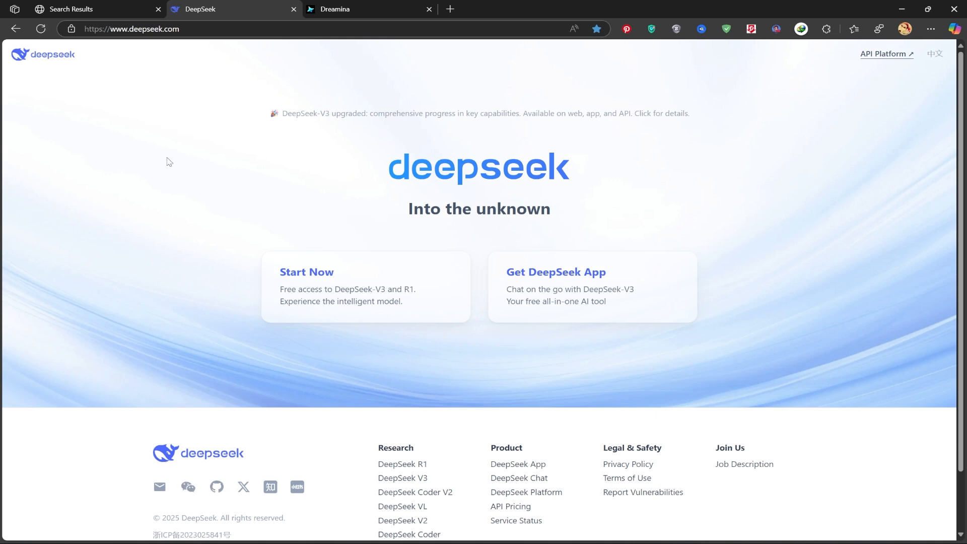
mouse_move(330, 272)
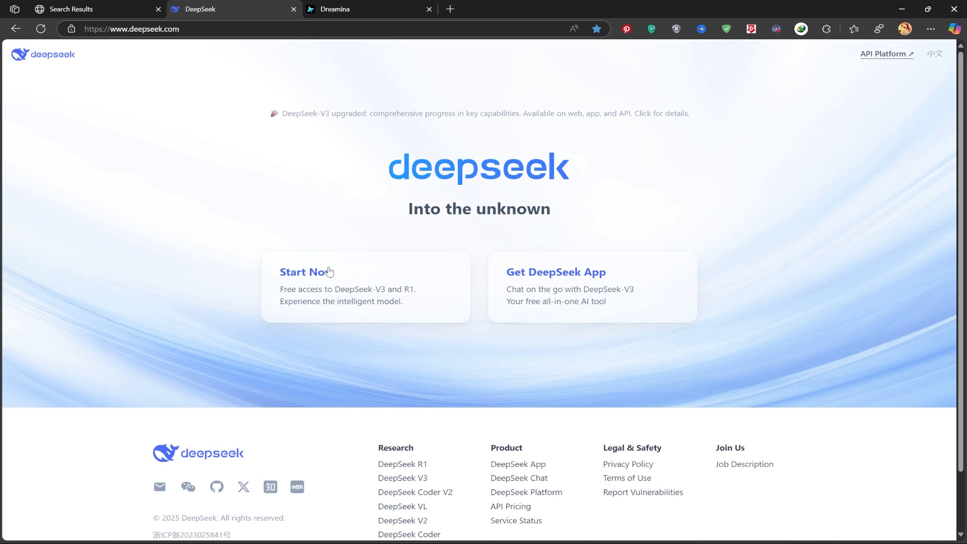
mouse_move(321, 273)
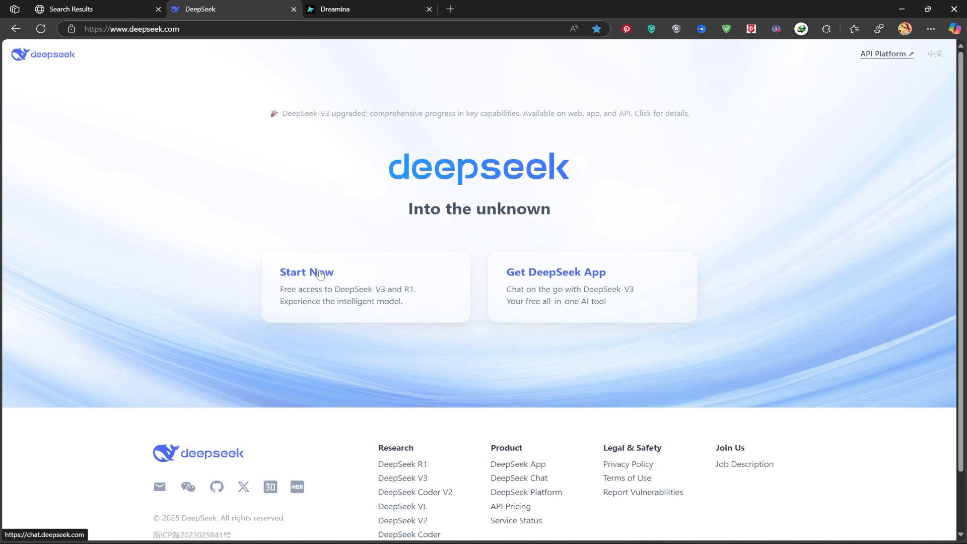
click(306, 272)
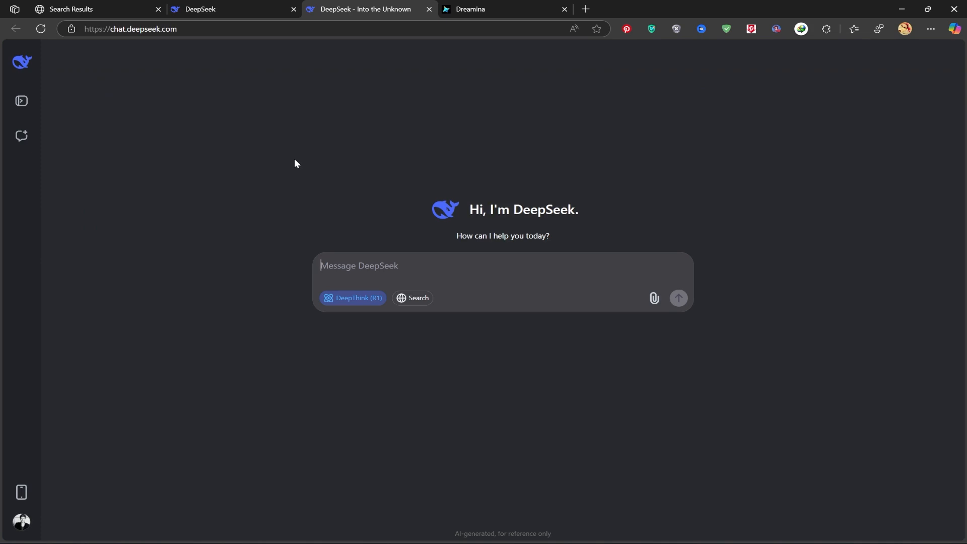
Ask DeepSeek to write prompts for an AI picture of a portrait modeling girl
text(write me some promp)
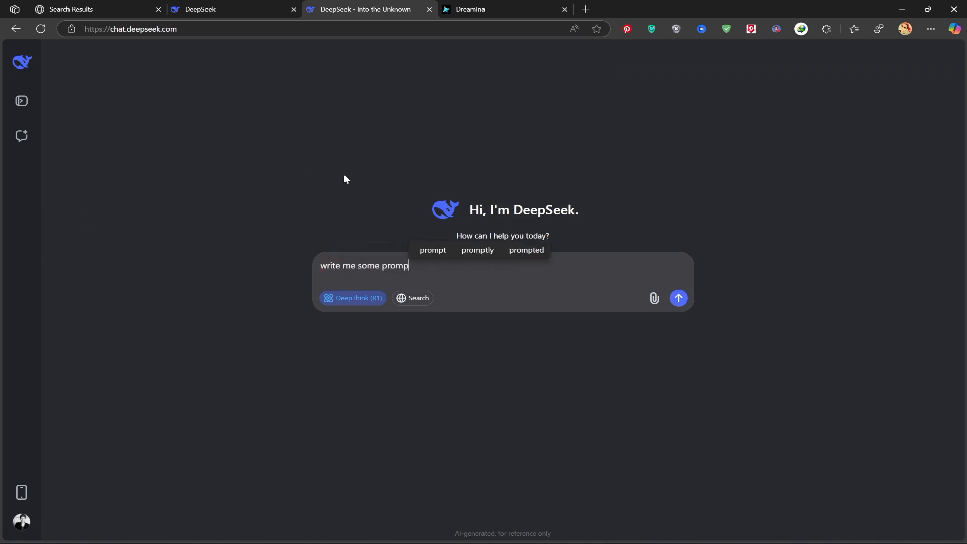
text(s. iwant to give the AI a piture . A portrate)
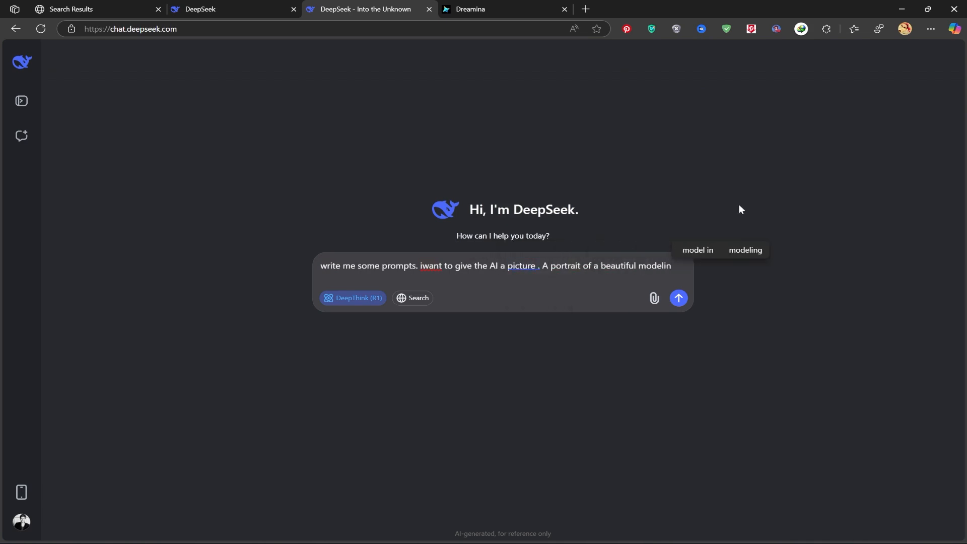
text(girl)
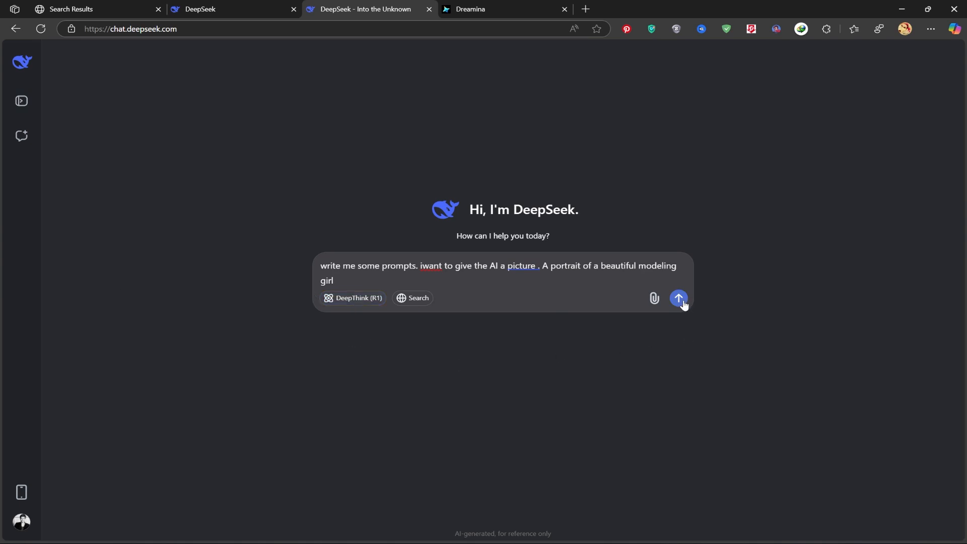
click(679, 300)
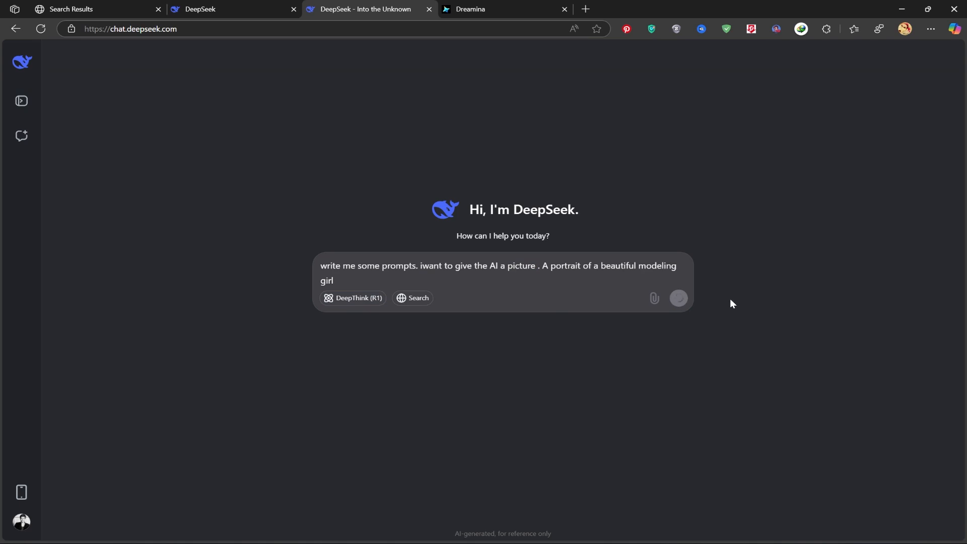
click(677, 298)
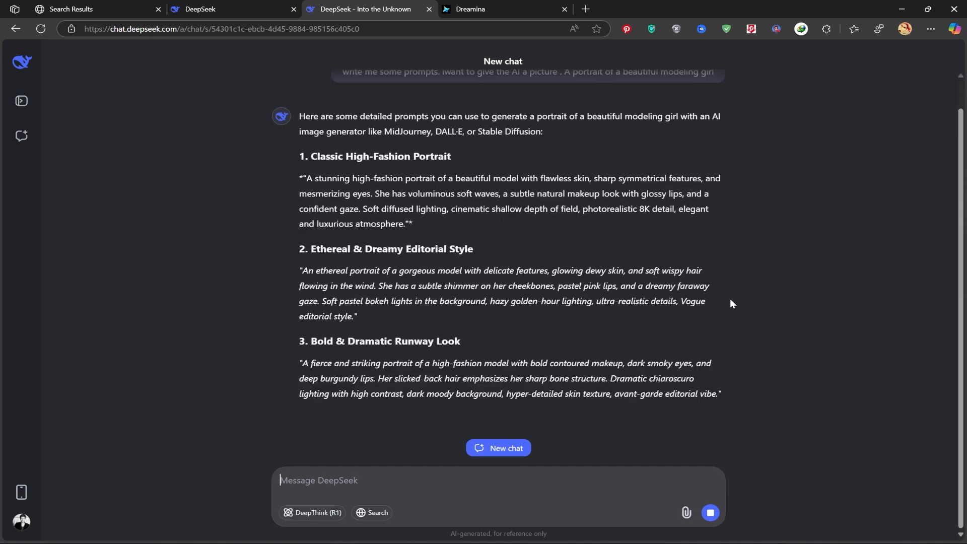
Read through DeepSeek's six styled portrait prompts and return to the first one
scroll(down, 3)
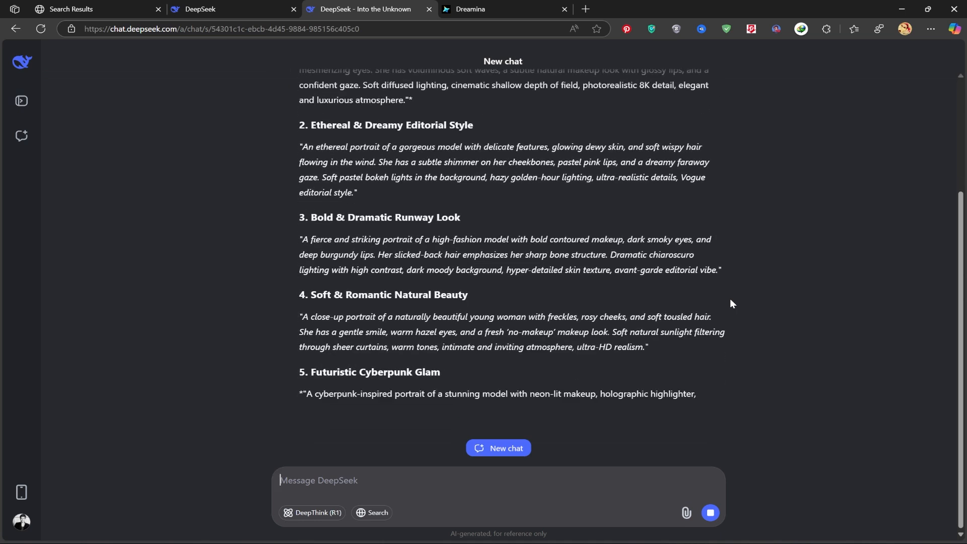
scroll(down, 3)
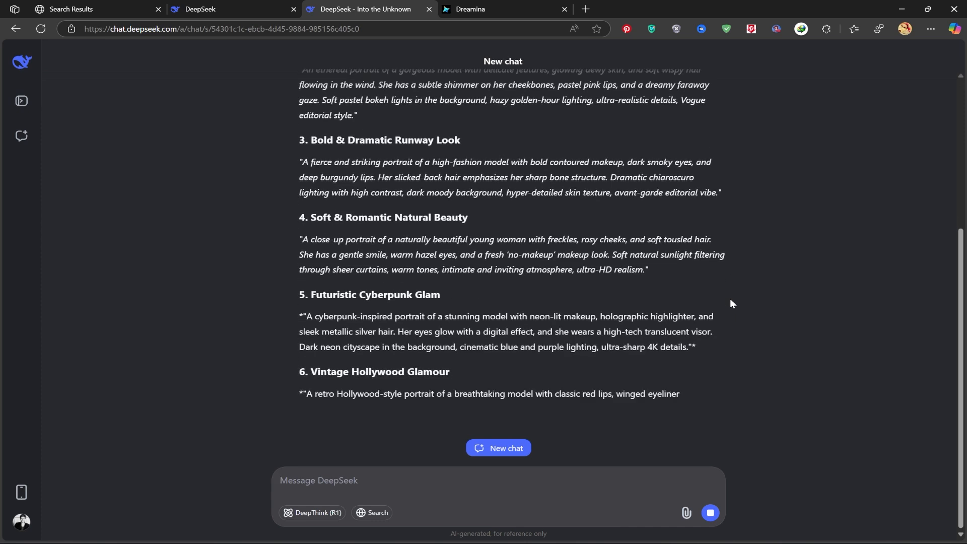
scroll(down, 3)
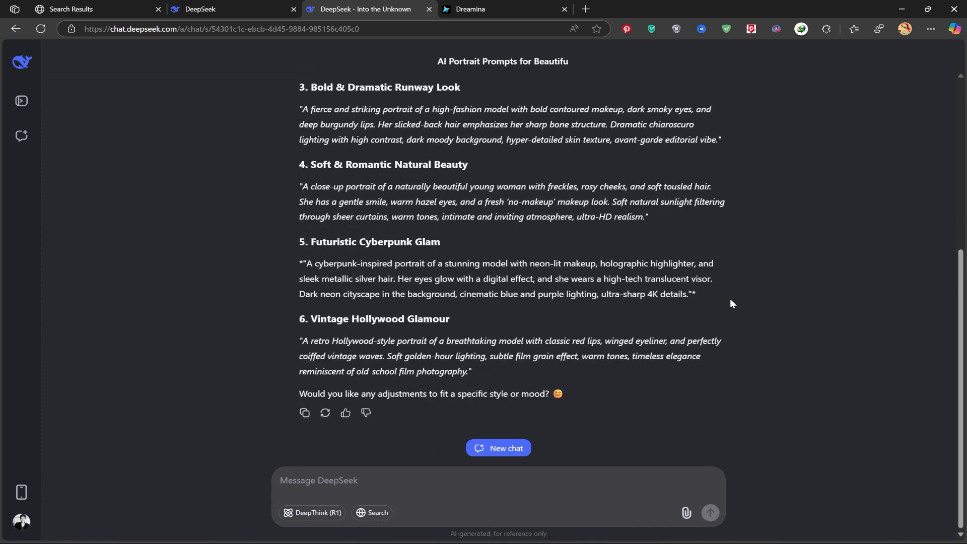
scroll(up, 3)
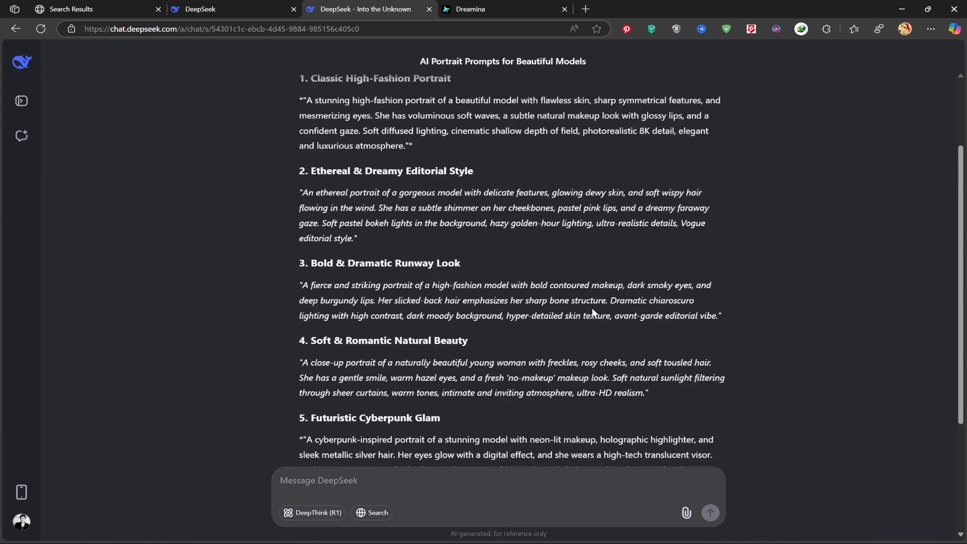
scroll(up, 3)
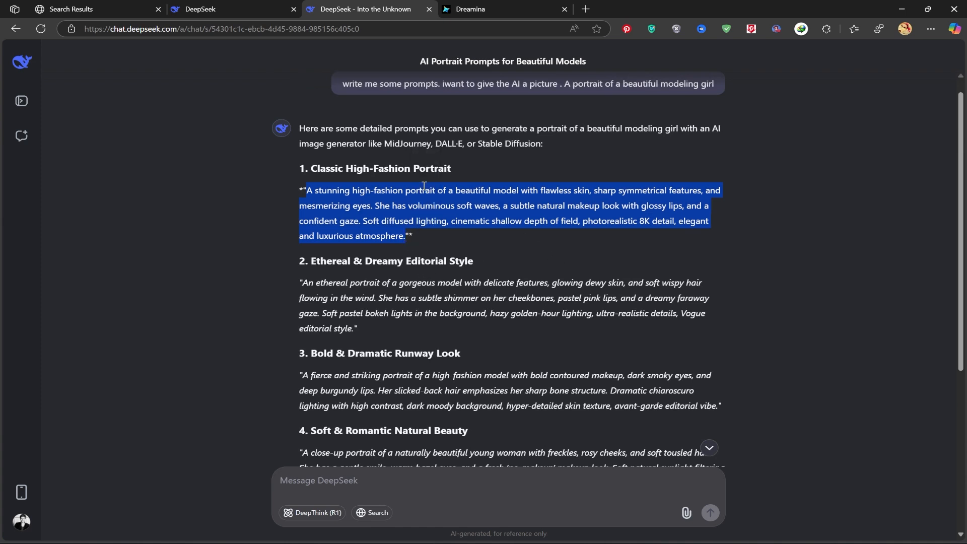
mouse_move(488, 158)
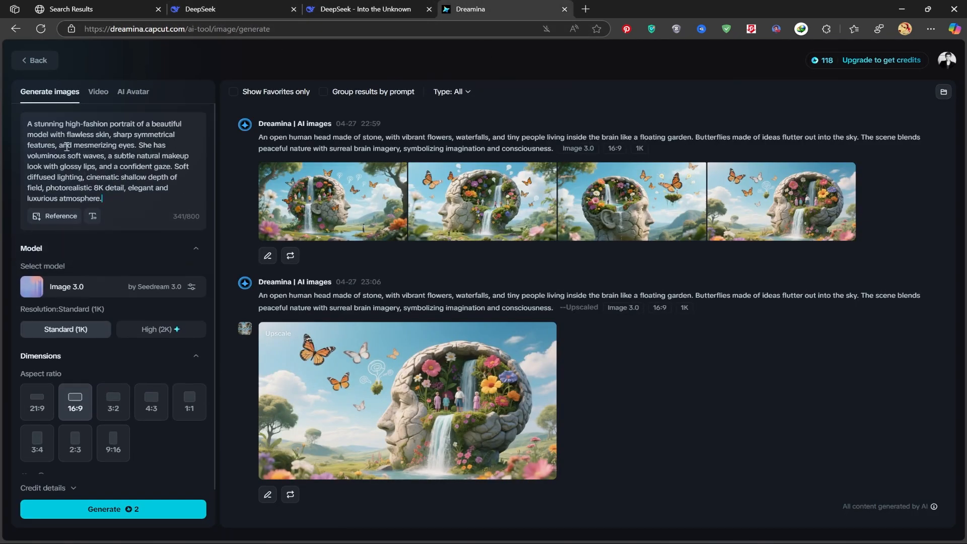
Set the aspect ratio to 9:16 and generate images from the high-fashion model prompt
scroll(down, 3)
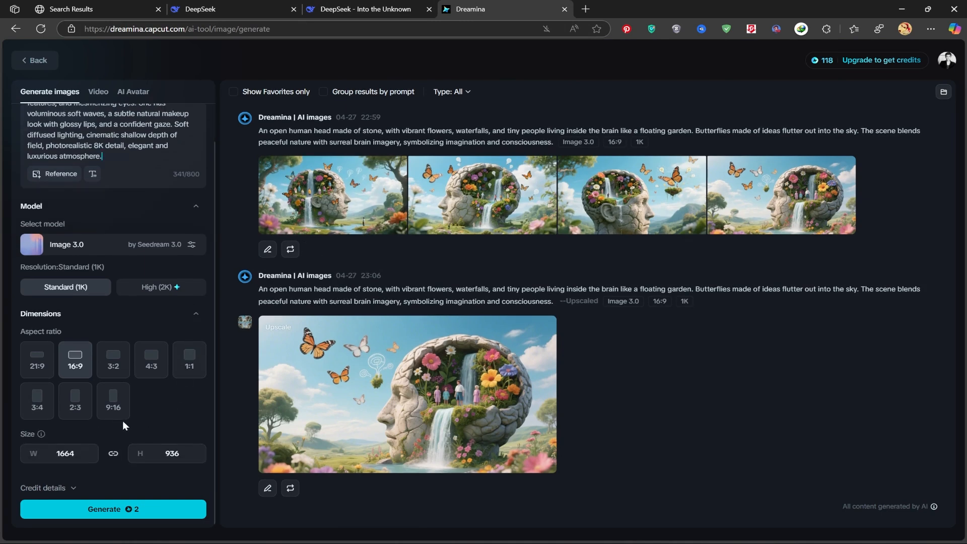
click(113, 400)
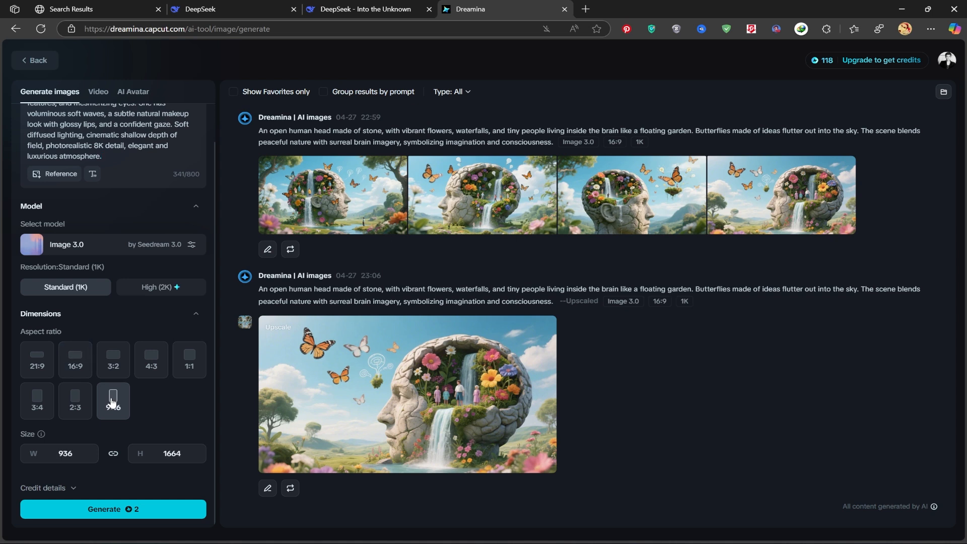
mouse_move(185, 406)
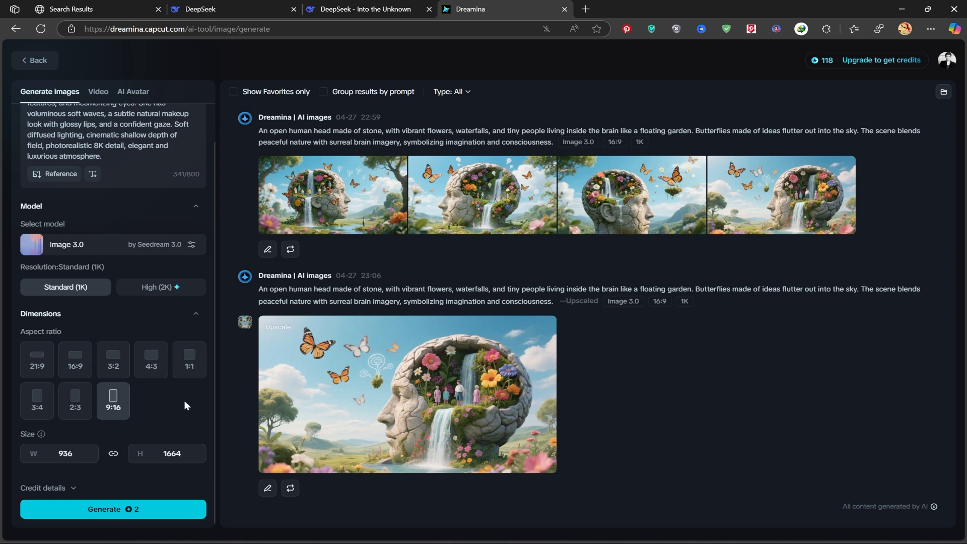
click(113, 508)
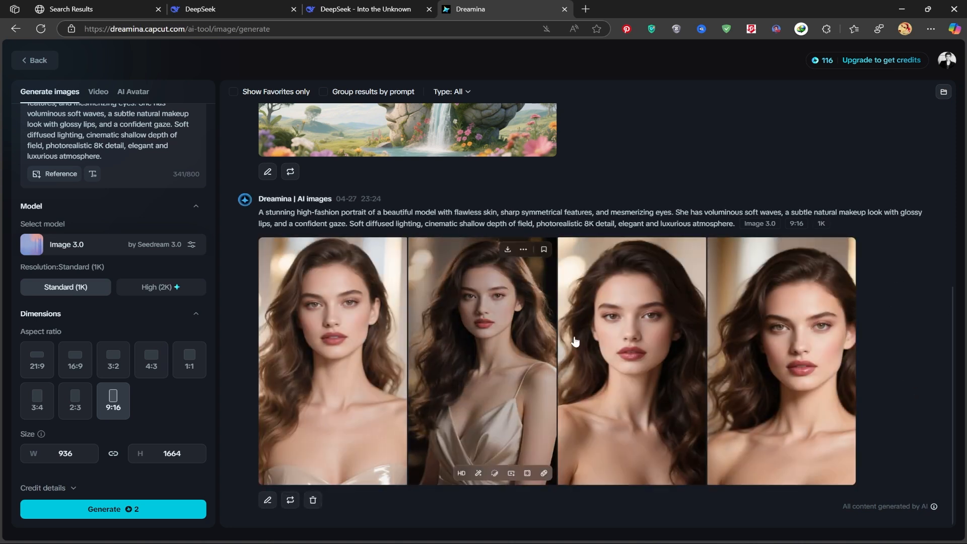
View the first high-fashion portrait full size and zoom in on its details
click(332, 361)
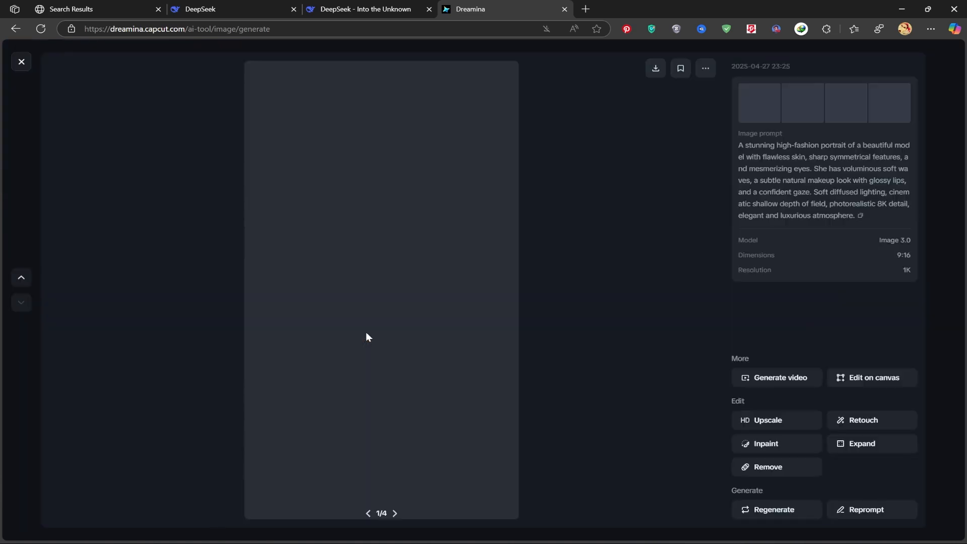
mouse_move(658, 272)
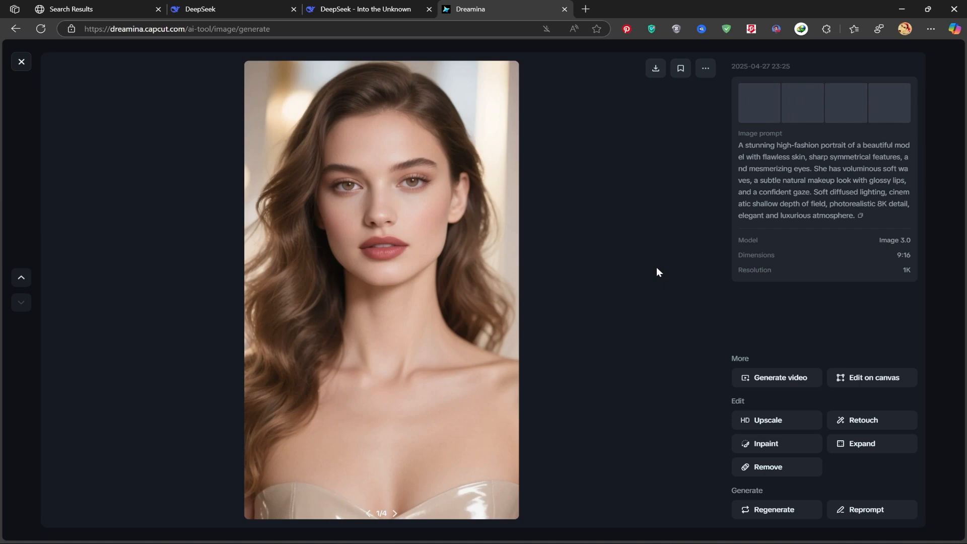
mouse_move(431, 319)
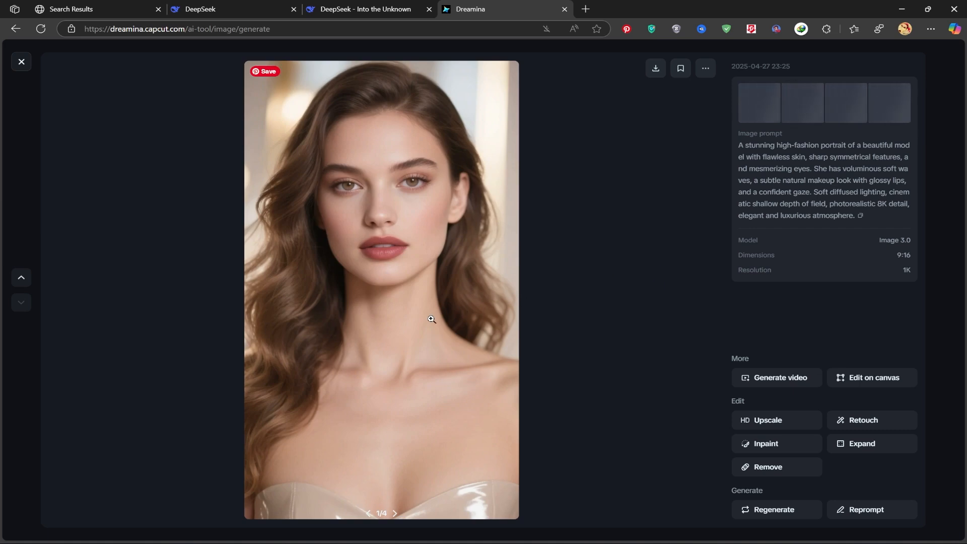
click(431, 319)
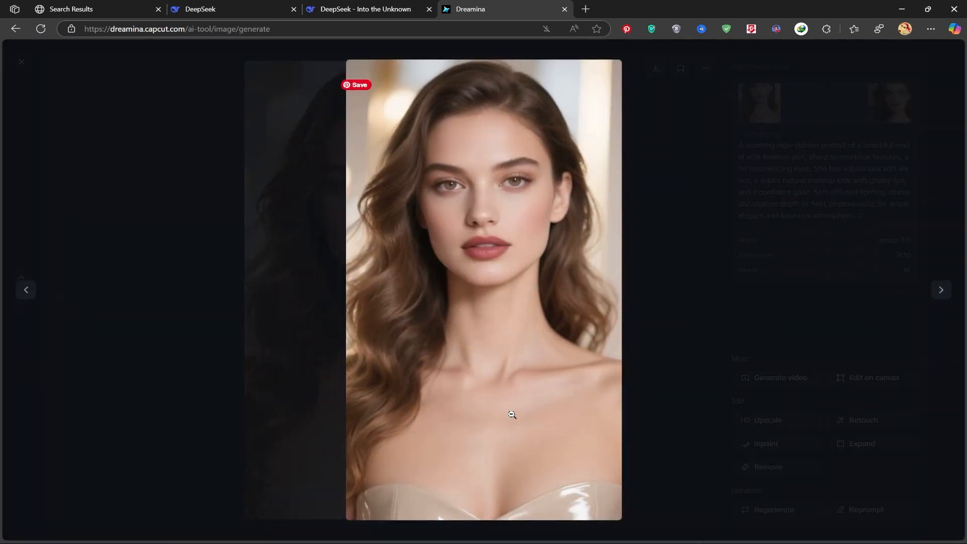
click(512, 414)
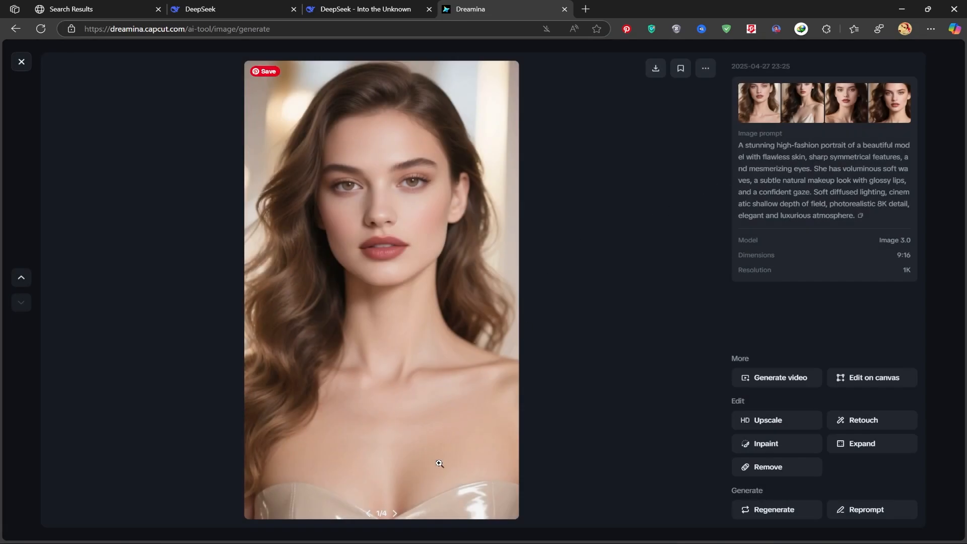
Browse the remaining portraits, zoom in on the third one, then leave the viewer
click(395, 513)
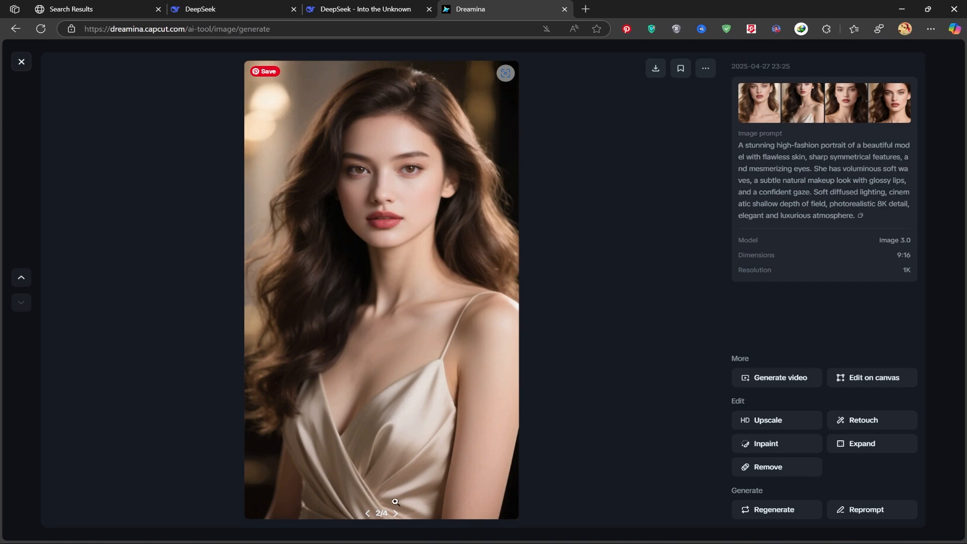
click(395, 513)
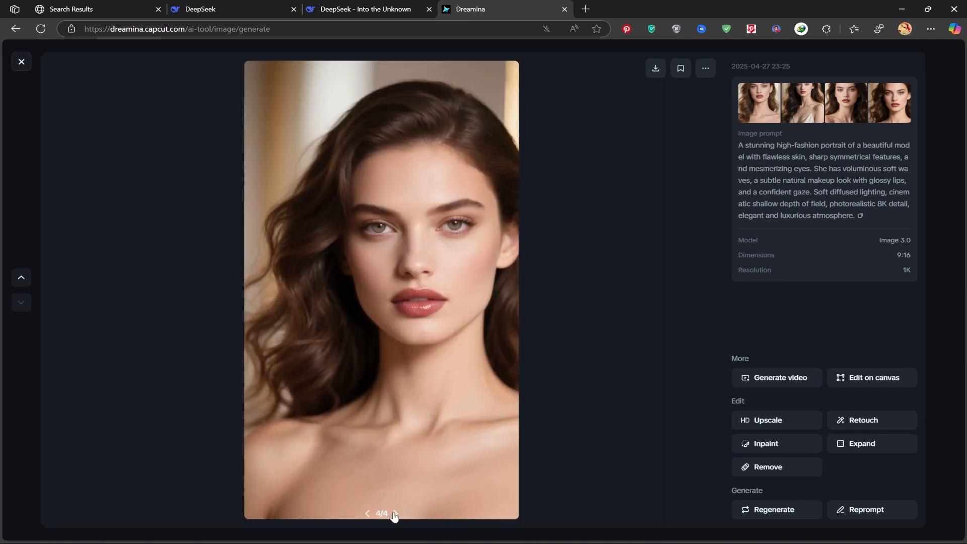
click(367, 513)
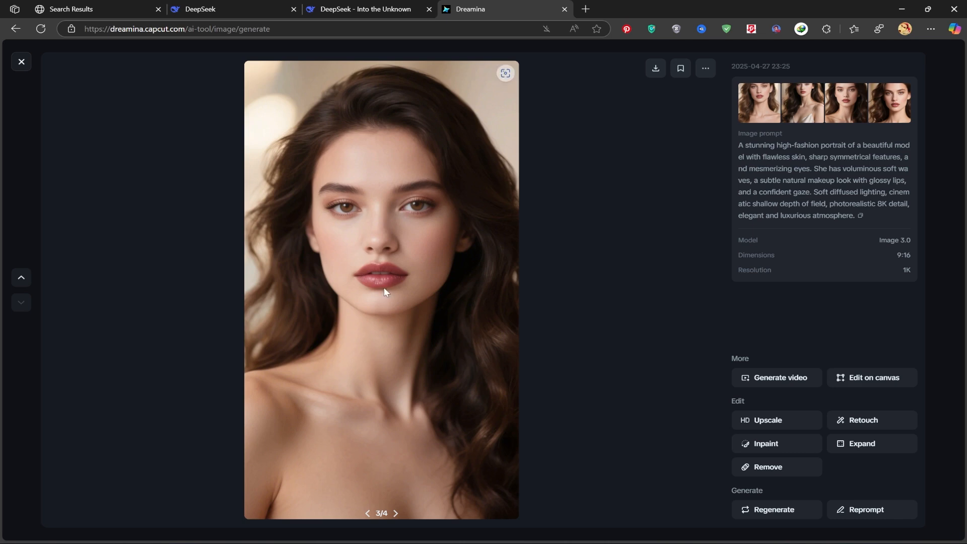
click(505, 73)
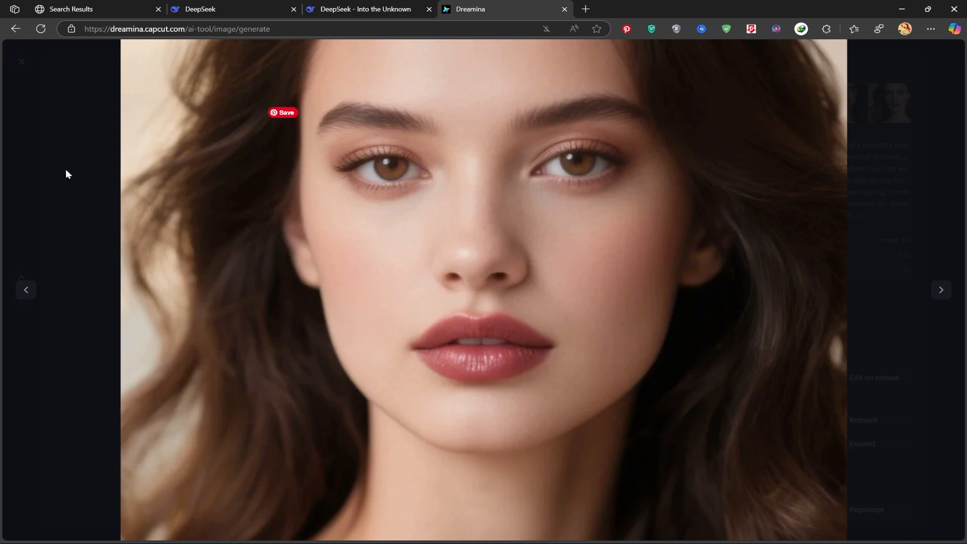
click(21, 60)
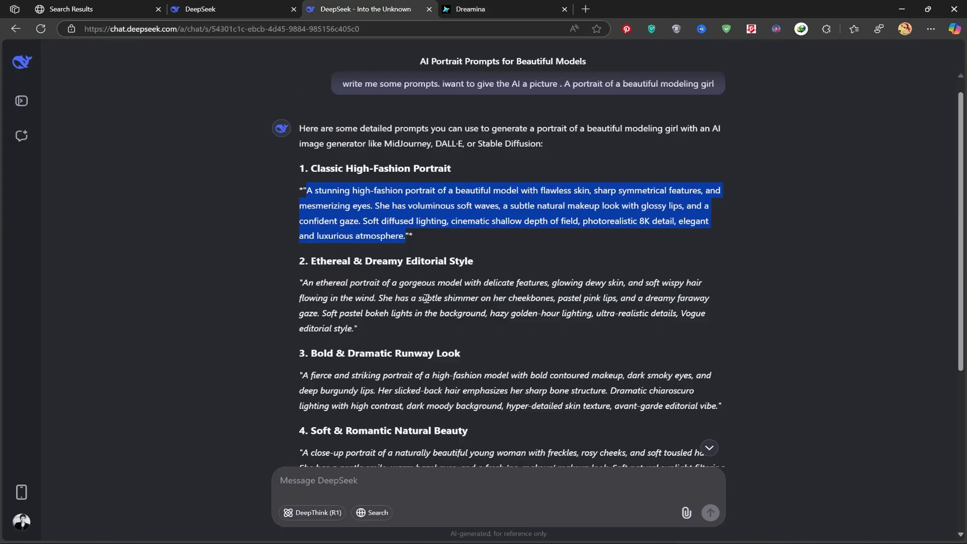
Take DeepSeek's Soft & Romantic Natural Beauty prompt over to the Dreamina generator
scroll(down, 3)
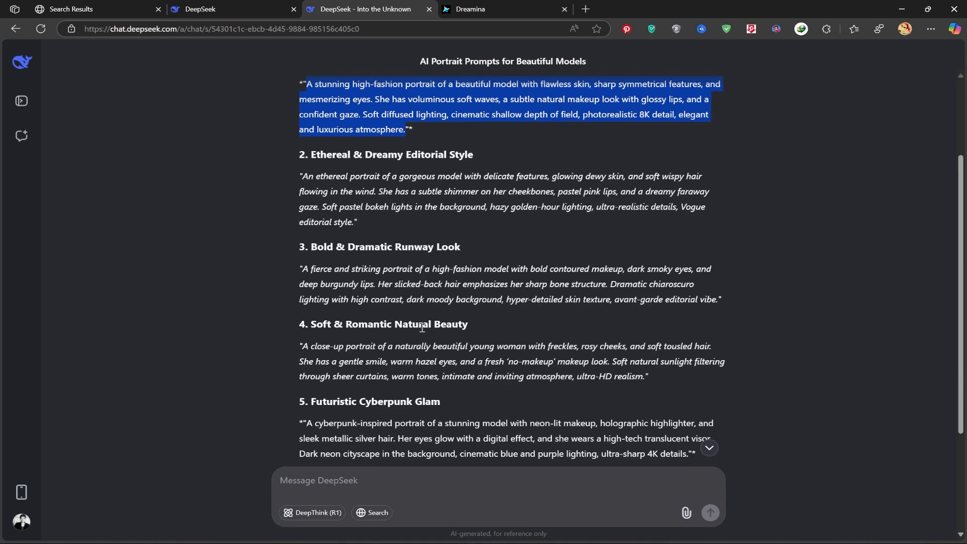
scroll(down, 3)
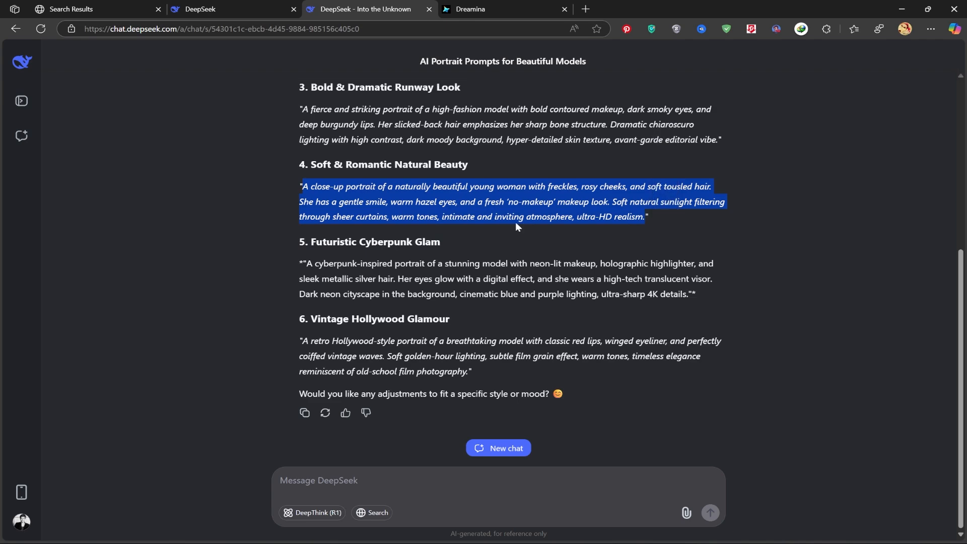
click(471, 9)
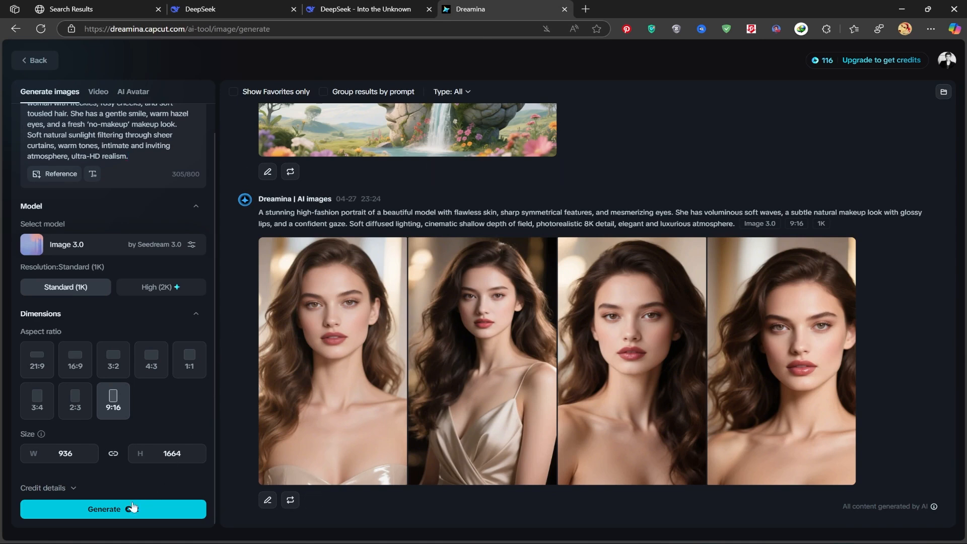
Set the aspect ratio to 16:9 and generate the freckled young woman portraits
click(36, 358)
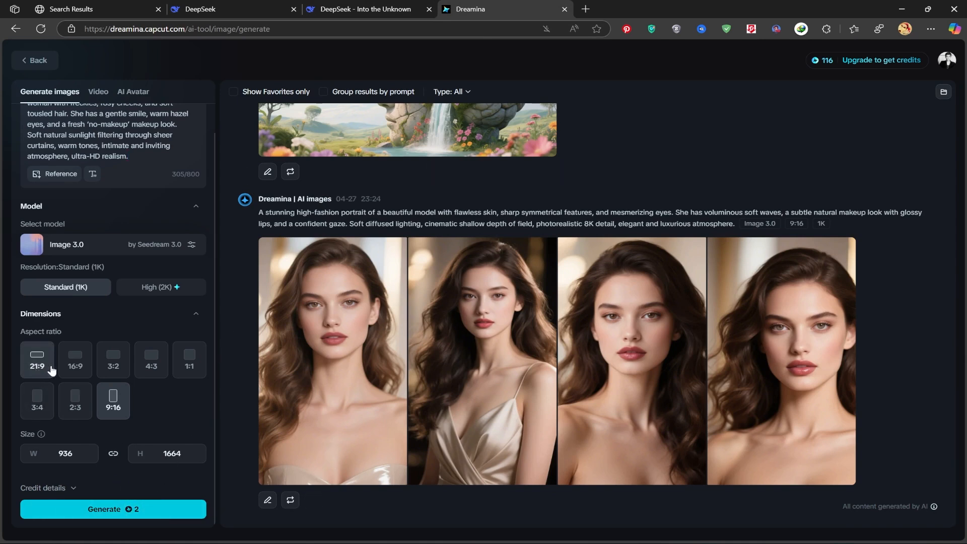
click(74, 360)
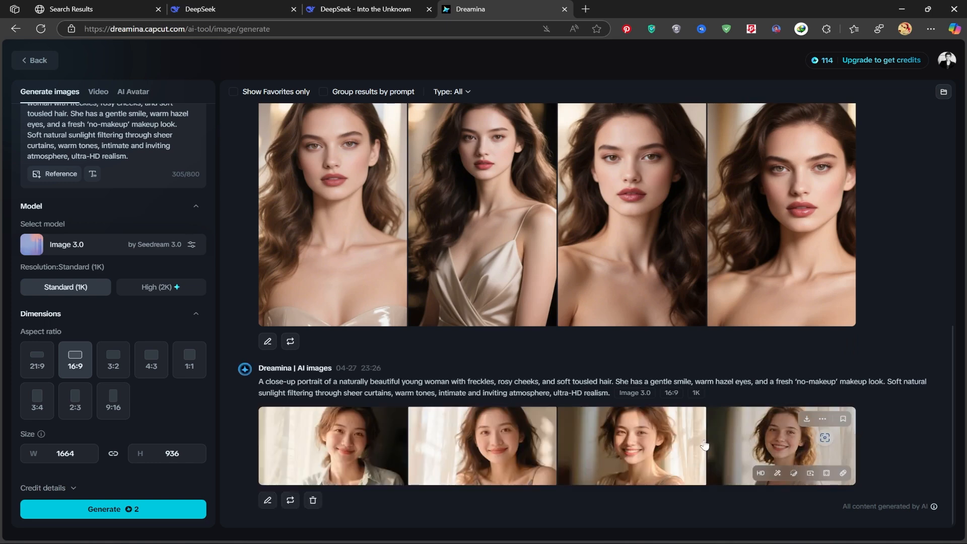
View all four freckled portraits full size in turn, then return to the feed
click(330, 445)
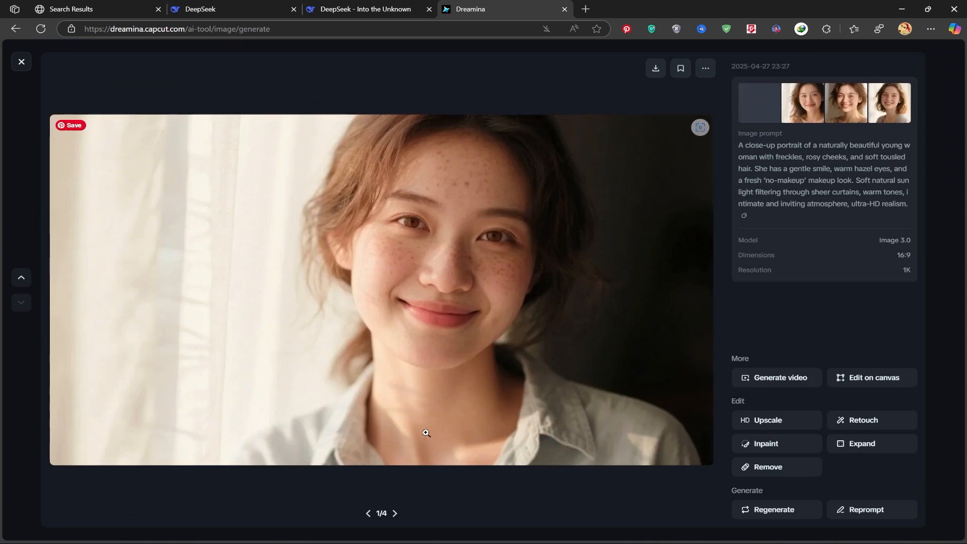
click(395, 512)
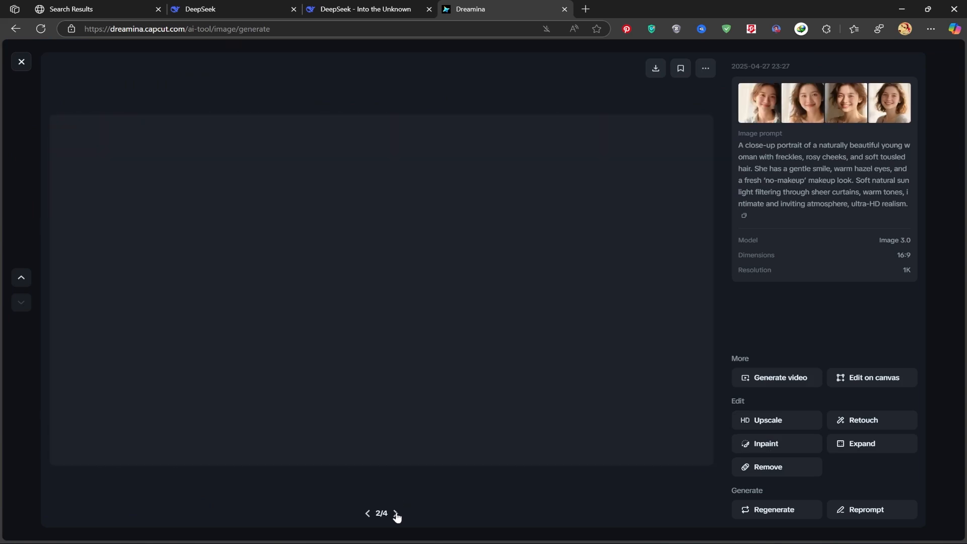
click(395, 513)
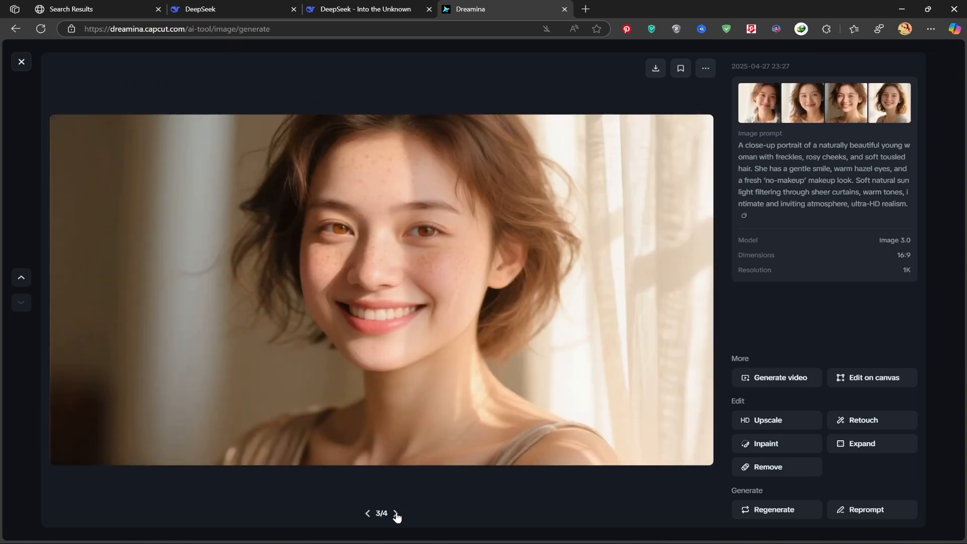
click(395, 513)
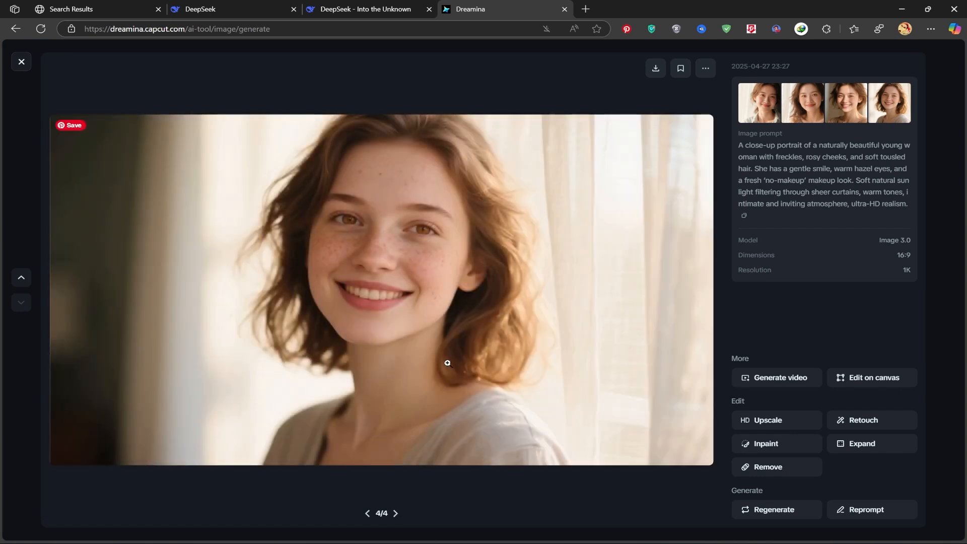
mouse_move(326, 251)
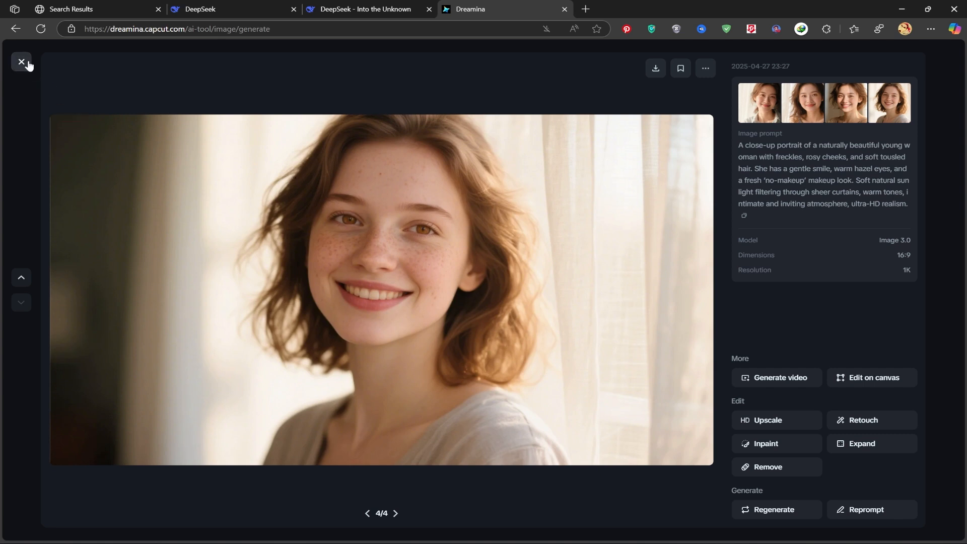
click(21, 63)
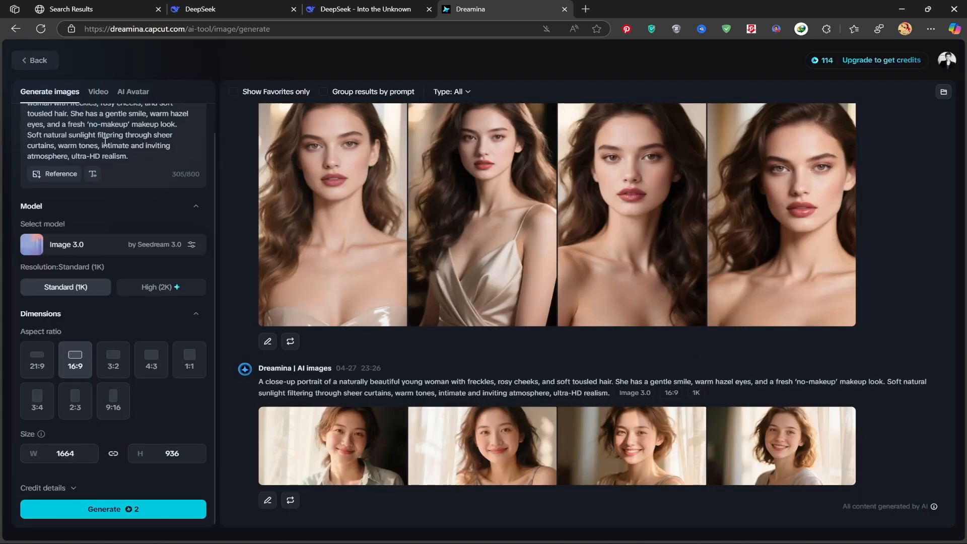
Replace the prompt with the monochrome Rembrandt-lighting one, generate, and view the first portrait full size
triple_click(105, 136)
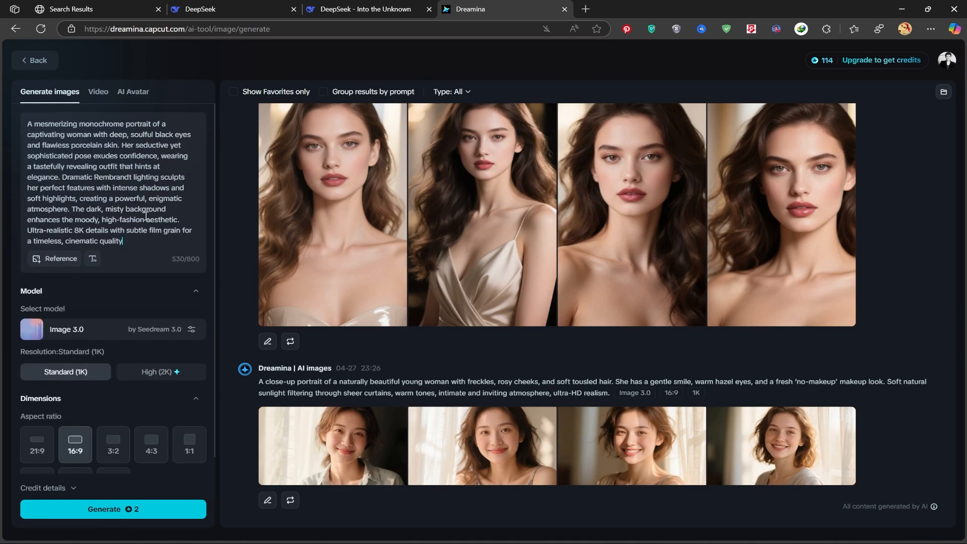
mouse_move(214, 292)
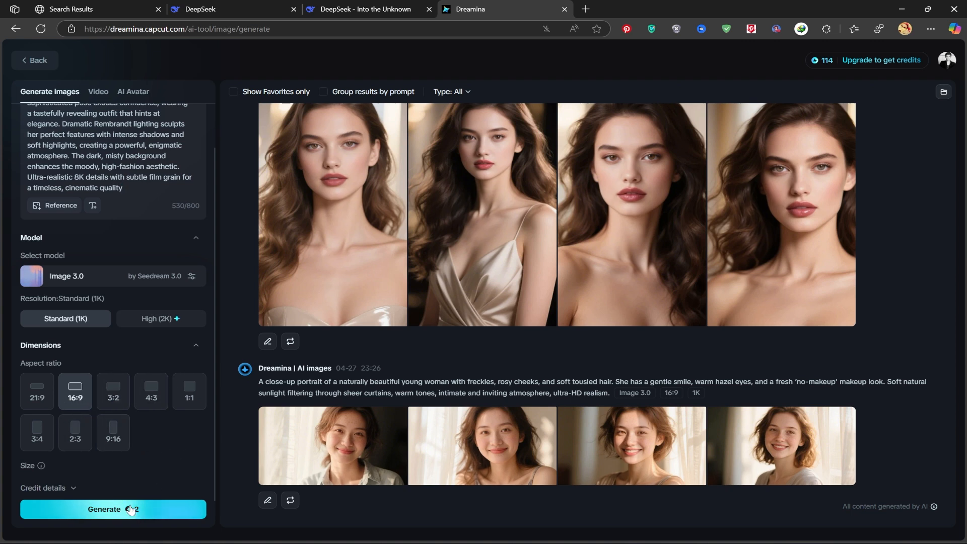
click(113, 508)
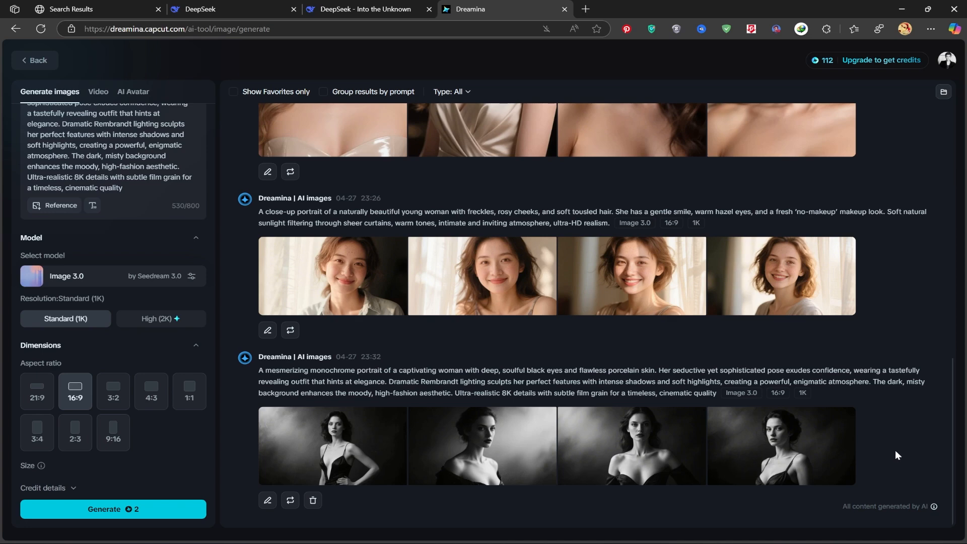
mouse_move(325, 449)
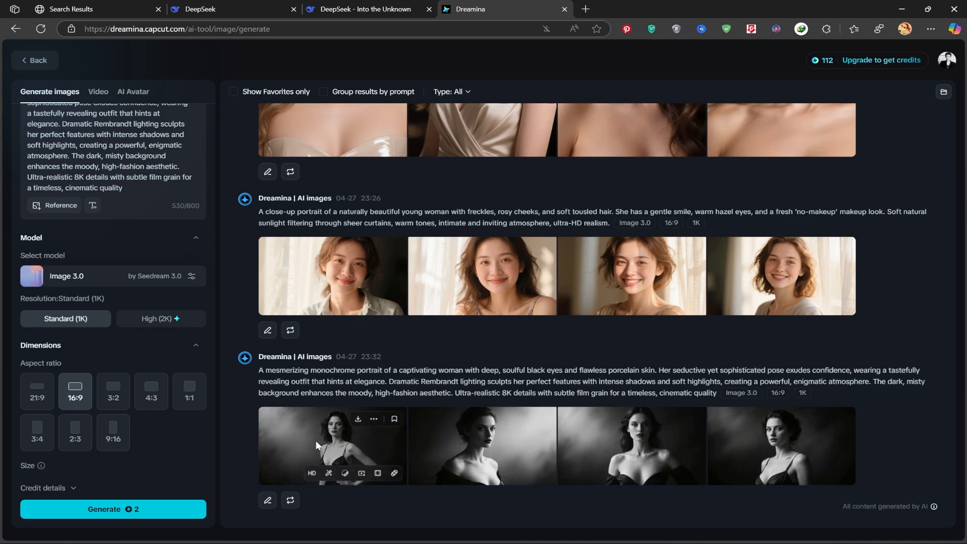
click(331, 445)
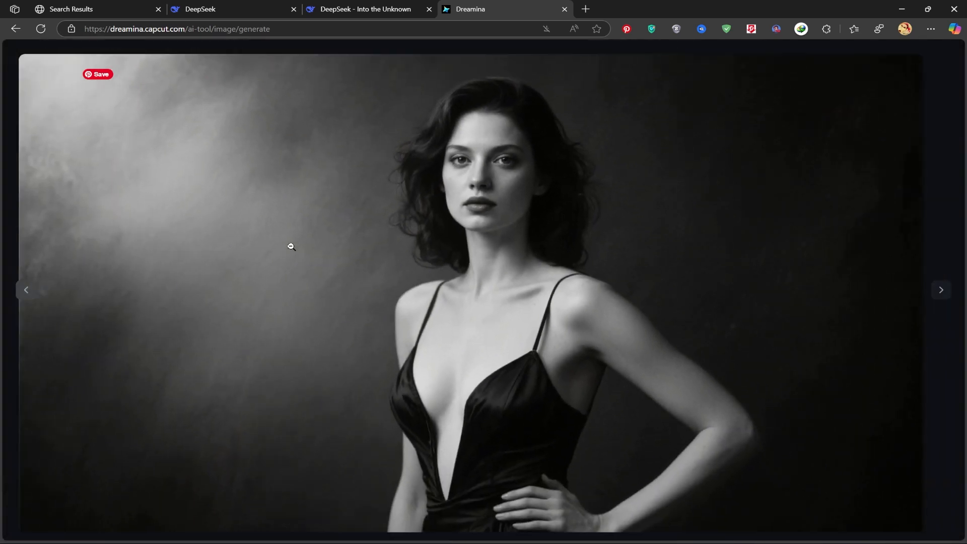
Page through the black-and-white 16:9 portraits to 4/4 and close the viewer back to the feed
click(291, 247)
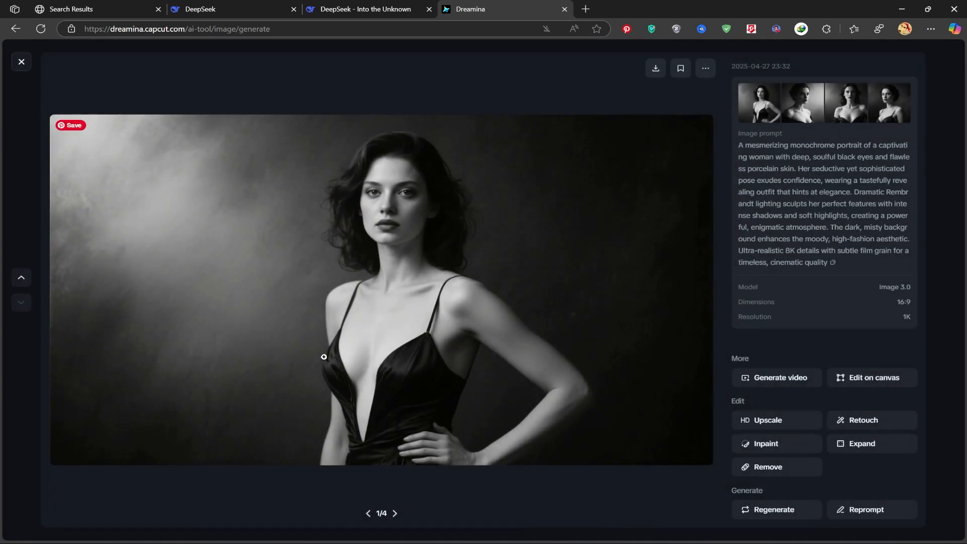
click(393, 513)
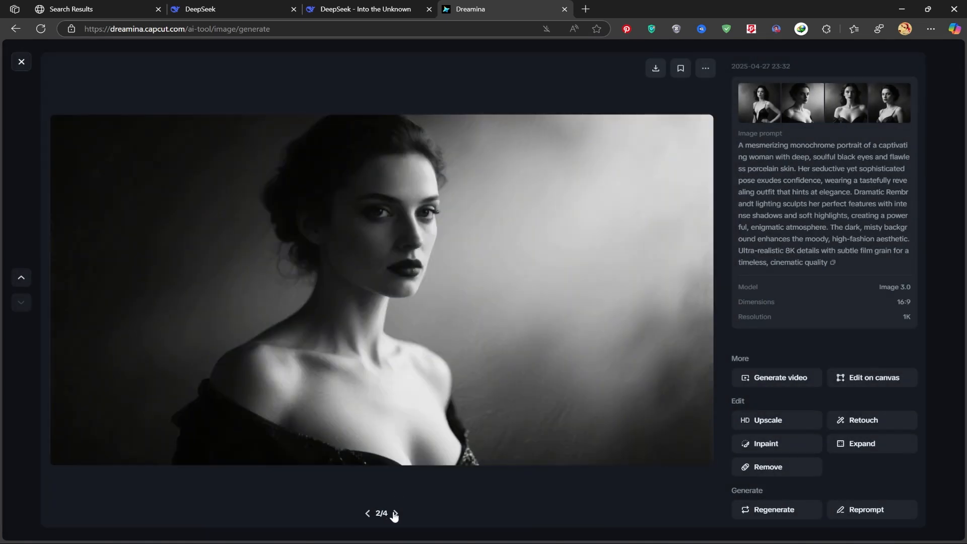
mouse_move(396, 513)
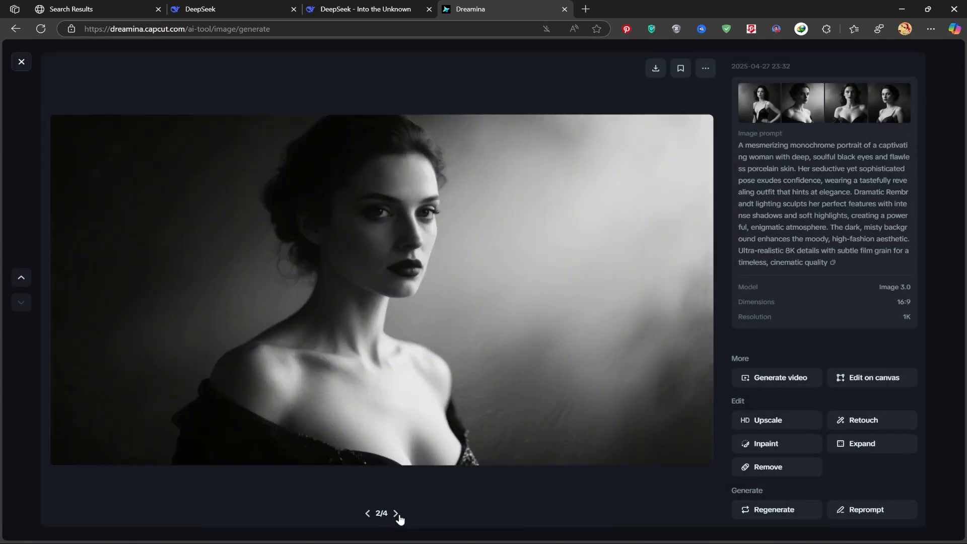
click(395, 513)
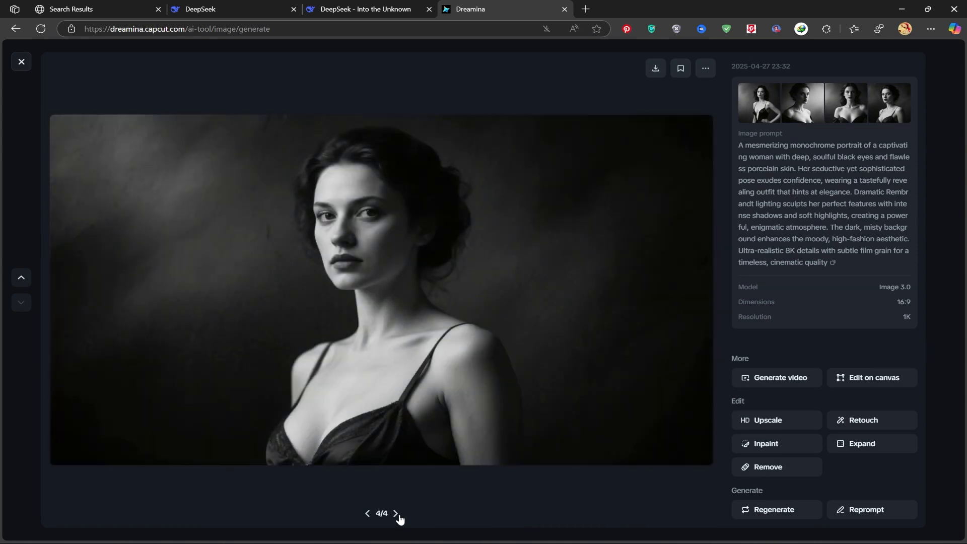
click(21, 62)
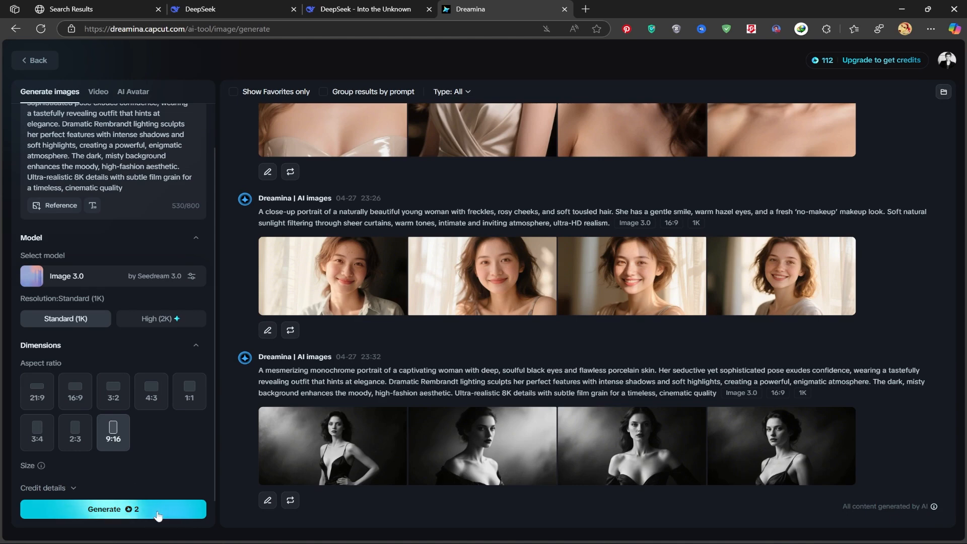
Generate the monochrome misty-fashion portraits in 9:16 and view the first result full size
click(114, 509)
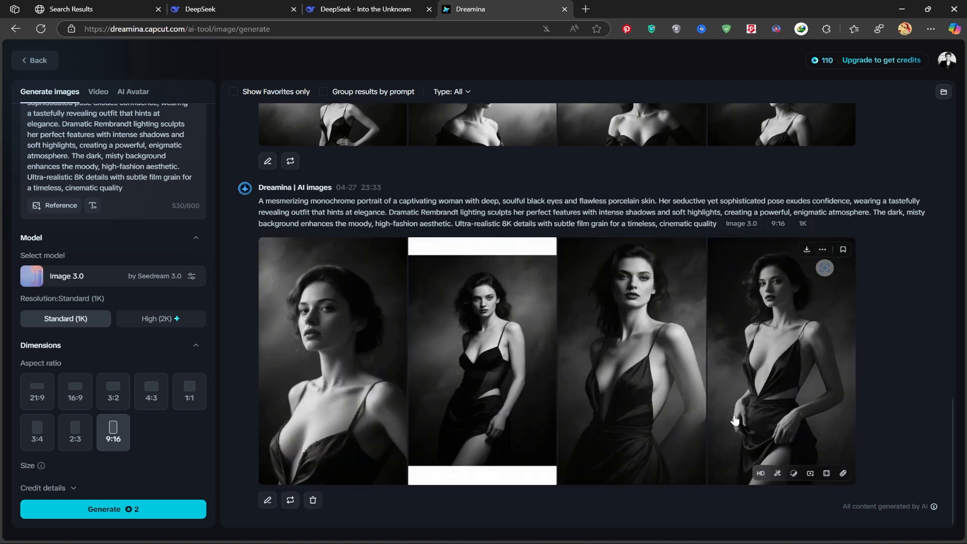
scroll(up, 3)
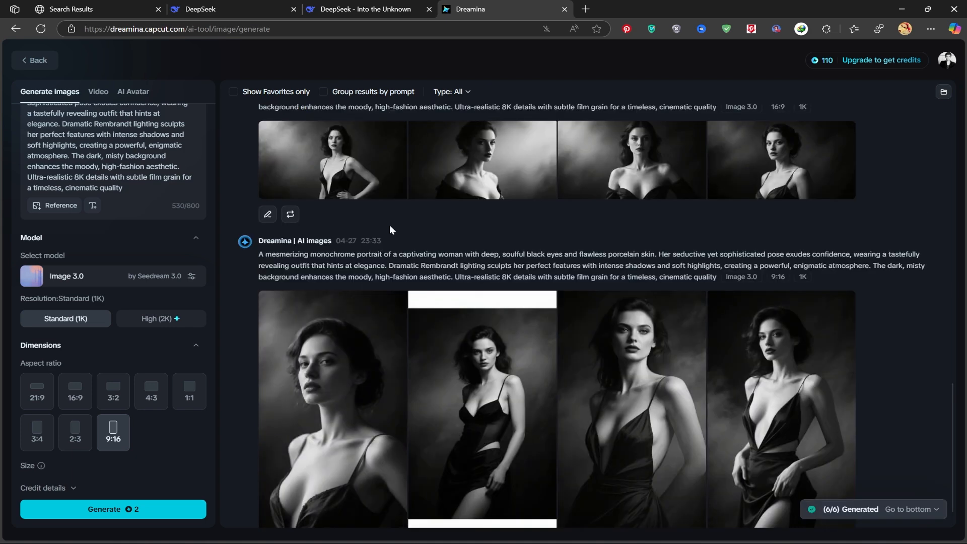
mouse_move(321, 400)
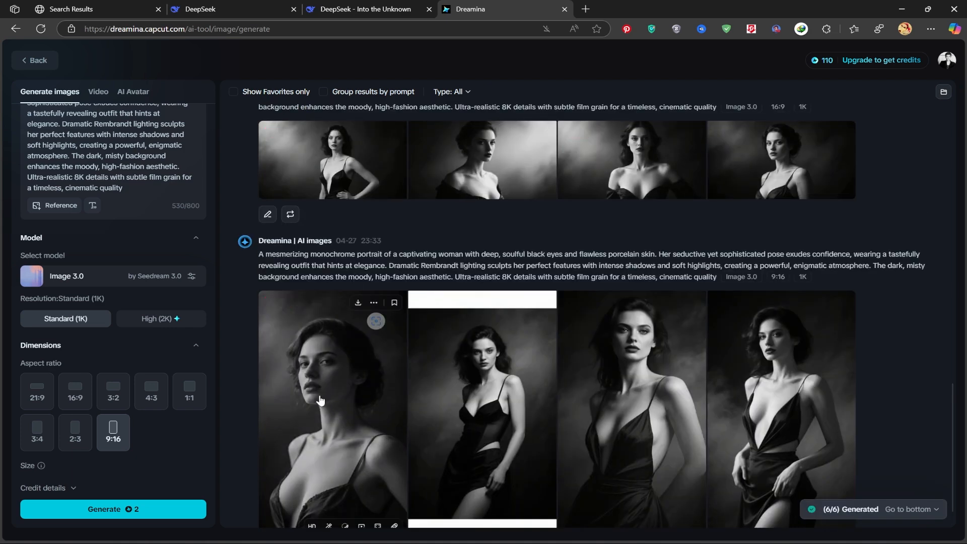
mouse_move(324, 381)
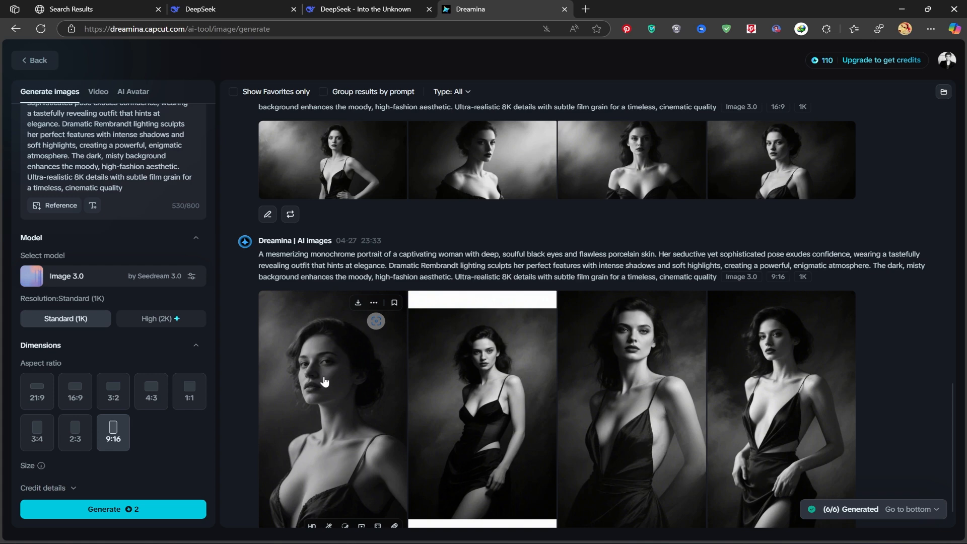
click(325, 381)
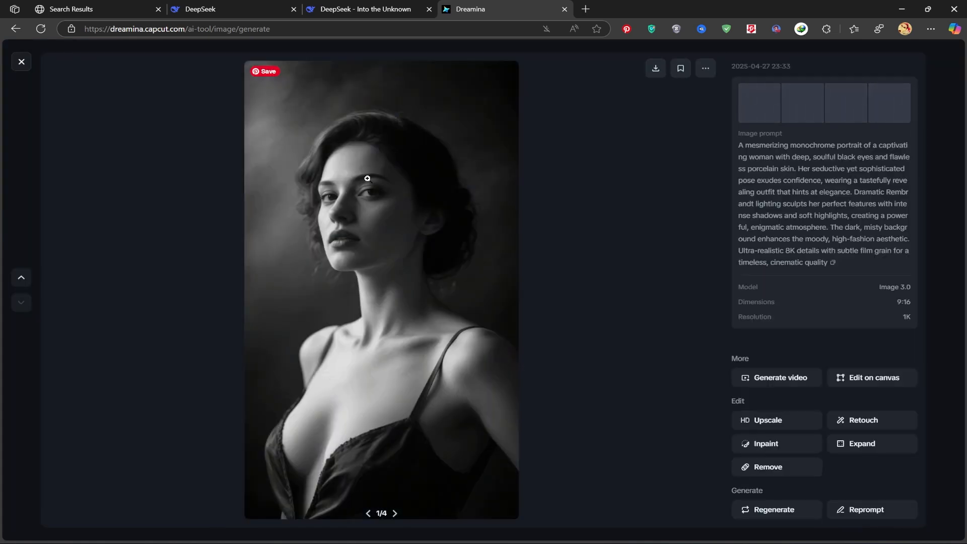
Step through the 9:16 monochrome portraits 2/4 to 4/4, then close the viewer to the feed
click(366, 179)
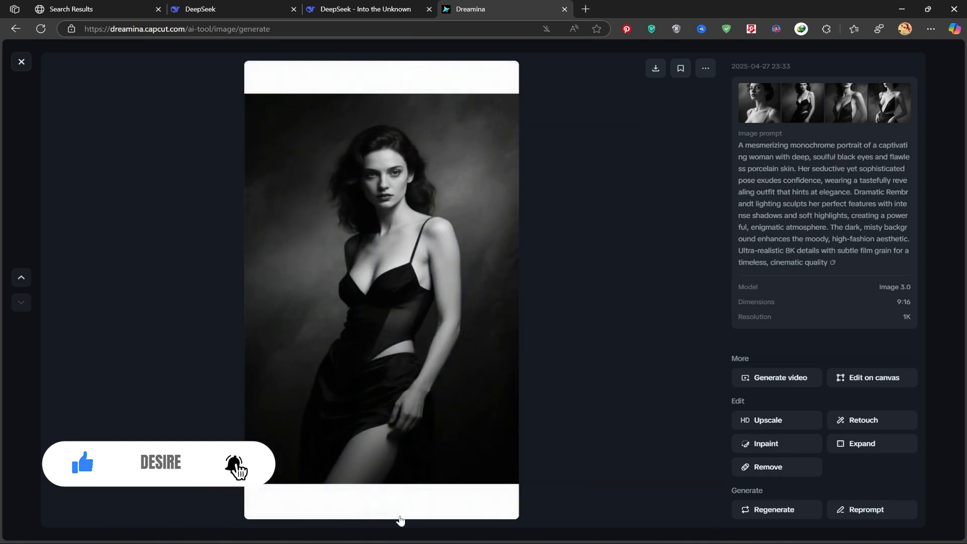
click(395, 513)
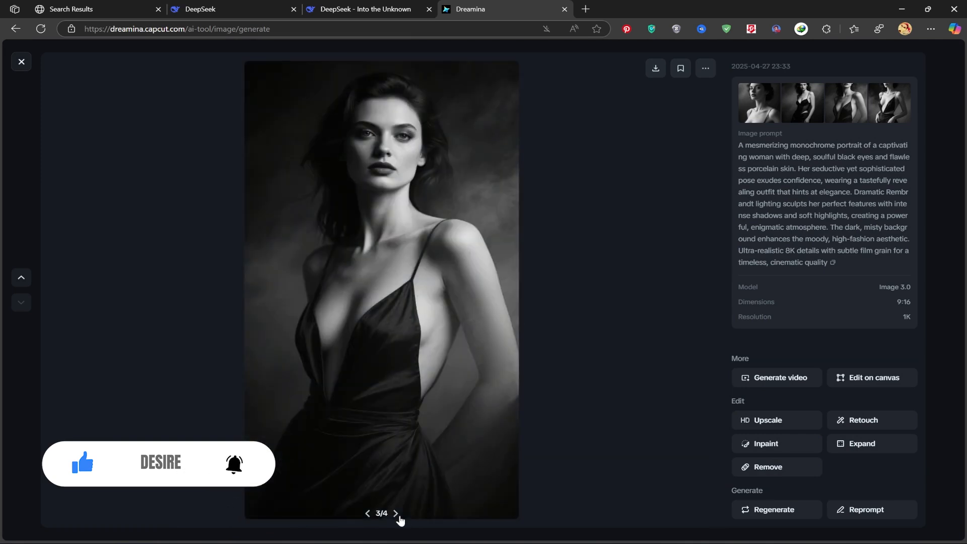
click(395, 513)
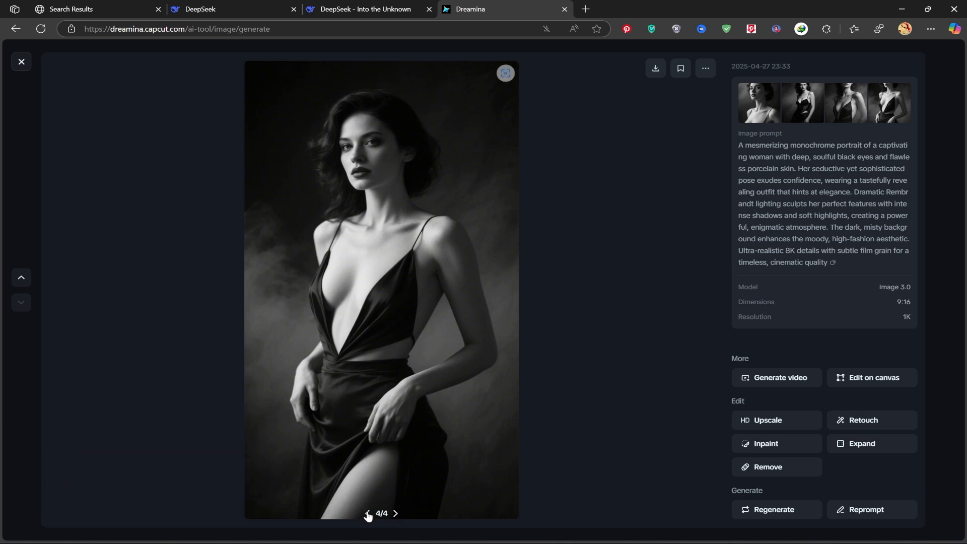
click(21, 61)
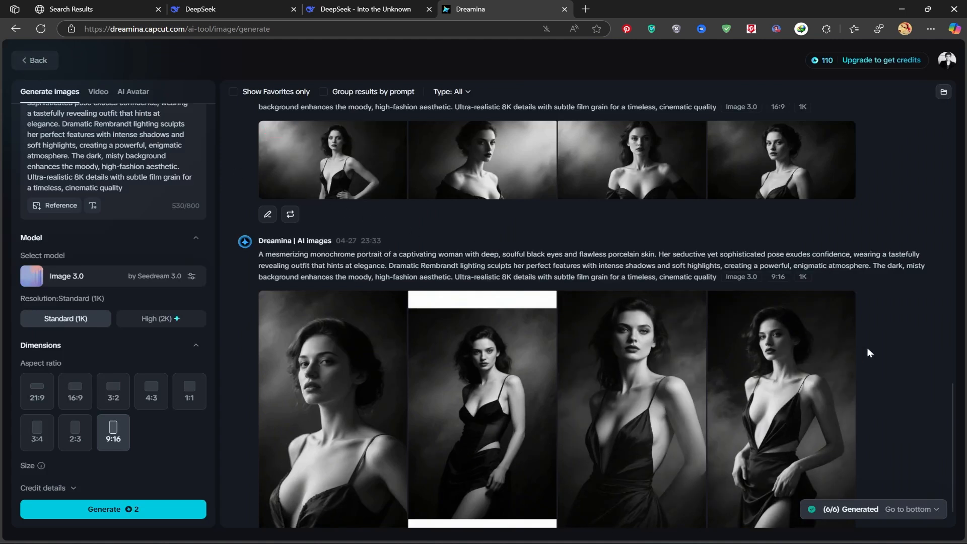
Generate the chiaroscuro mysterious-woman prompt in 16:9 landscape and view the first result full size
scroll(down, 3)
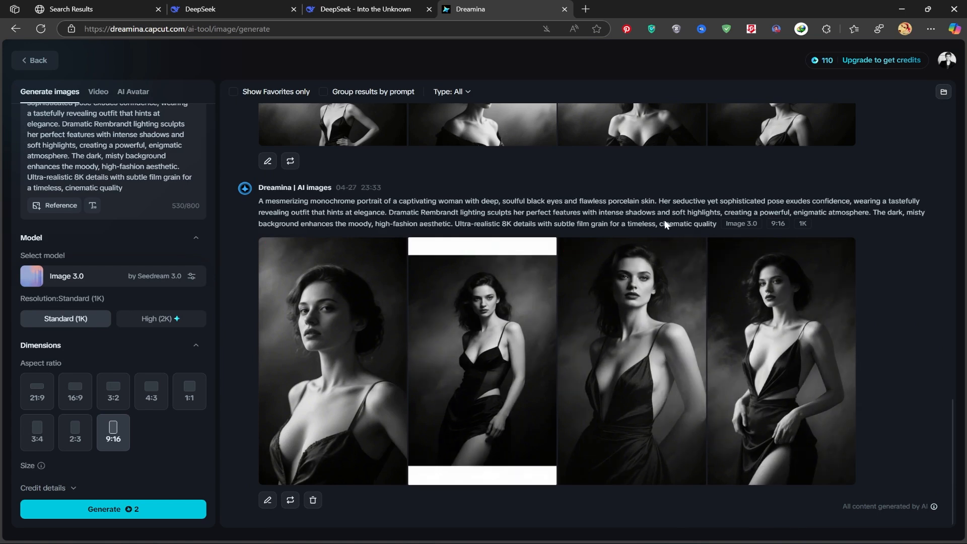
mouse_move(908, 326)
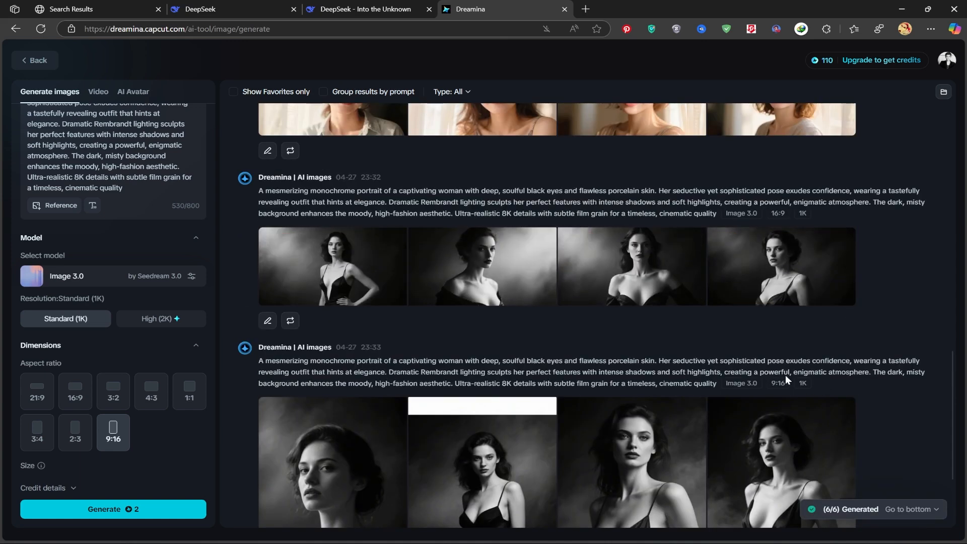
mouse_move(908, 400)
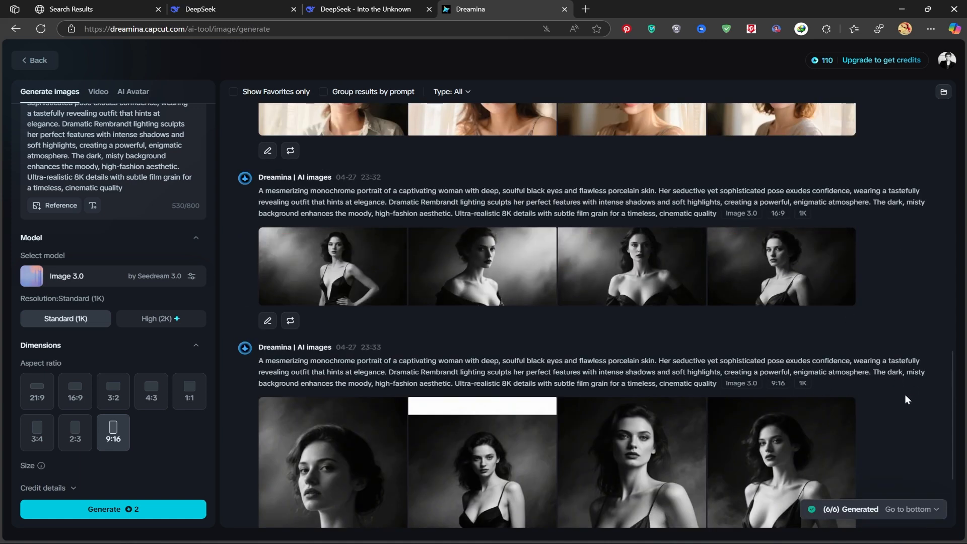
scroll(down, 3)
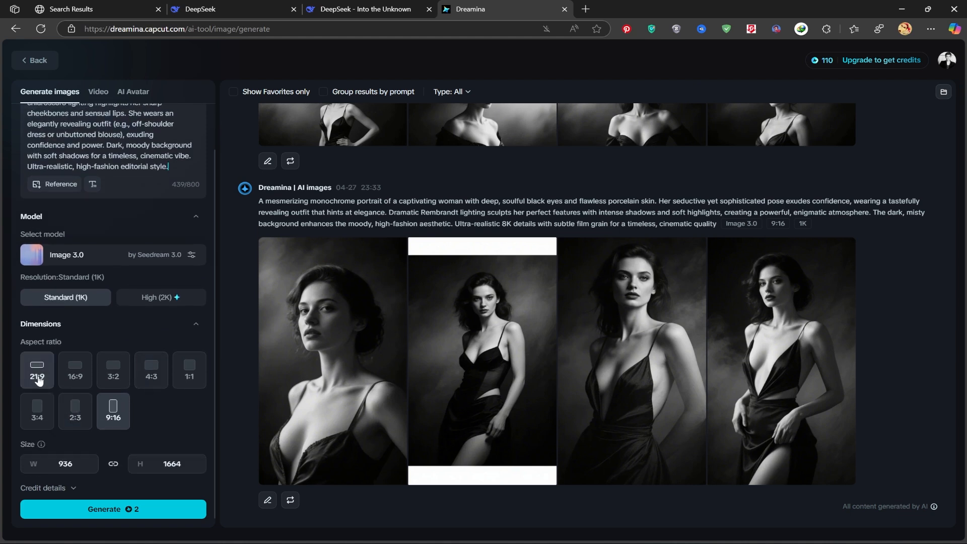
click(75, 370)
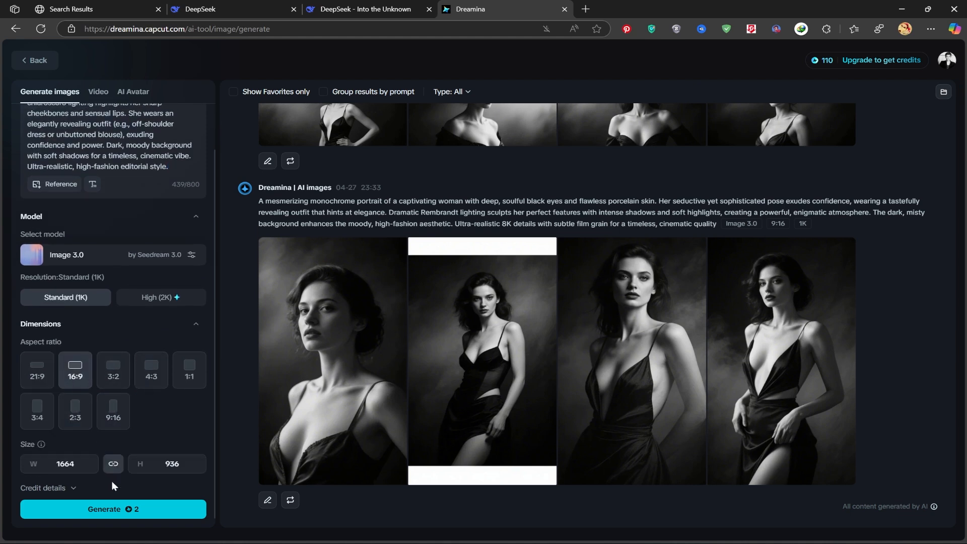
click(113, 509)
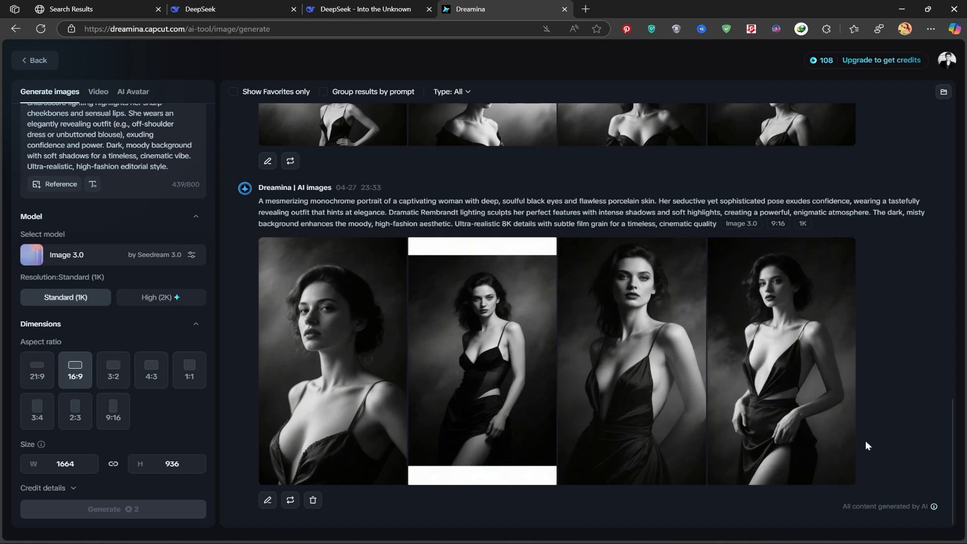
scroll(down, 3)
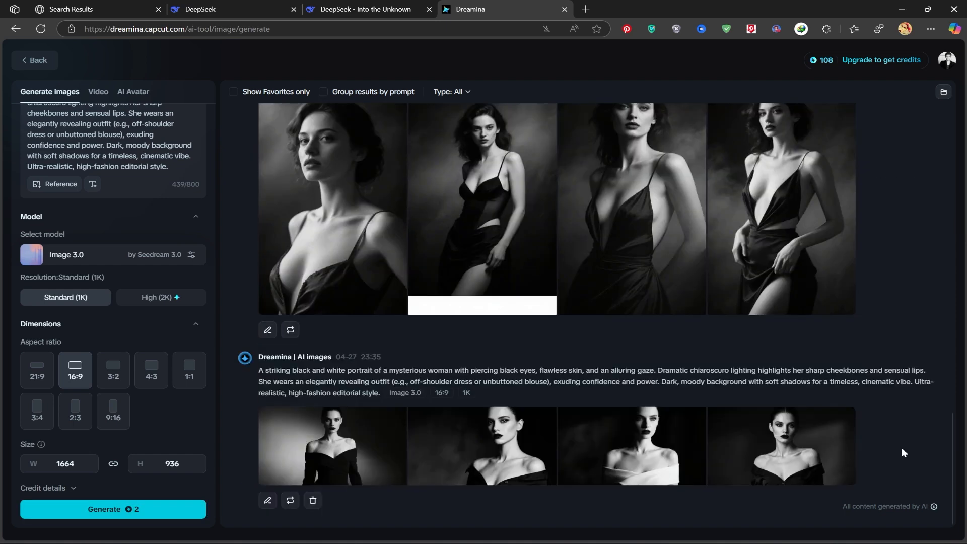
mouse_move(332, 444)
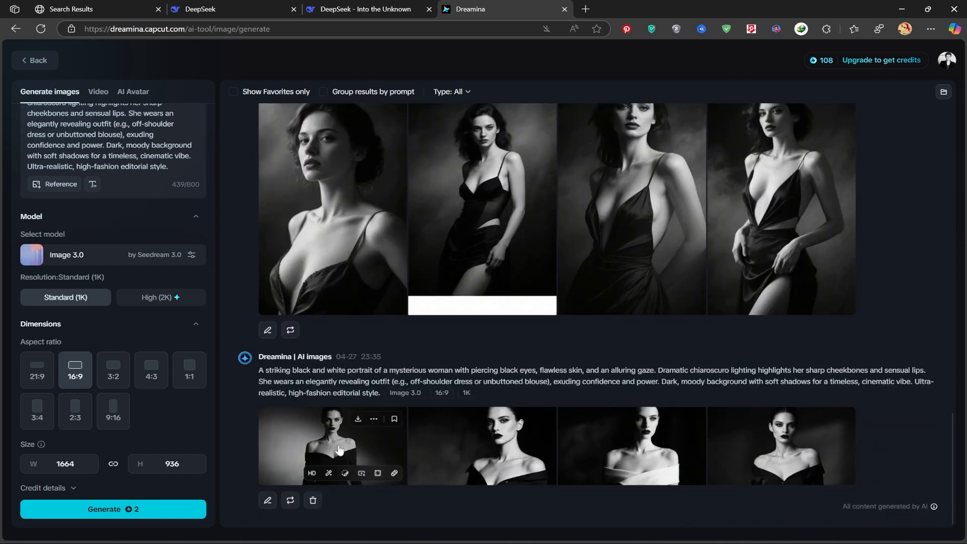
click(331, 446)
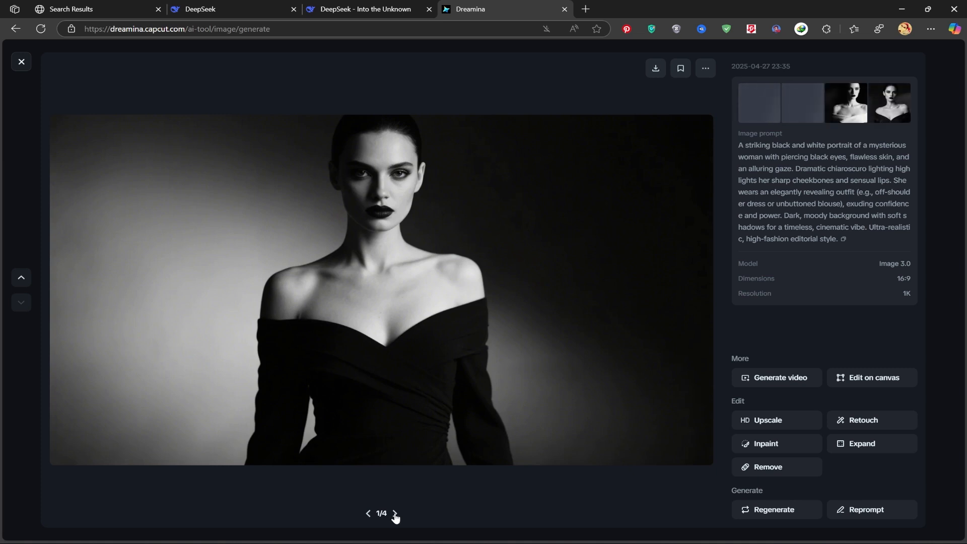
Step through the chiaroscuro portraits 2/4 to 4/4, then close the viewer to the feed
click(394, 513)
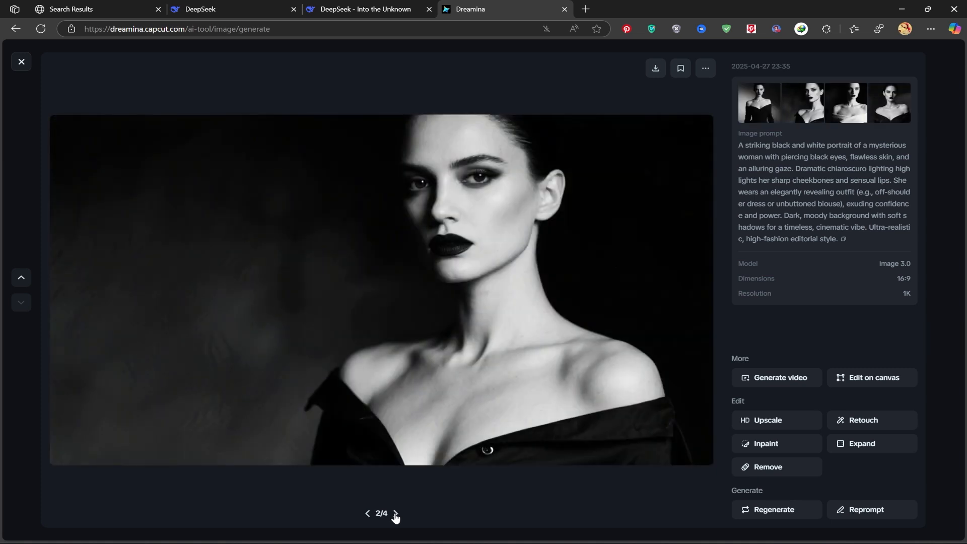
click(395, 513)
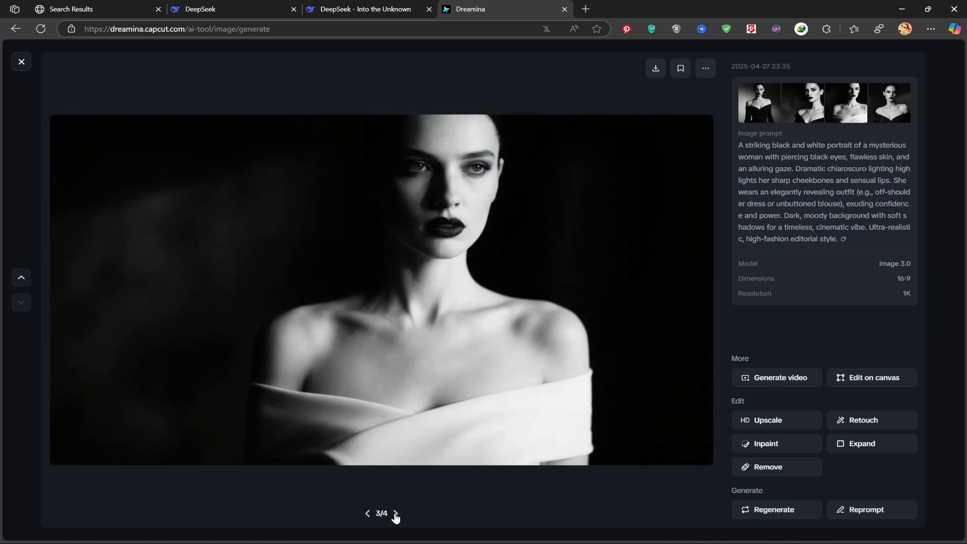
mouse_move(436, 271)
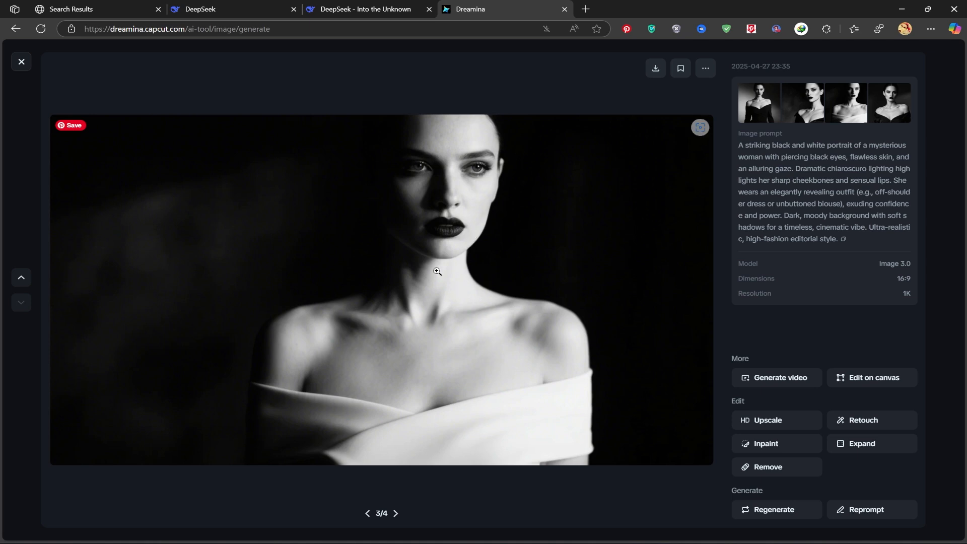
mouse_move(262, 417)
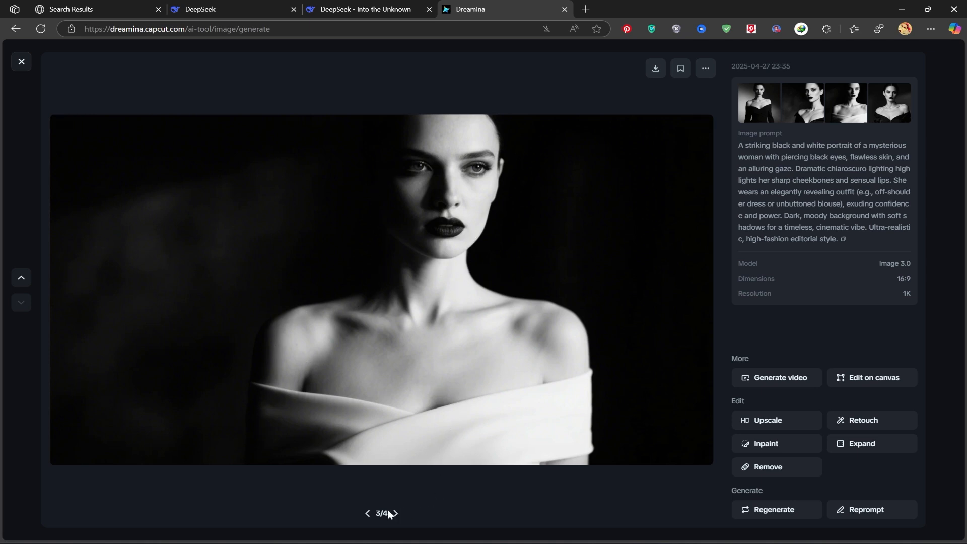
click(395, 513)
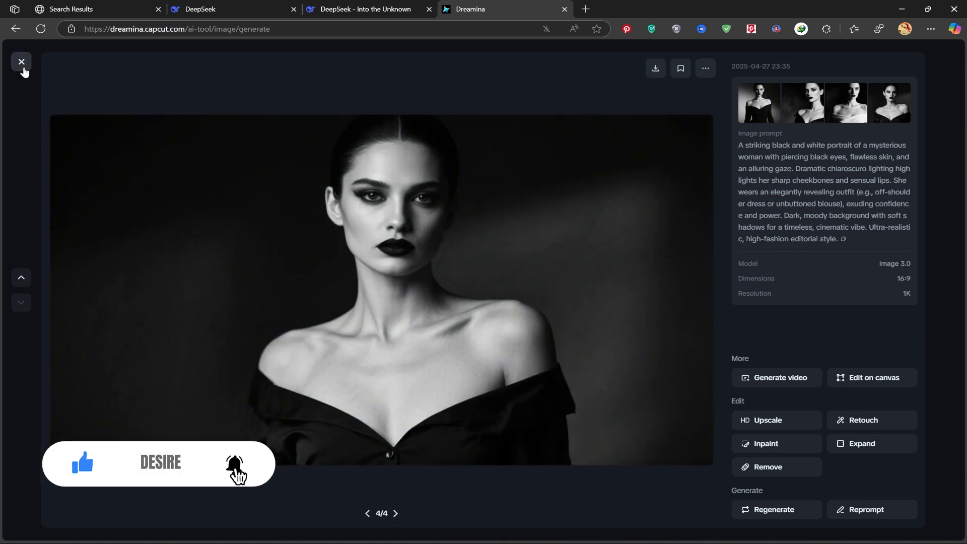
click(21, 62)
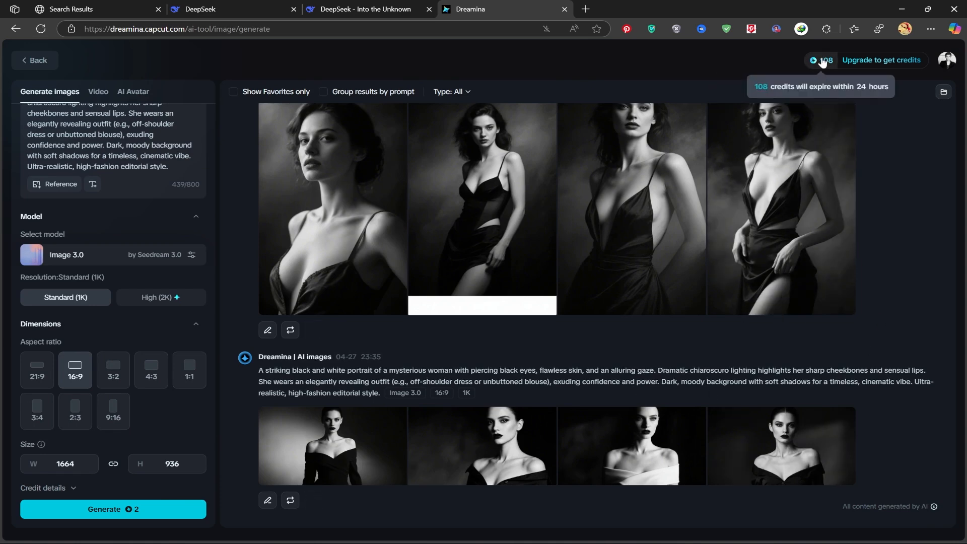
Show the Credit balance dialog listing 120 bonus credits, daily free grants and one expiry
click(825, 60)
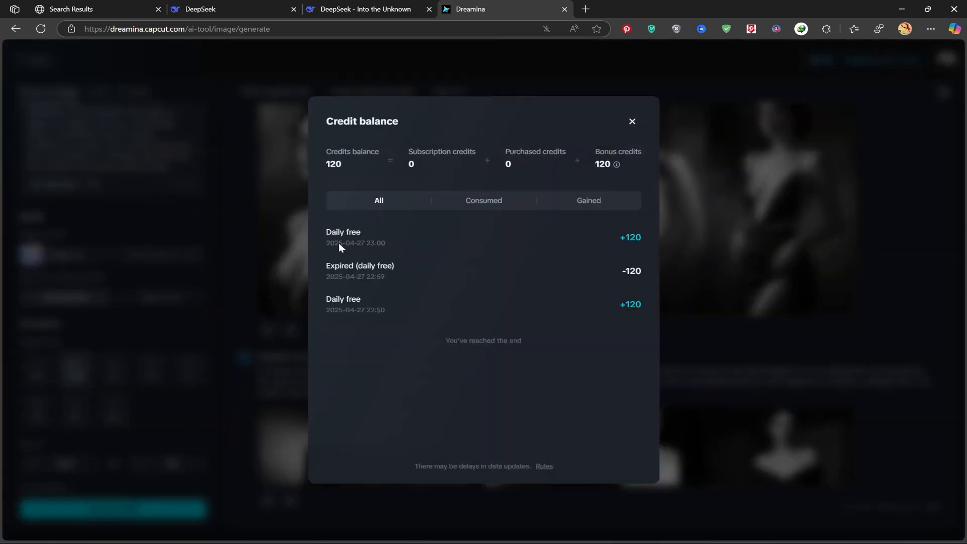
mouse_move(567, 279)
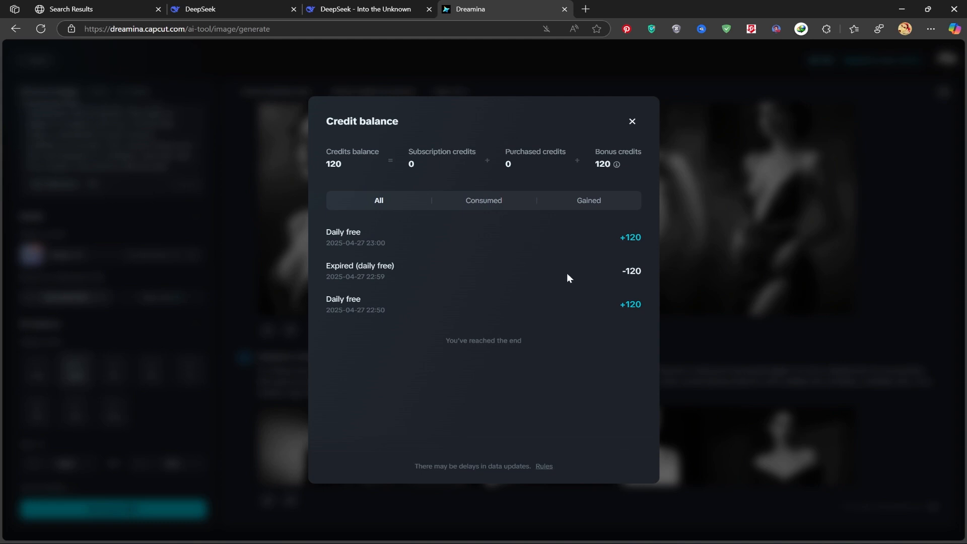
mouse_move(467, 301)
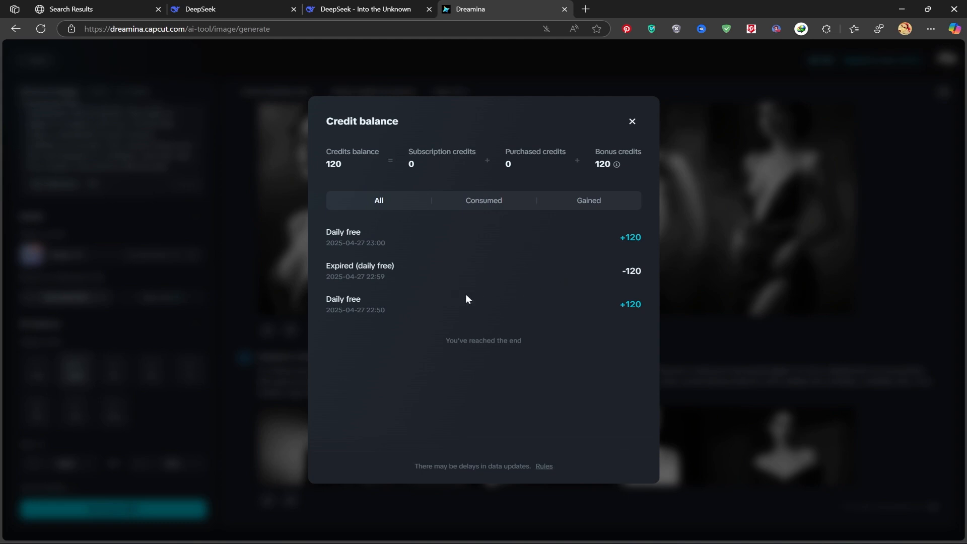
mouse_move(622, 315)
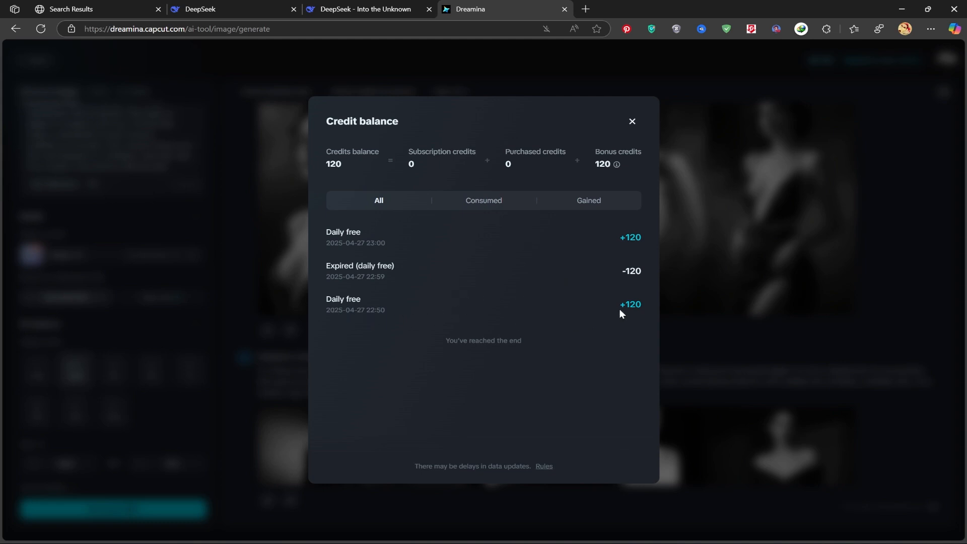